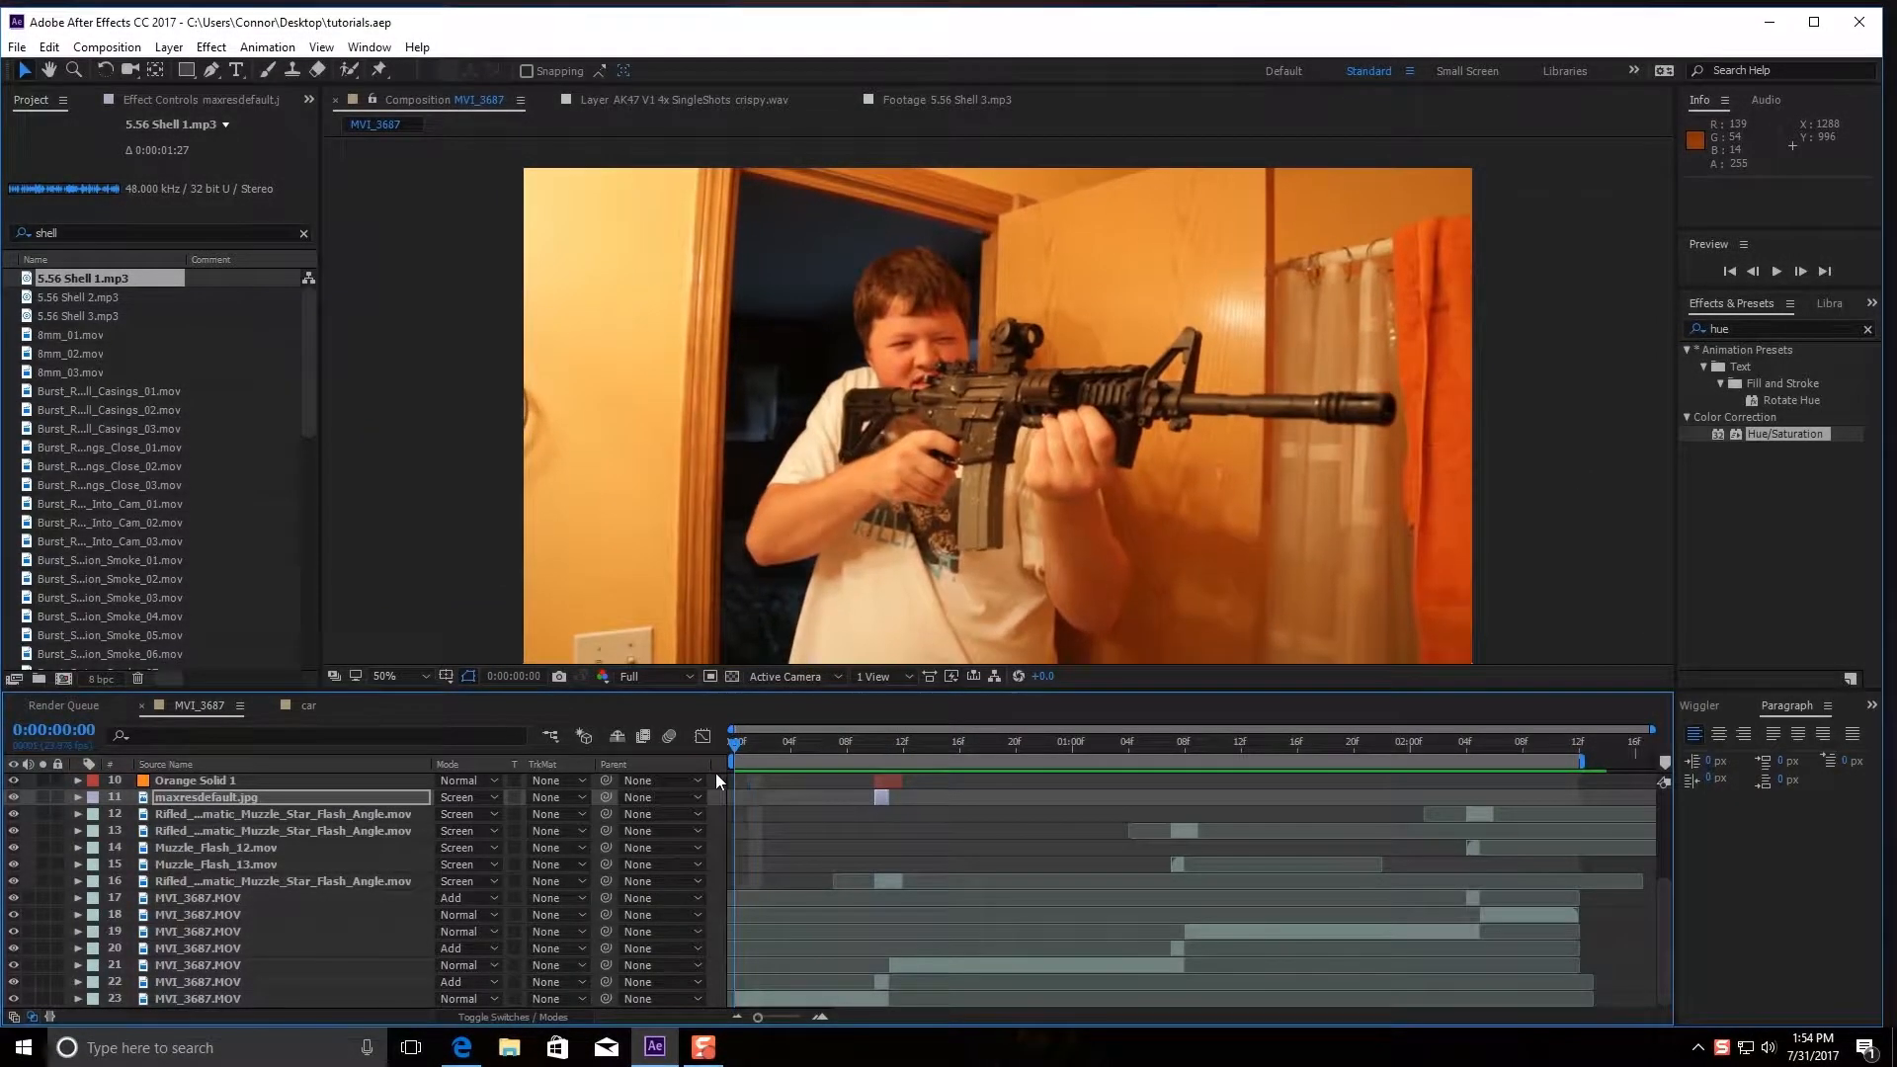
# Preview the comp, then add a black solid among the footage layers, trimmed to frame 10
pyautogui.click(1775, 271)
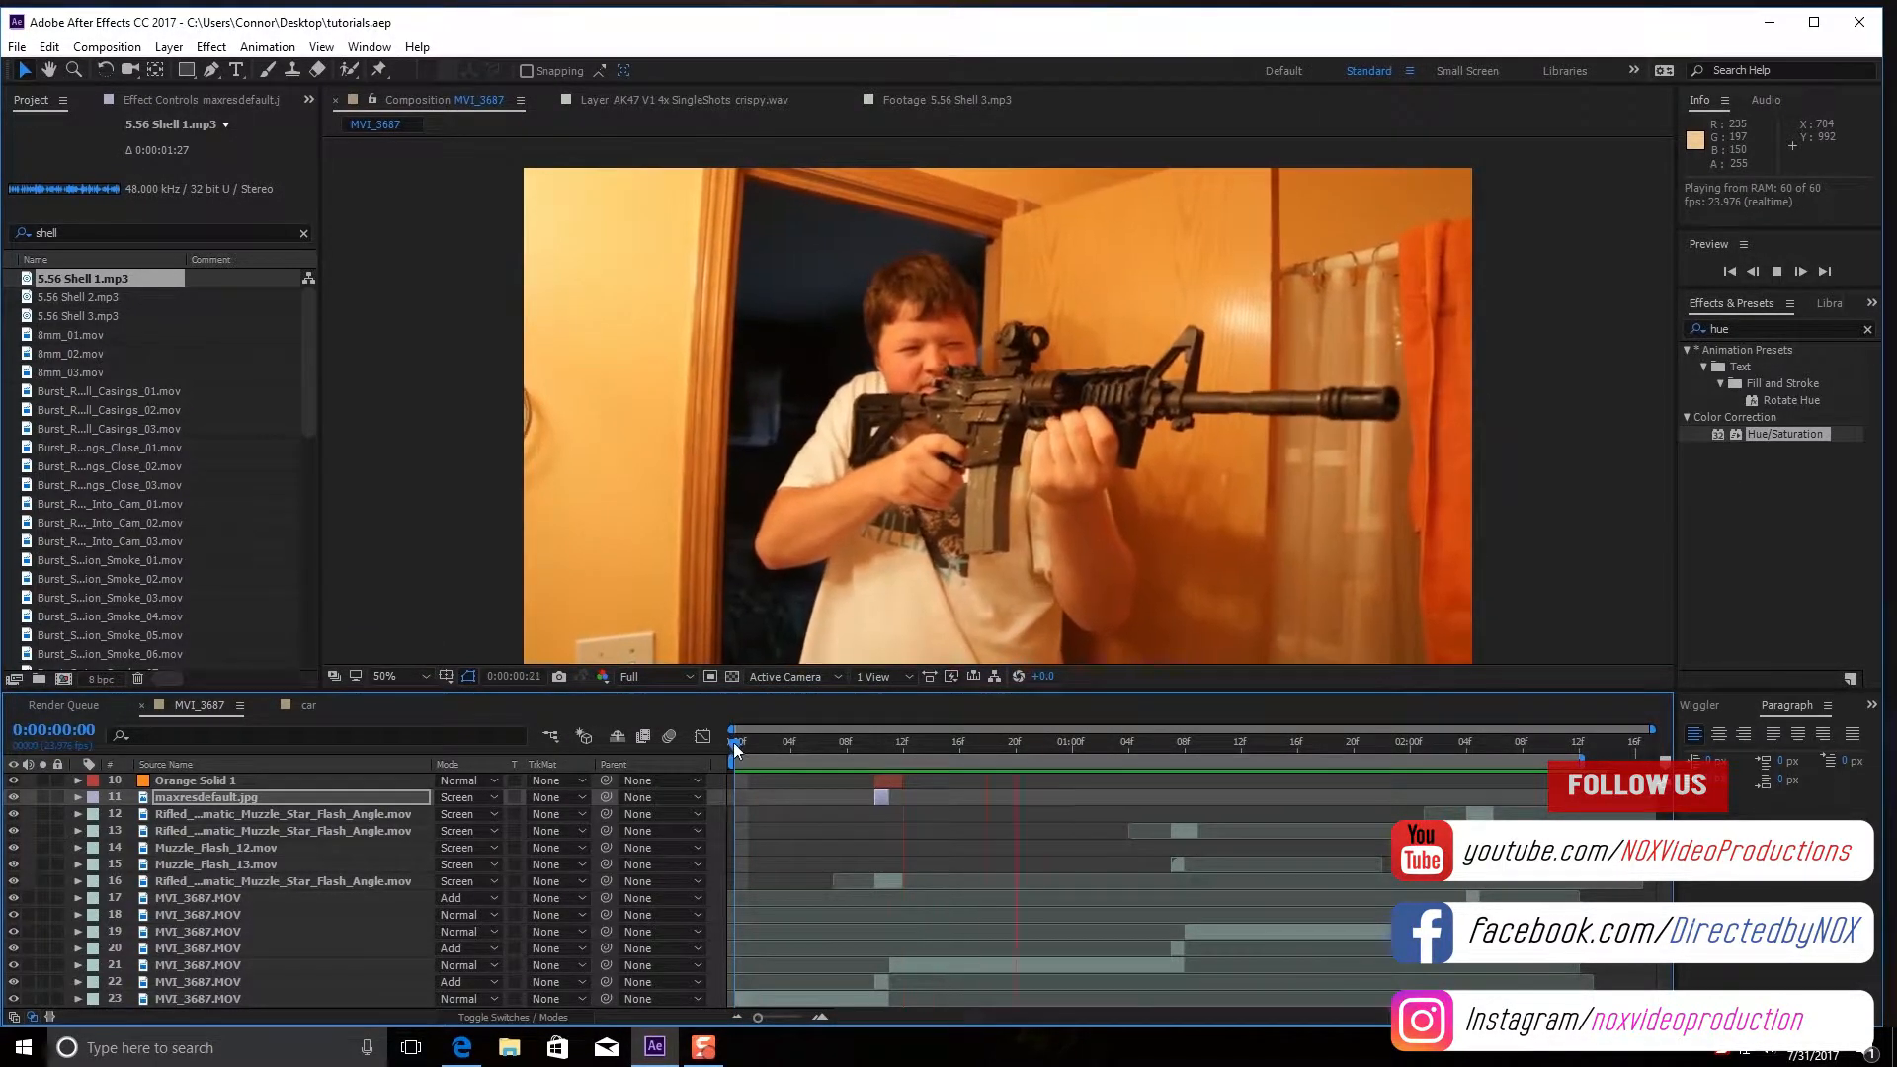
pyautogui.click(788, 742)
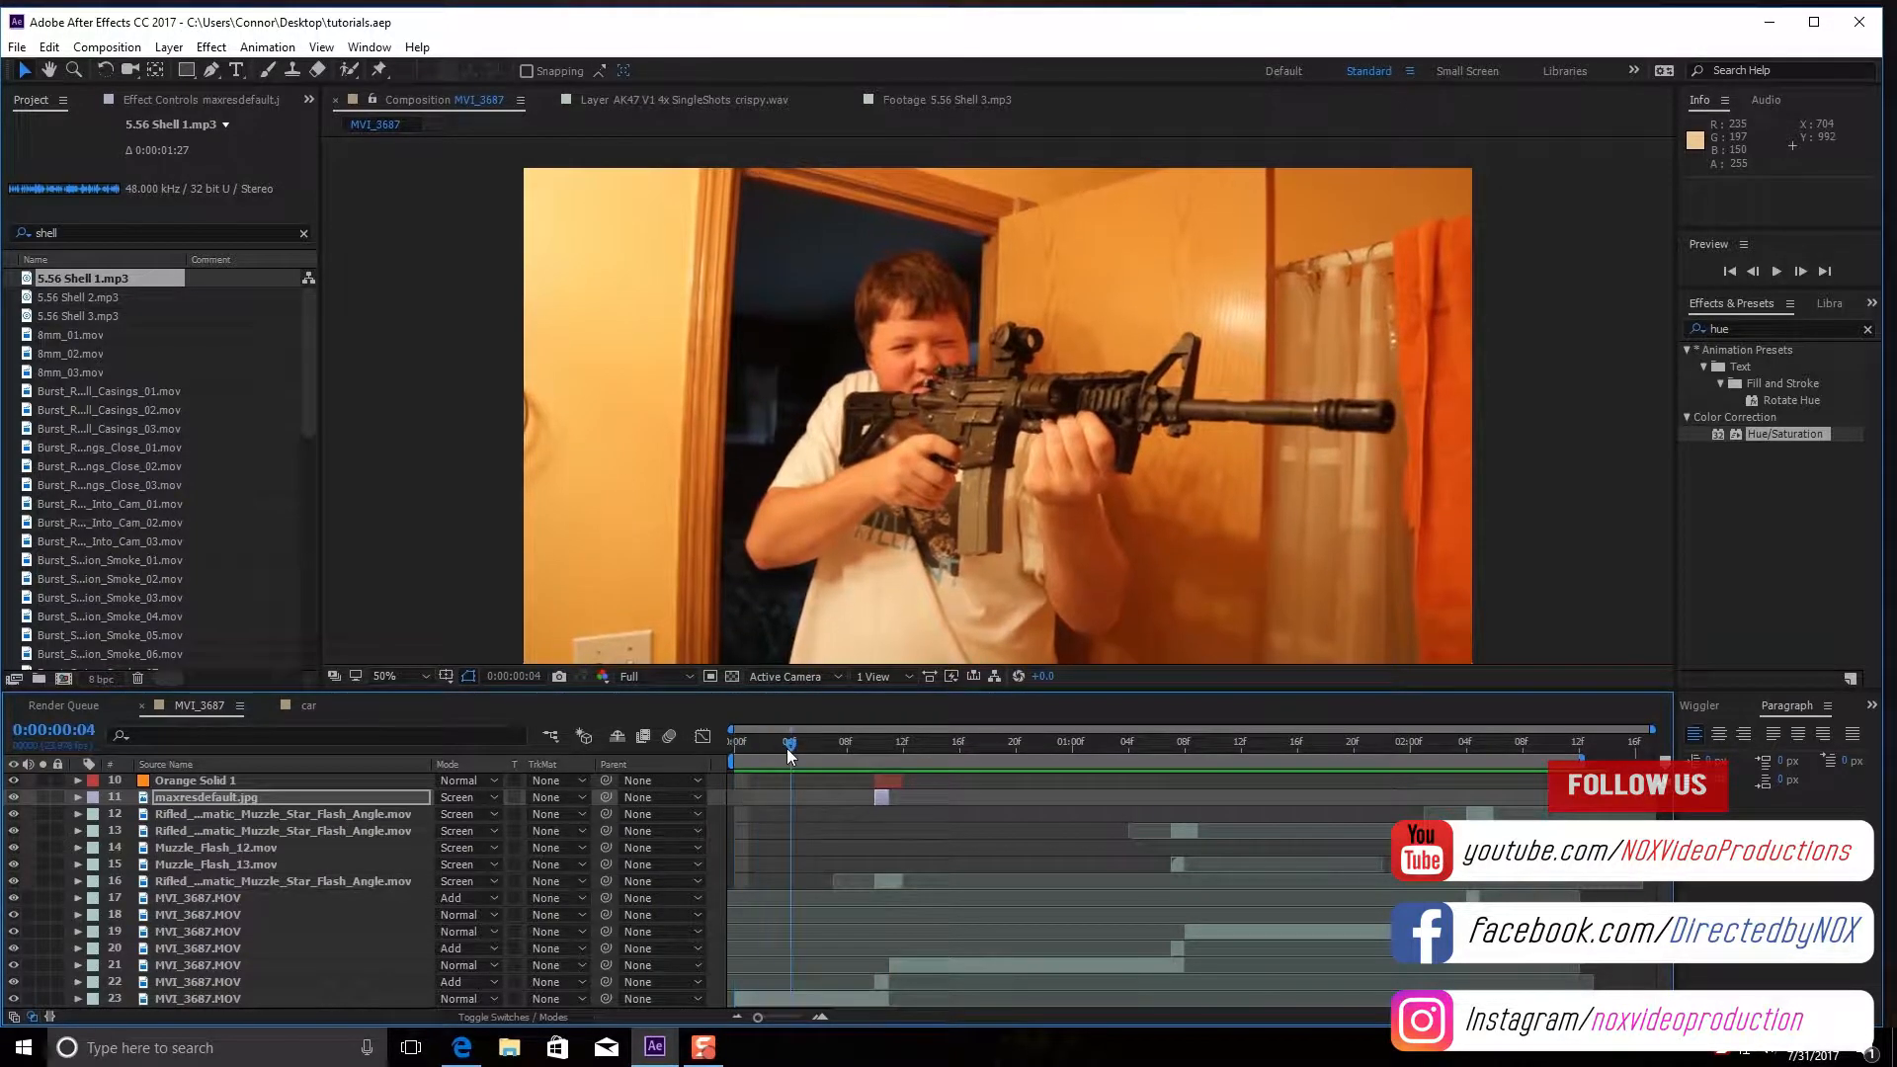
pyautogui.click(168, 47)
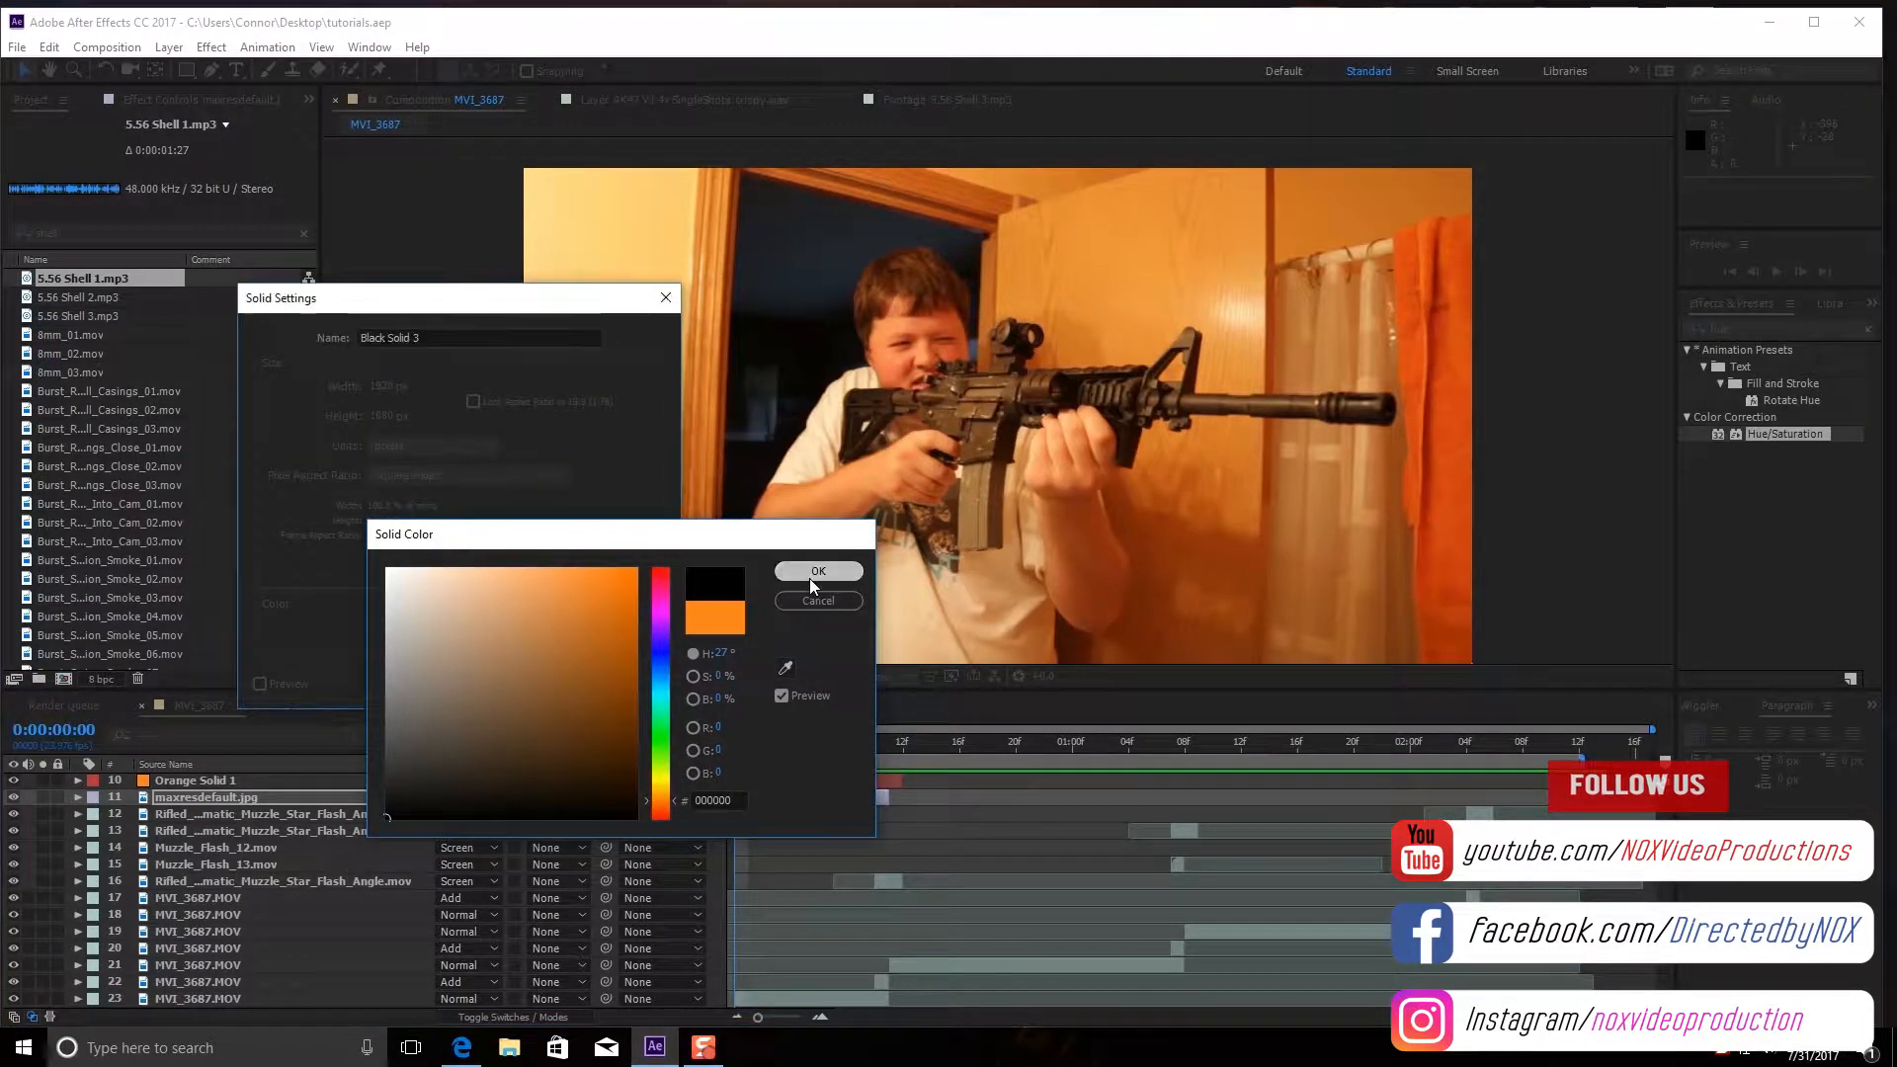
pyautogui.click(818, 571)
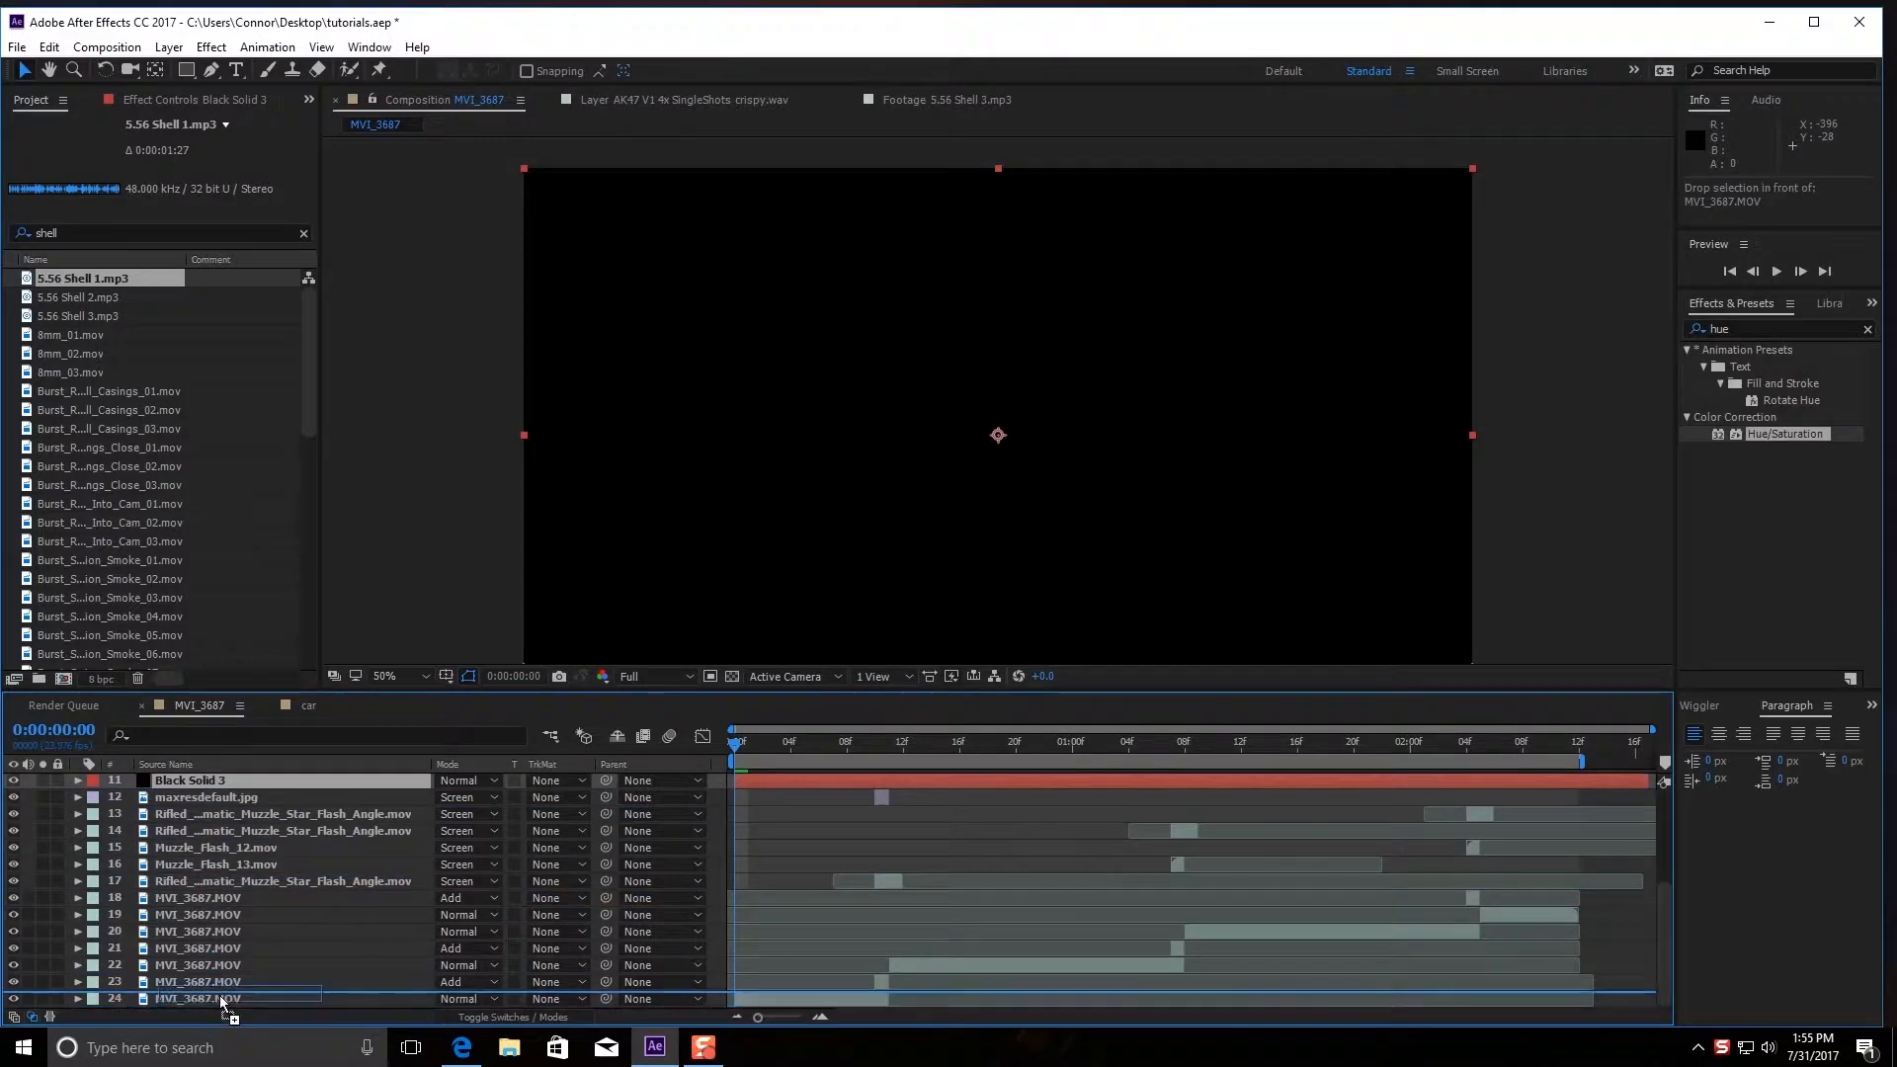
pyautogui.click(217, 981)
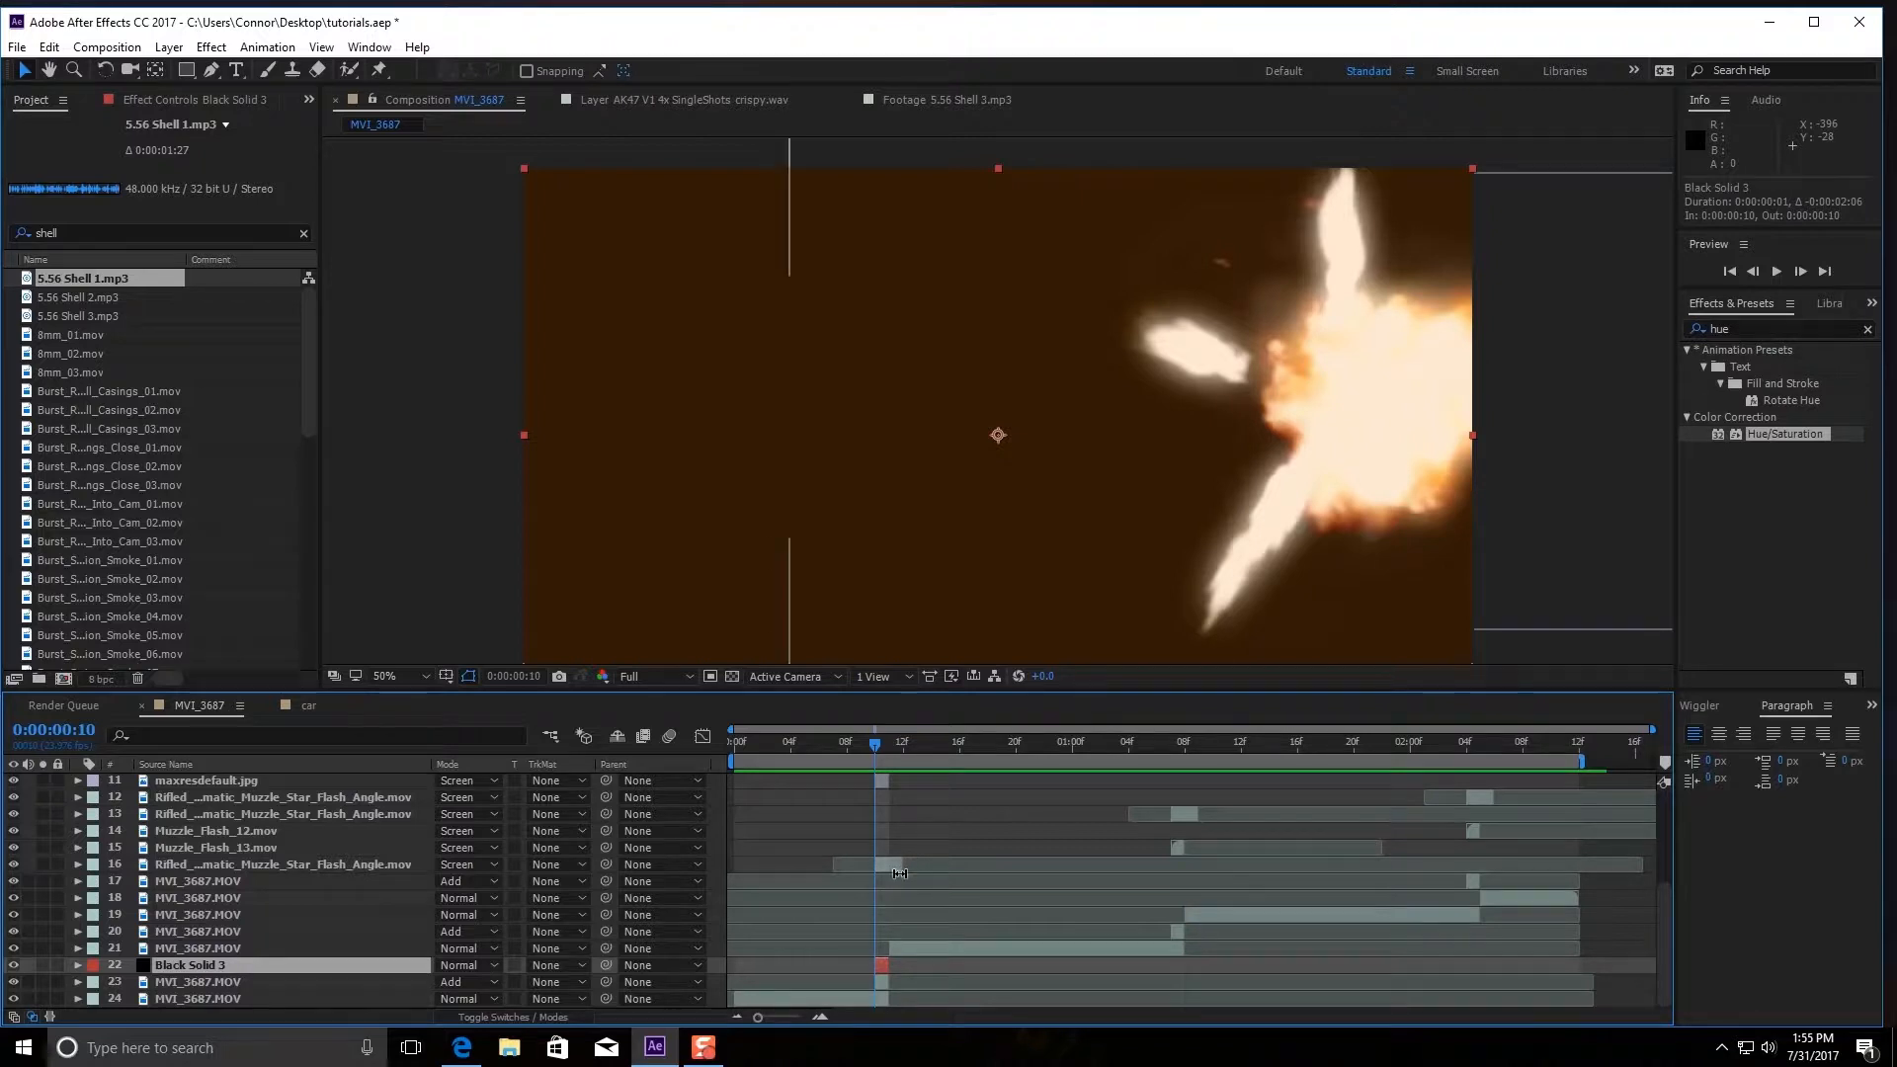
pyautogui.click(196, 881)
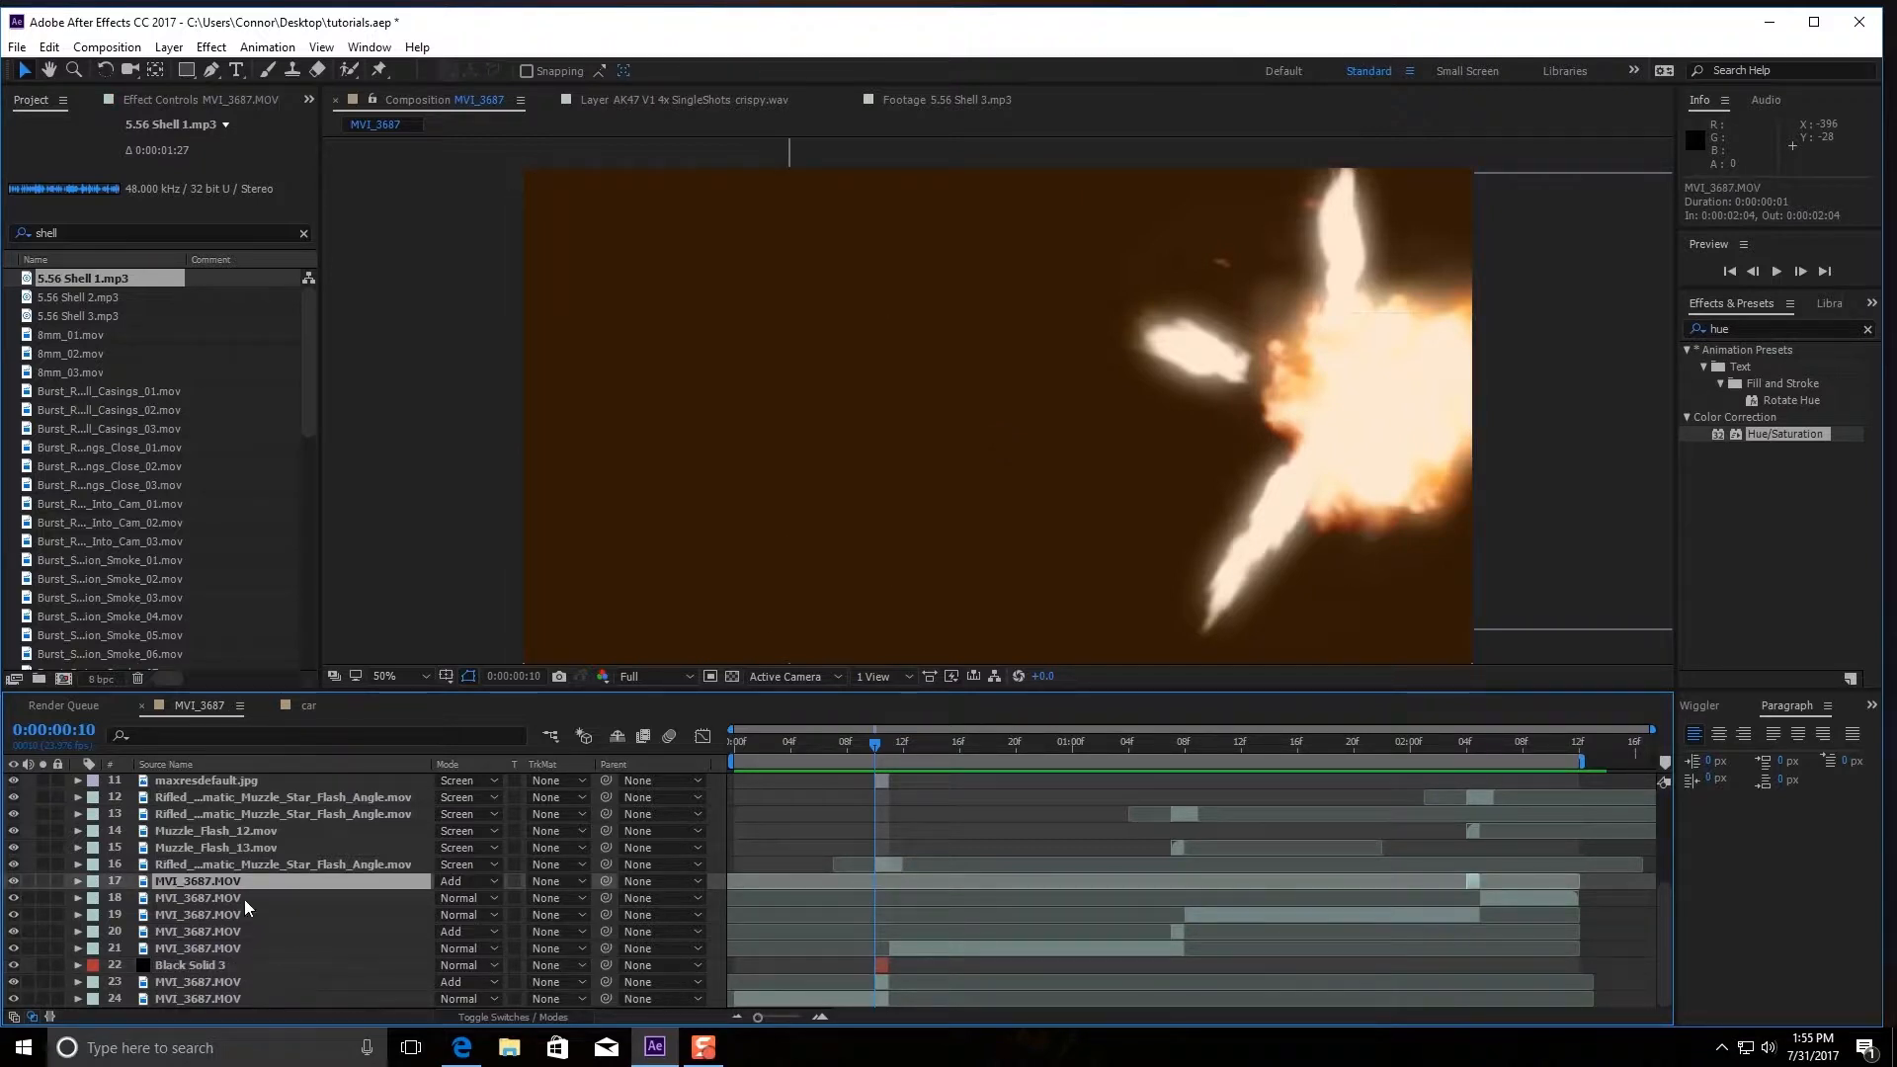
pyautogui.click(285, 864)
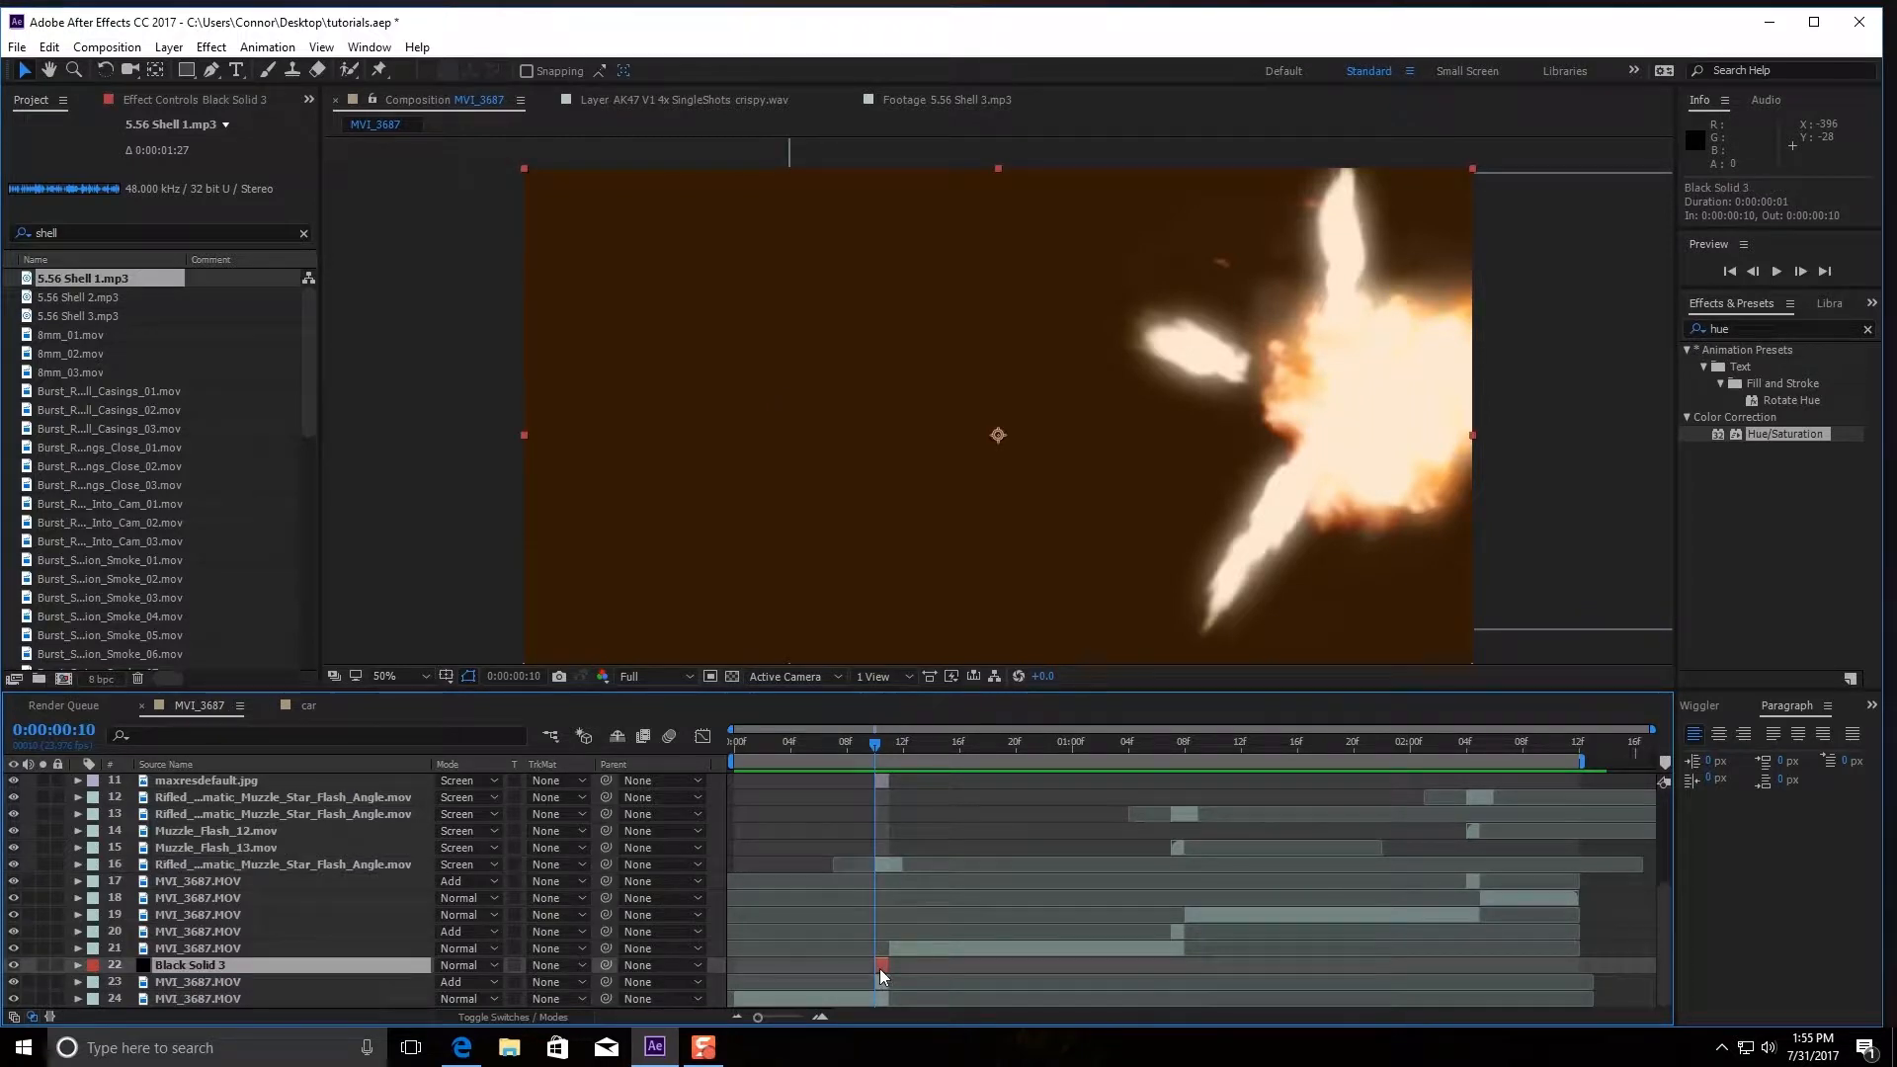
# Draw Mask 1 with the Pen tool around the rifle's ejection port on Black Solid 3
pyautogui.click(469, 965)
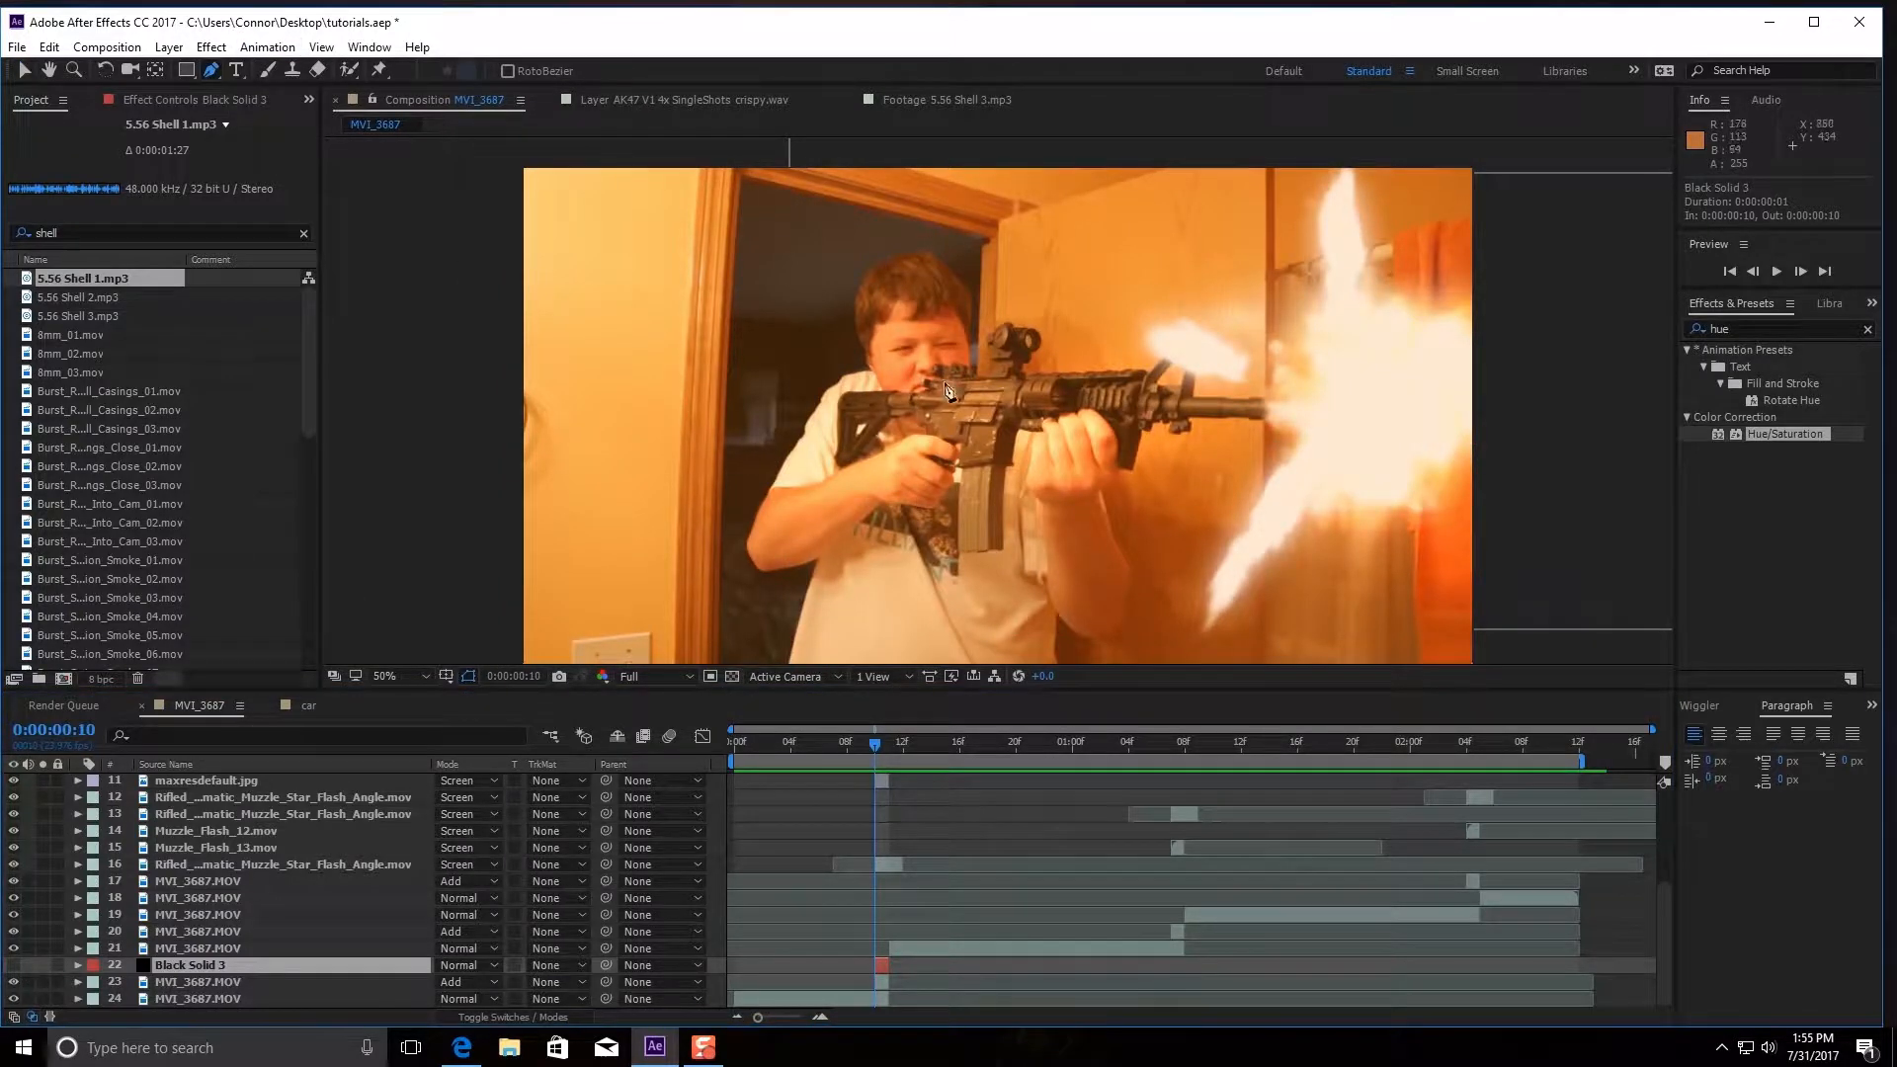
pyautogui.click(384, 676)
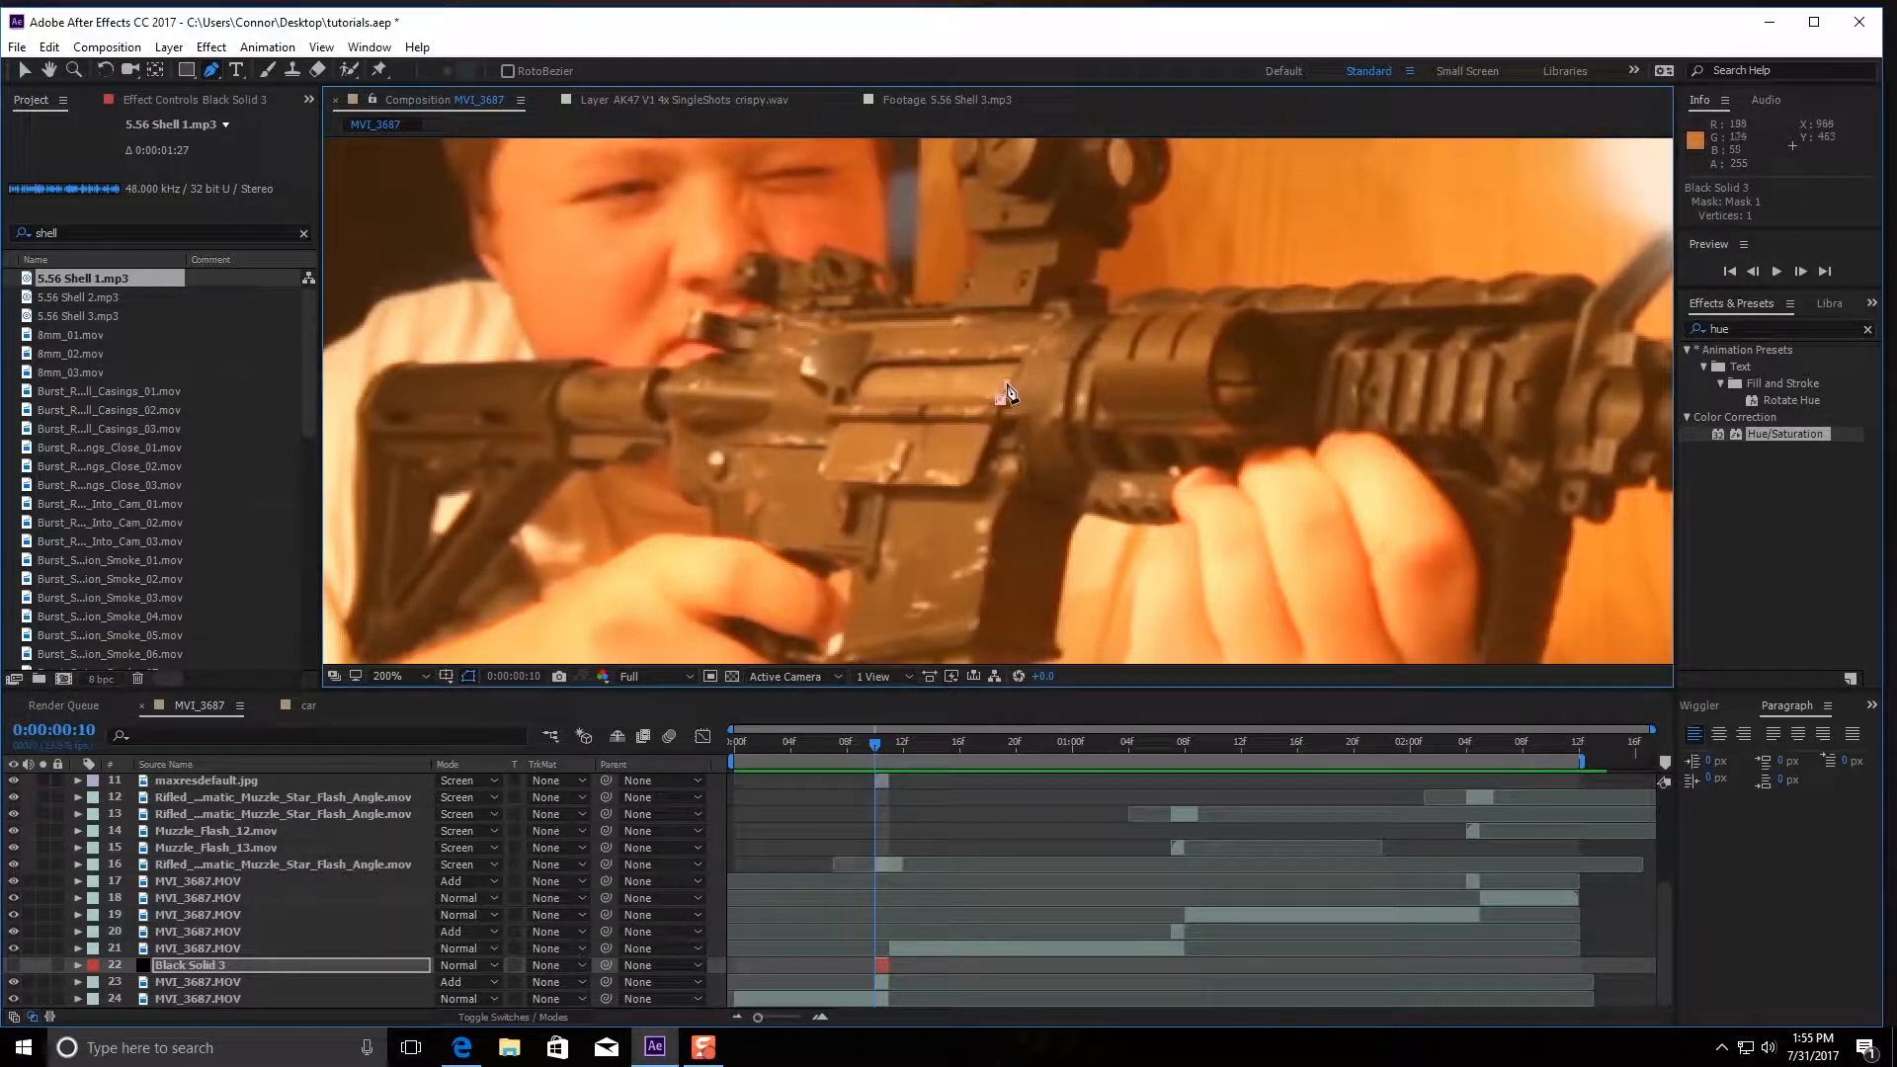
pyautogui.click(1016, 369)
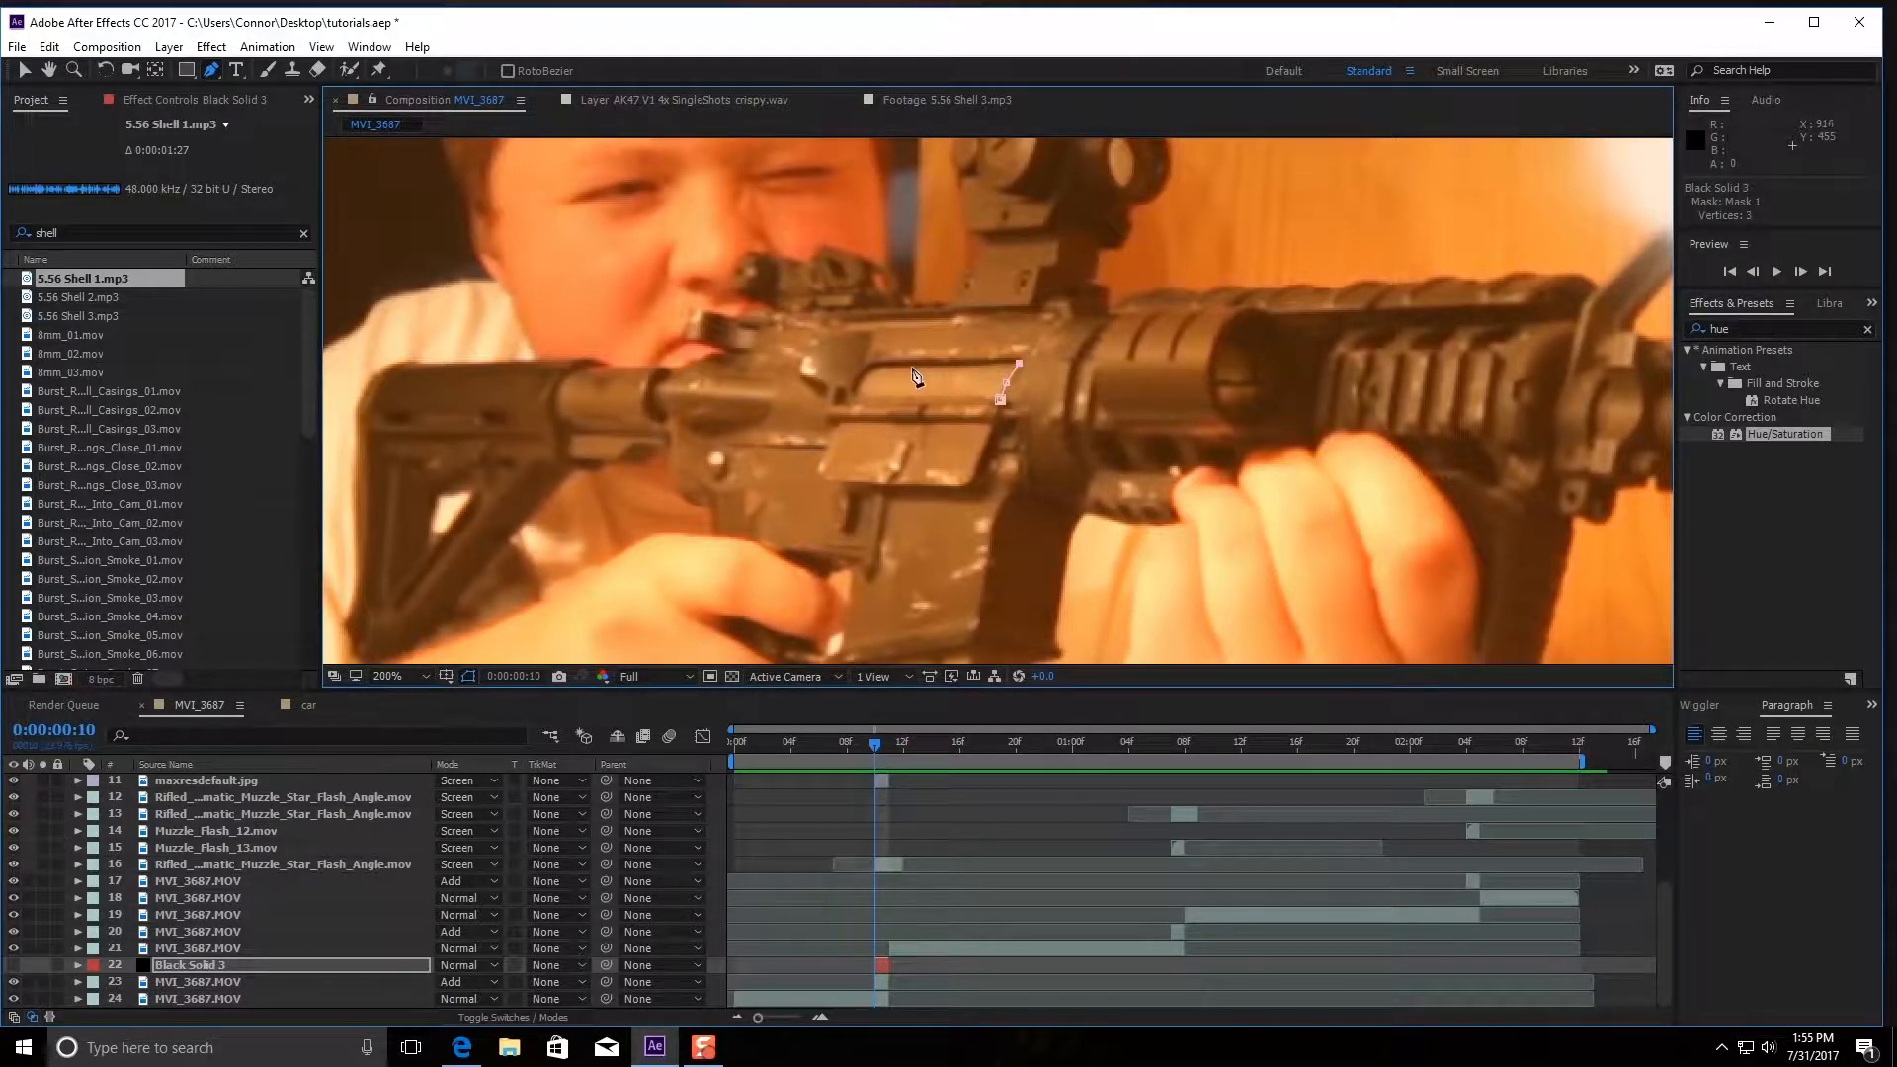
pyautogui.click(878, 365)
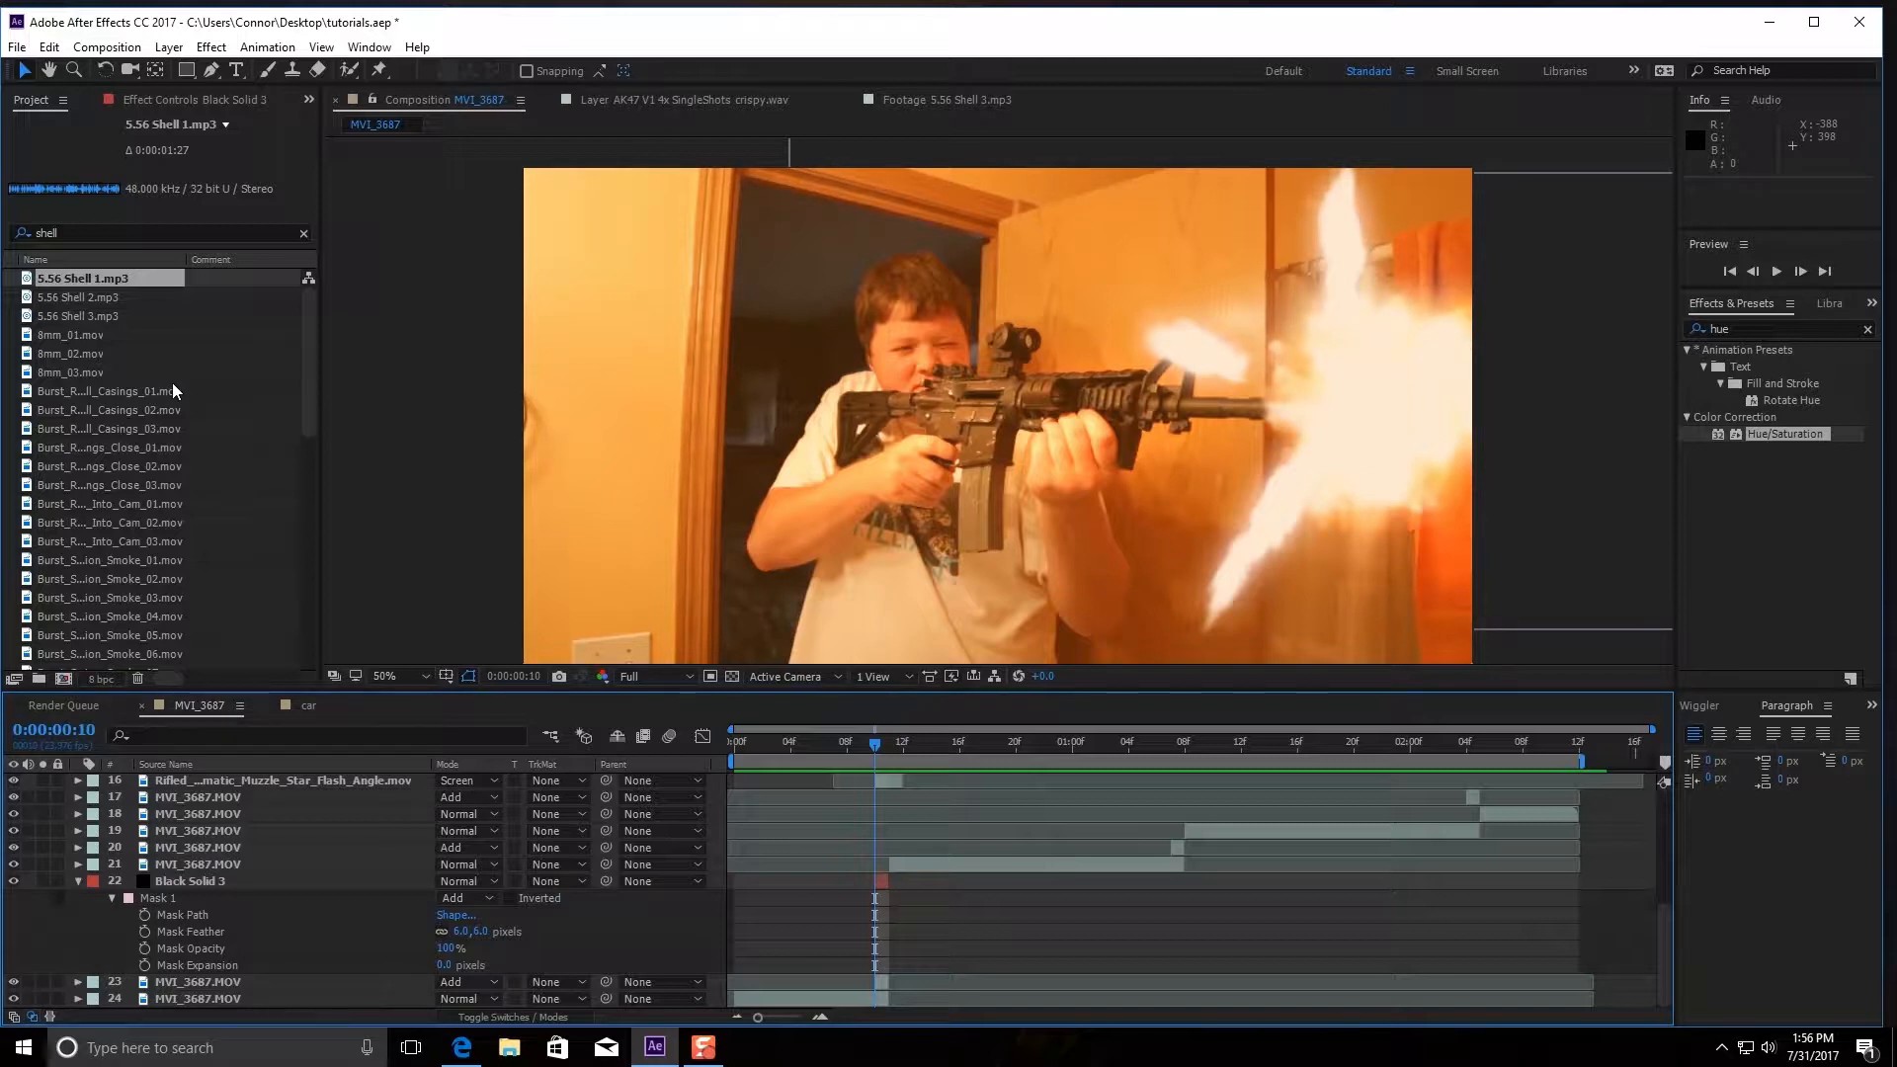
pyautogui.moveTo(187, 391)
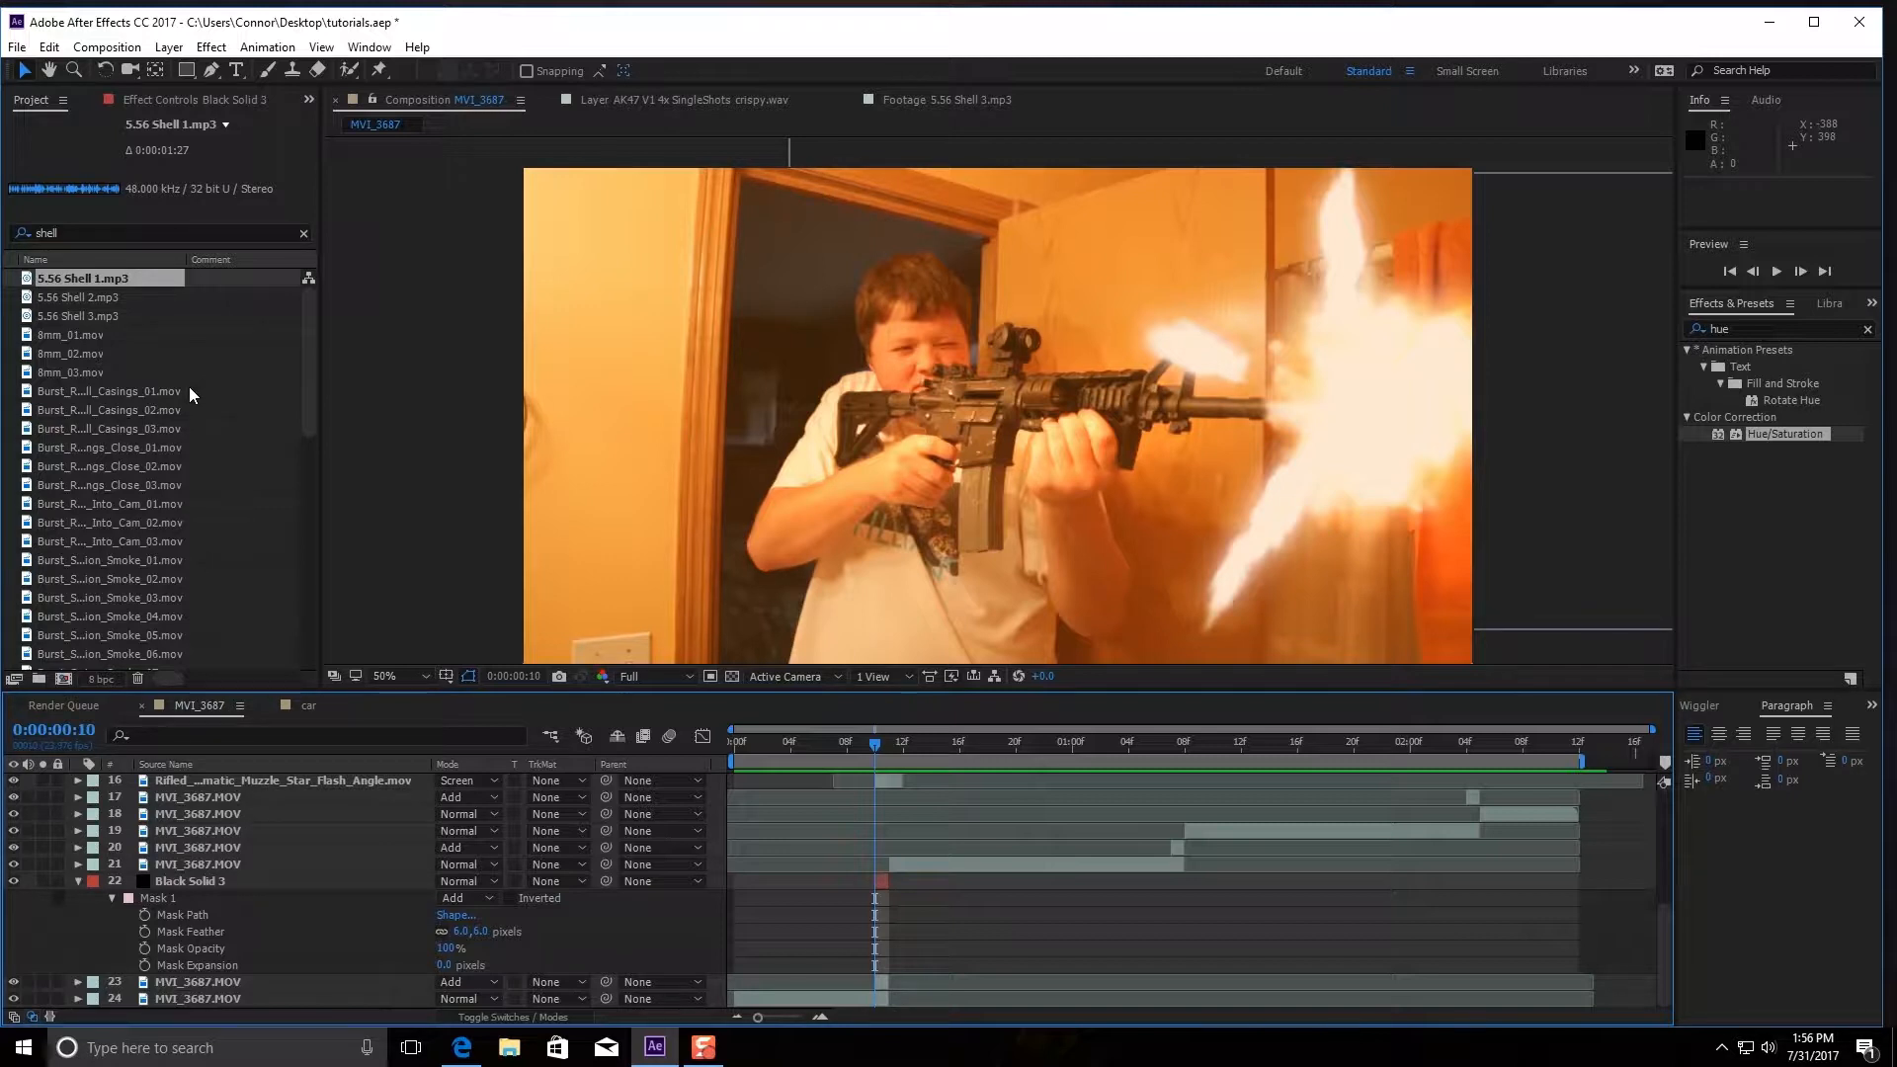
pyautogui.moveTo(166, 417)
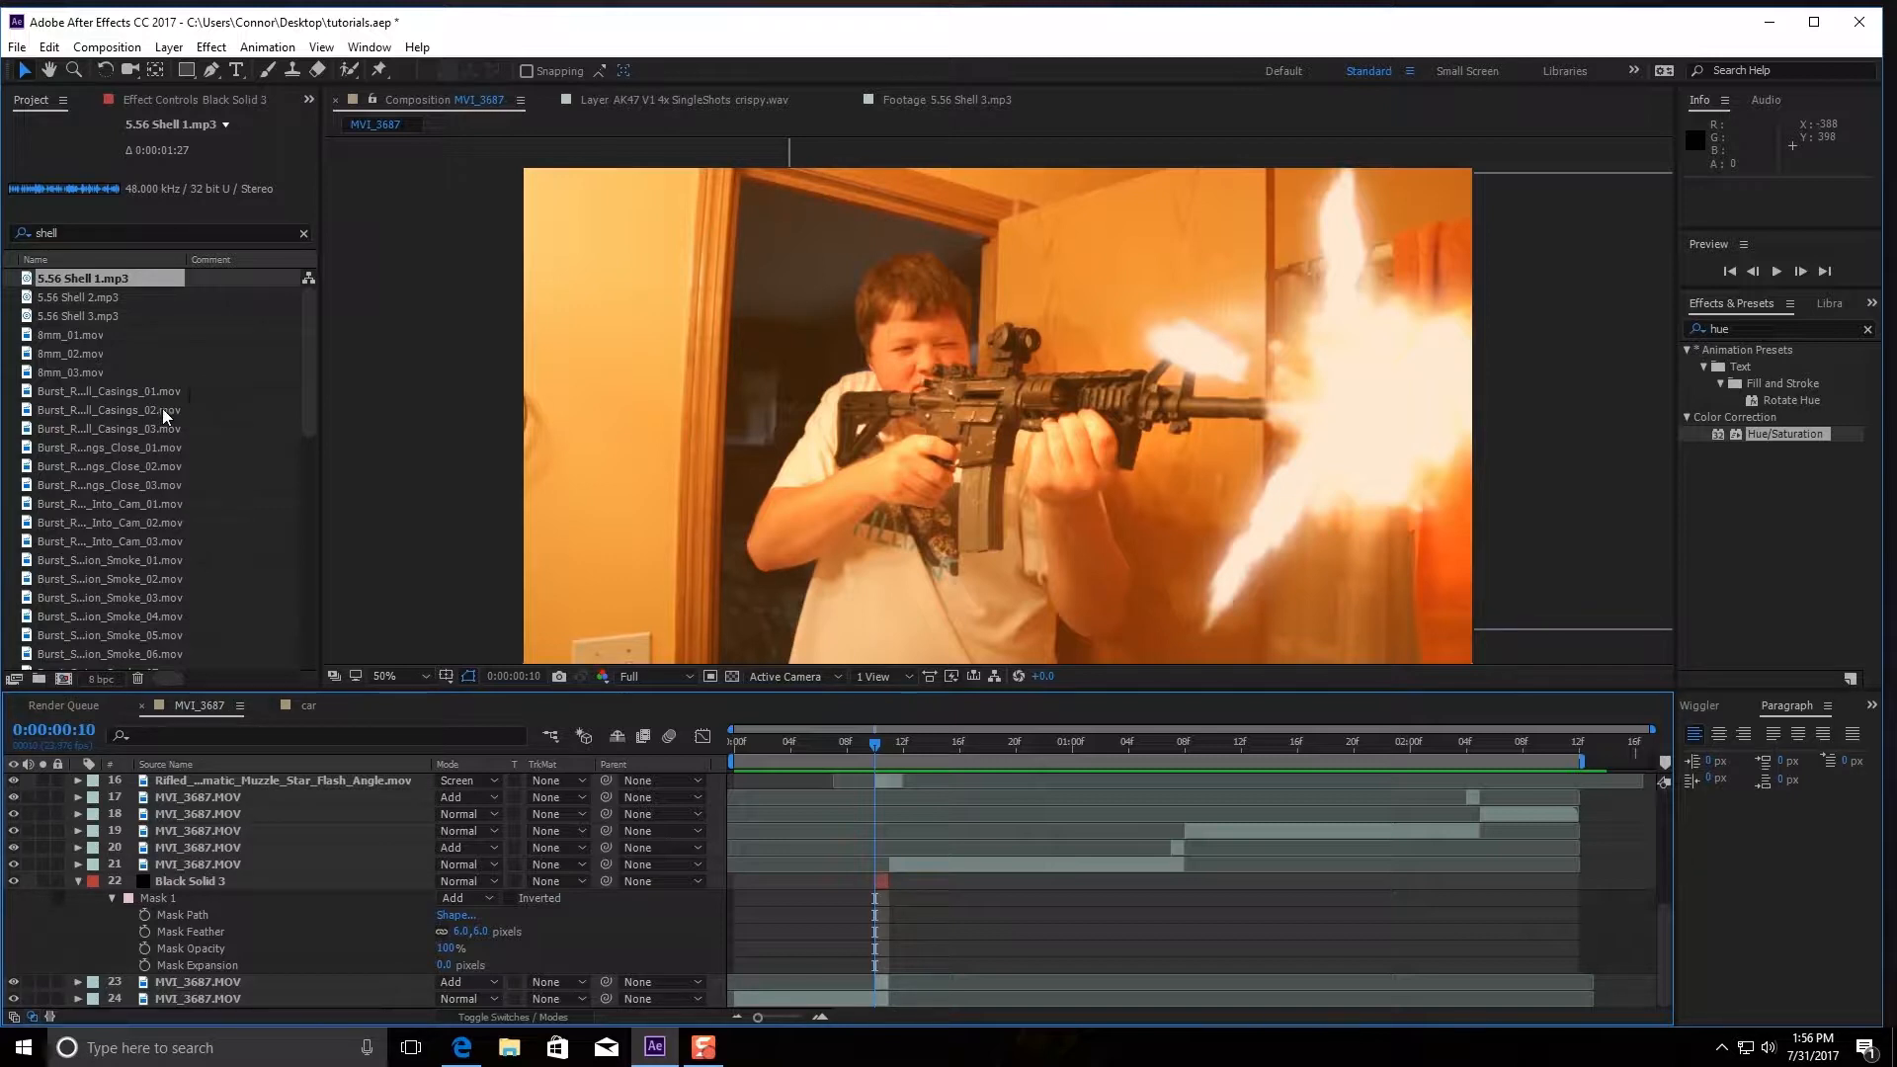
pyautogui.scroll(-3)
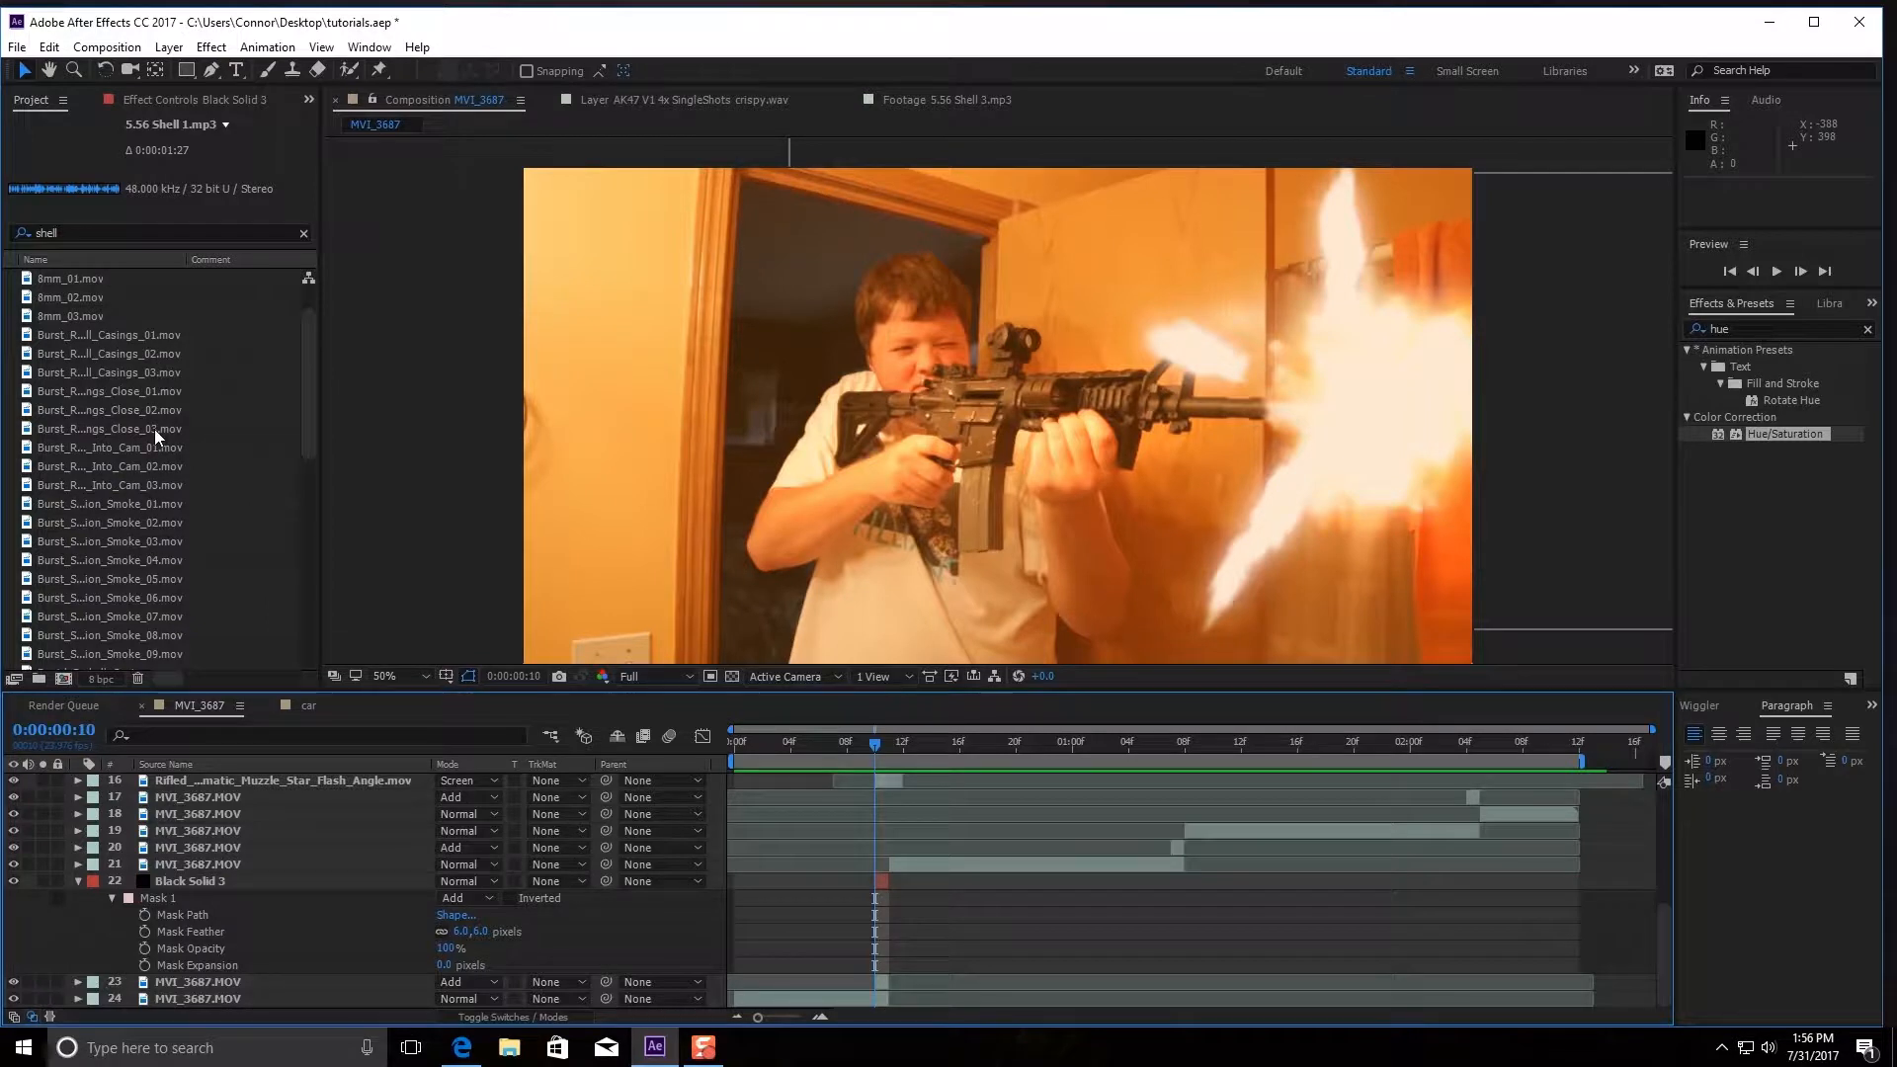
pyautogui.scroll(-3)
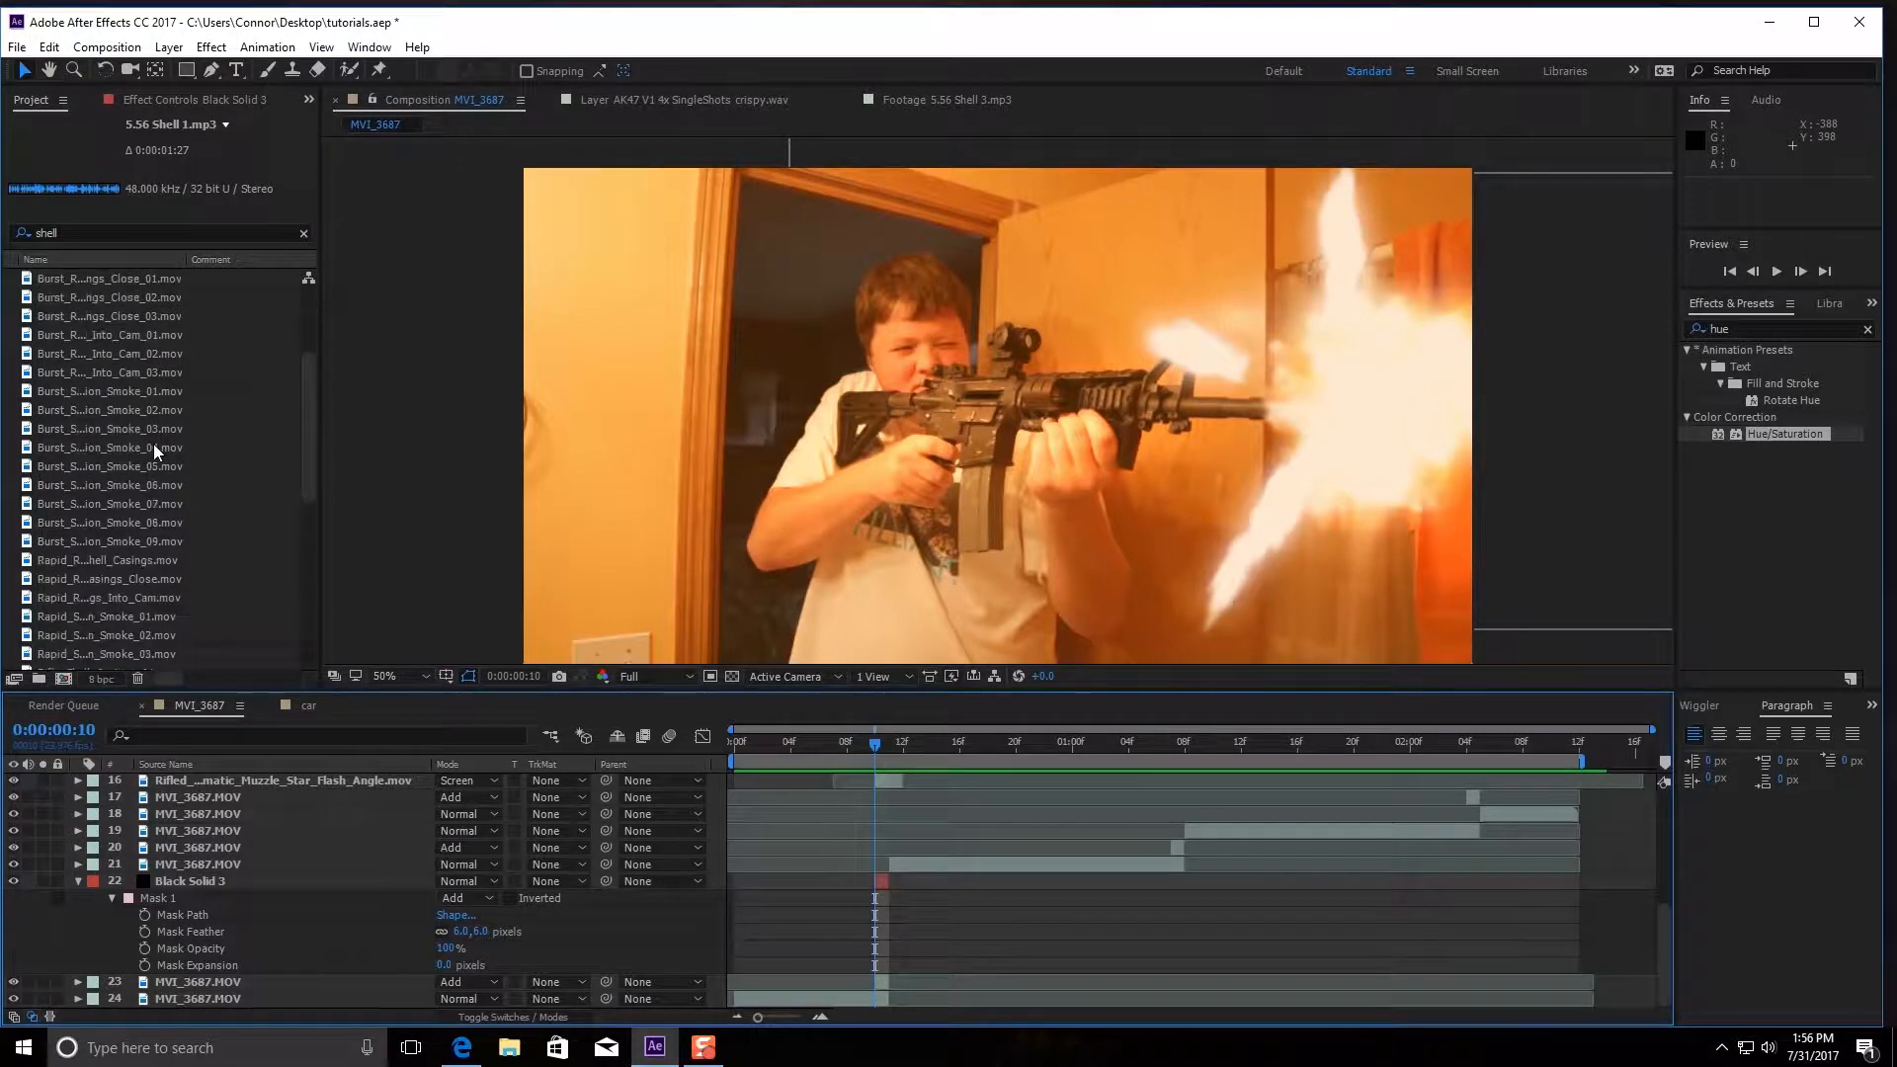
pyautogui.scroll(-3)
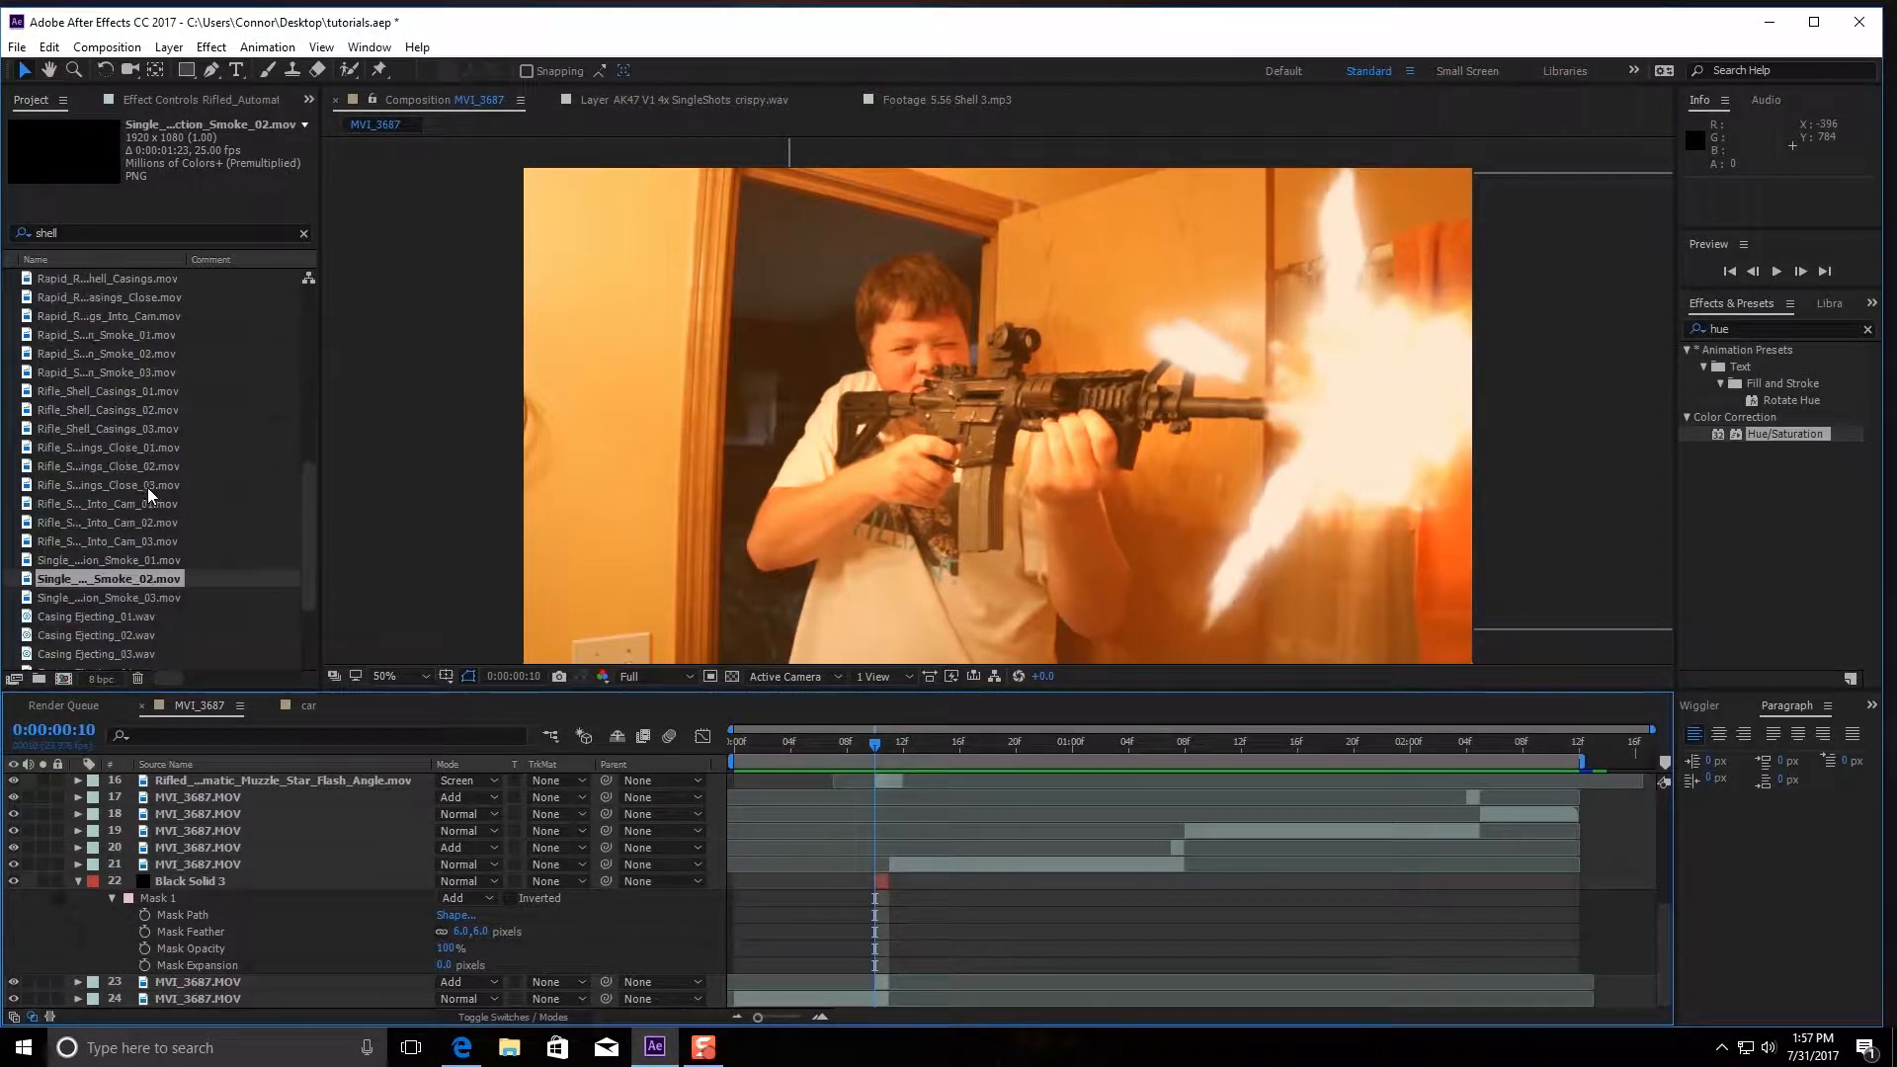
# Select Rifle_Shell_Casings_Close_02.mov in the Project panel for the timeline
pyautogui.click(106, 521)
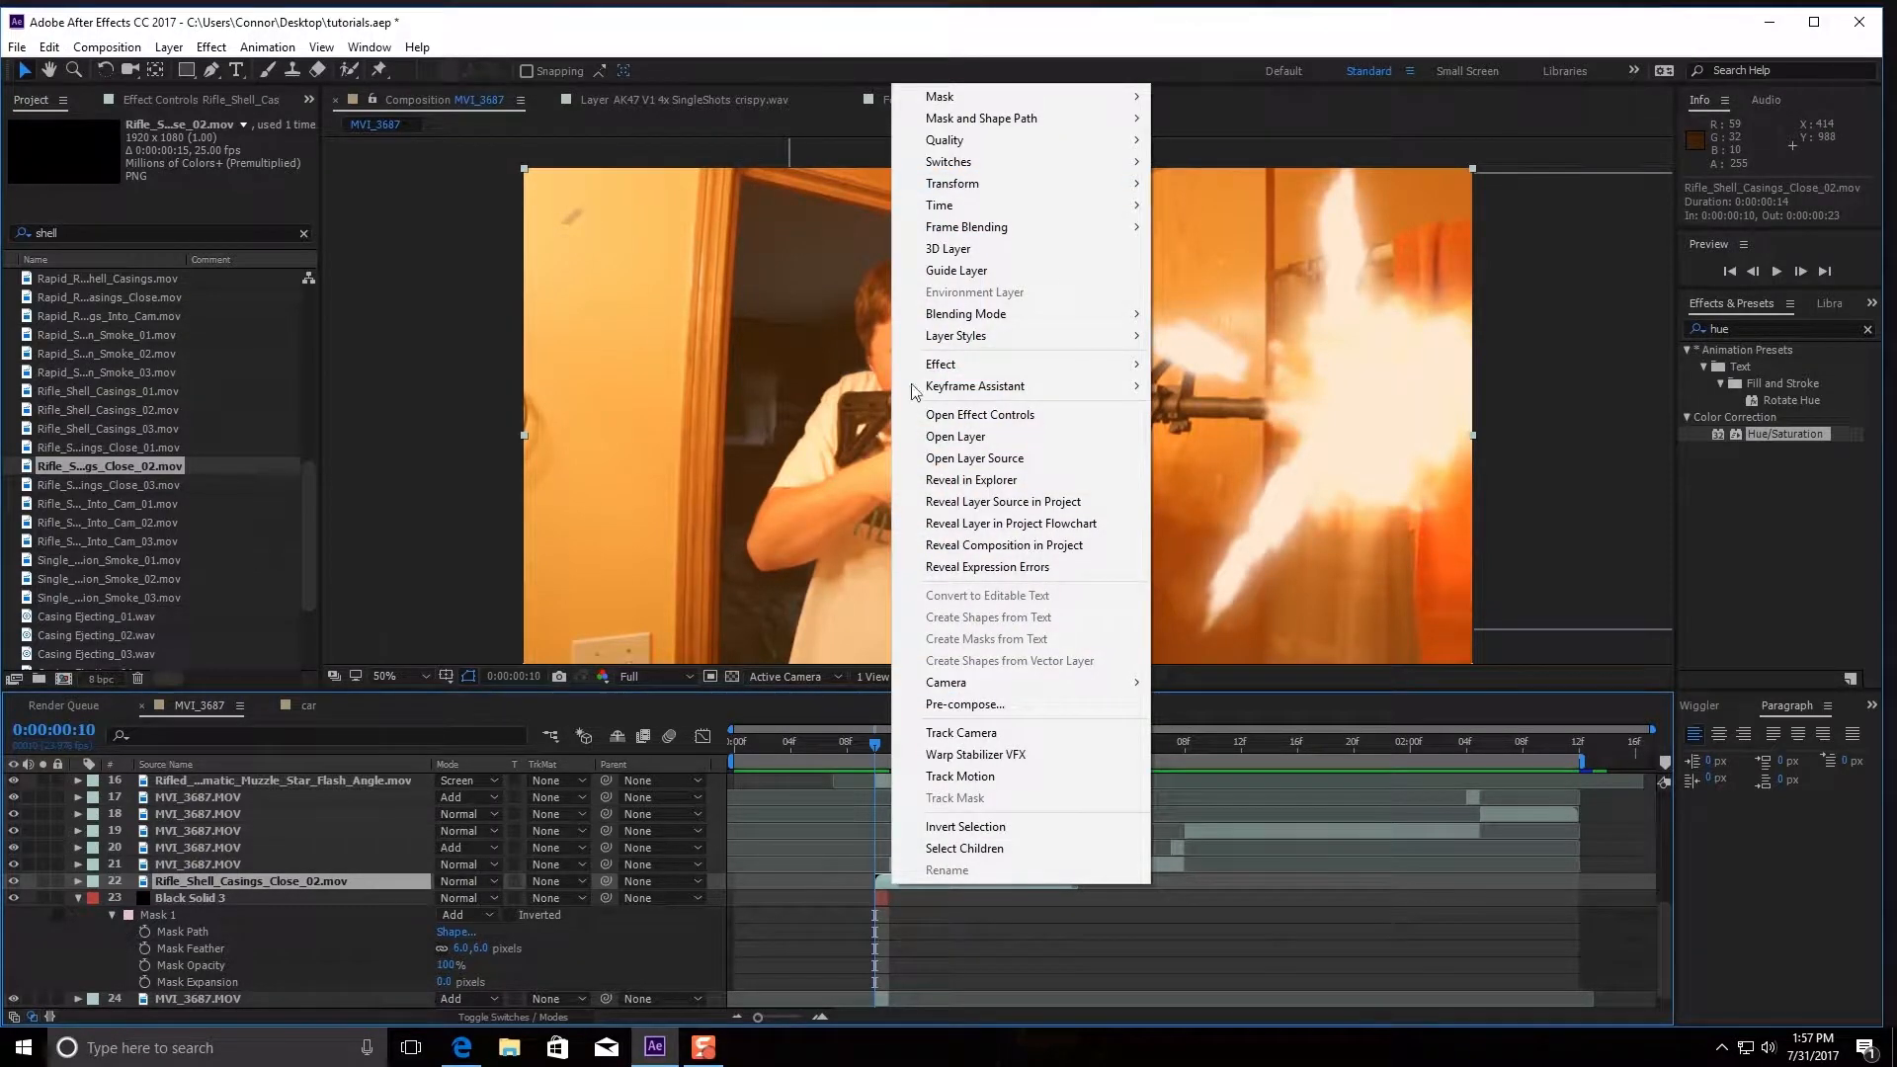
pyautogui.moveTo(953, 183)
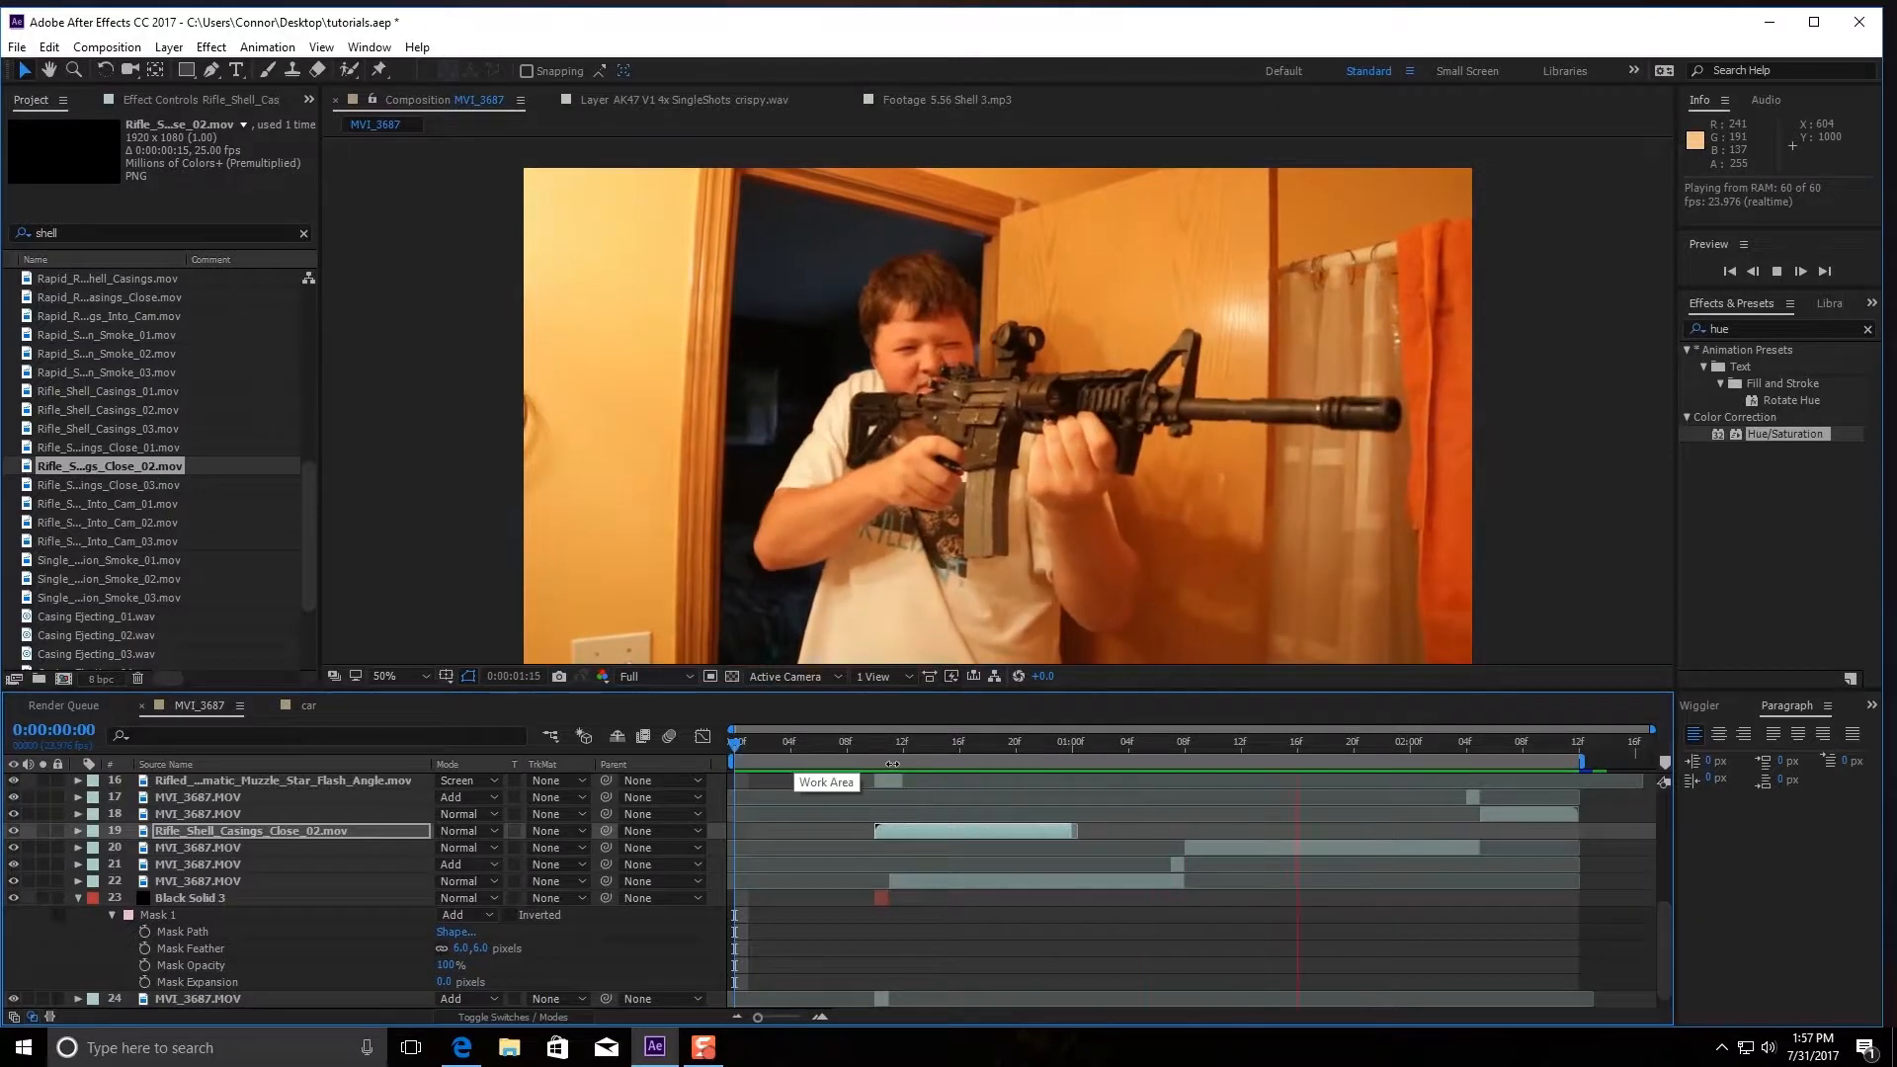
# Return to frame 10 and drag the casings clip up-left over the rifle
pyautogui.click(874, 740)
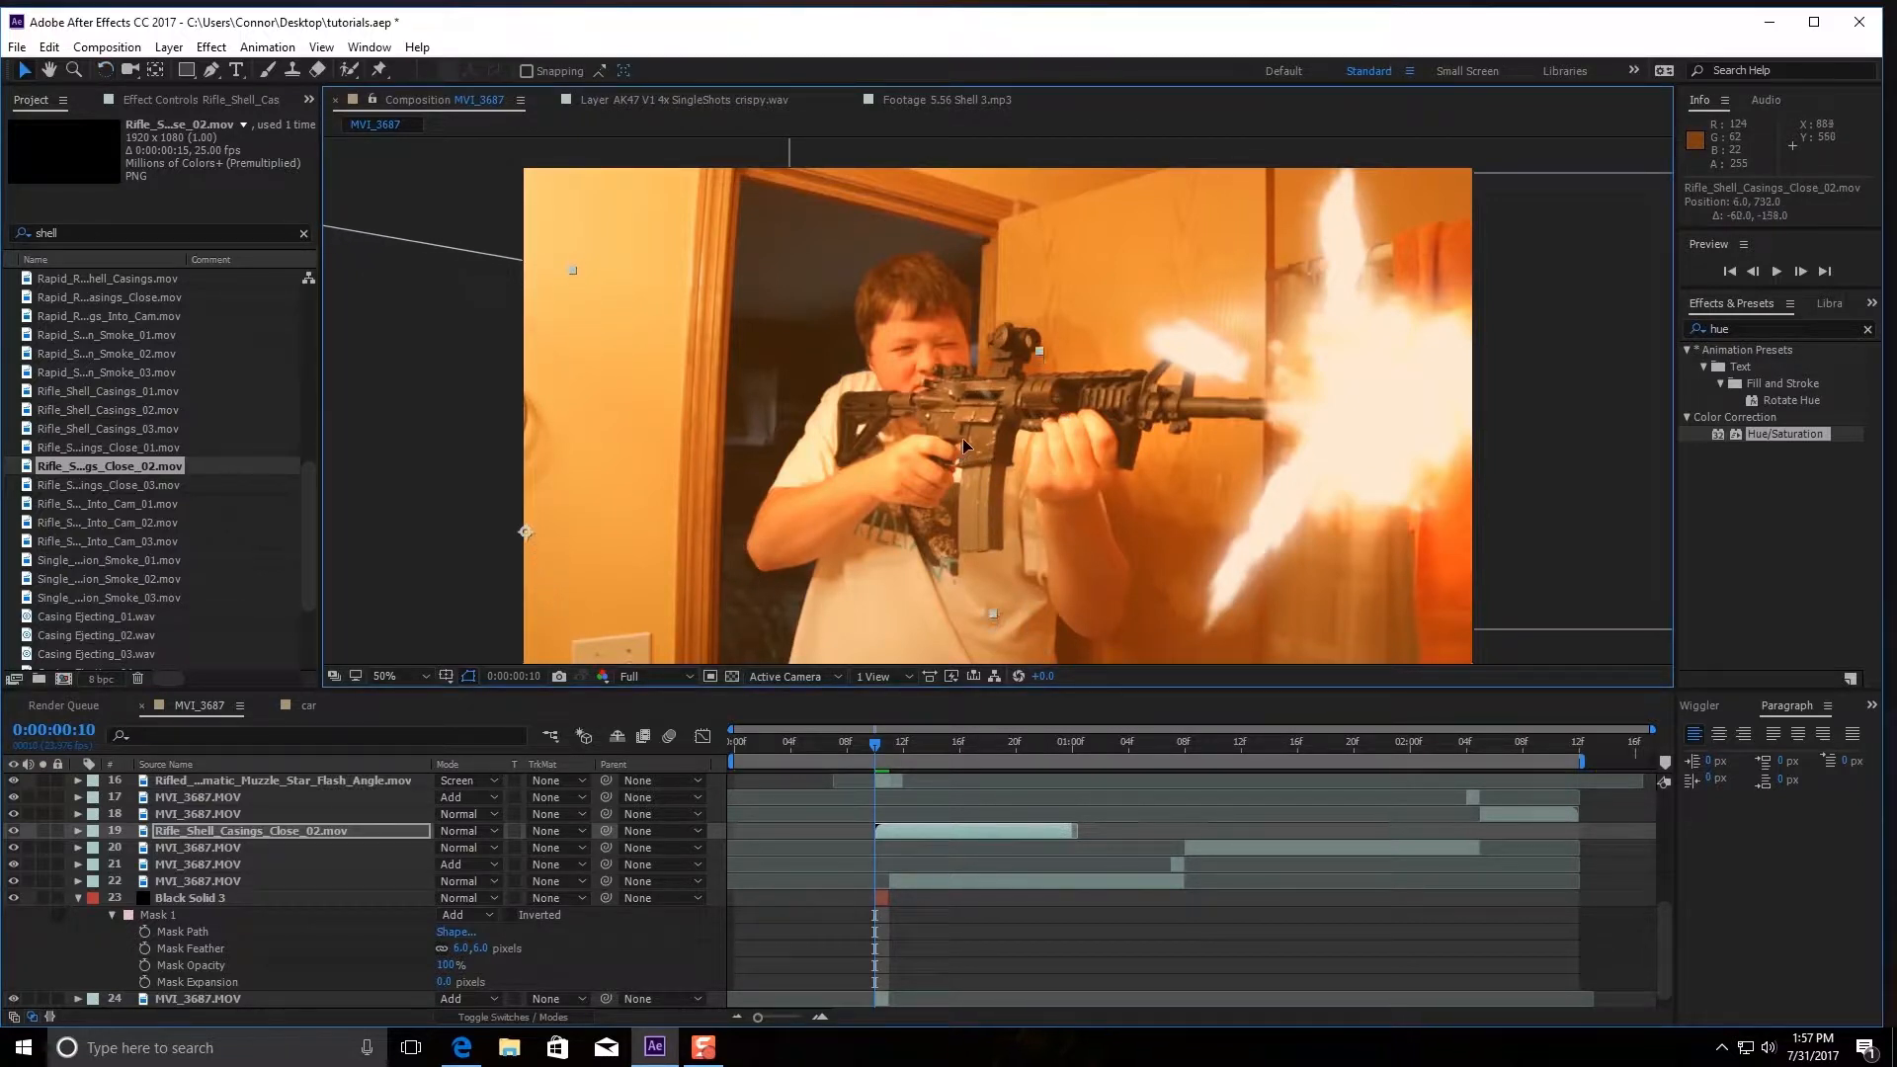
pyautogui.click(733, 739)
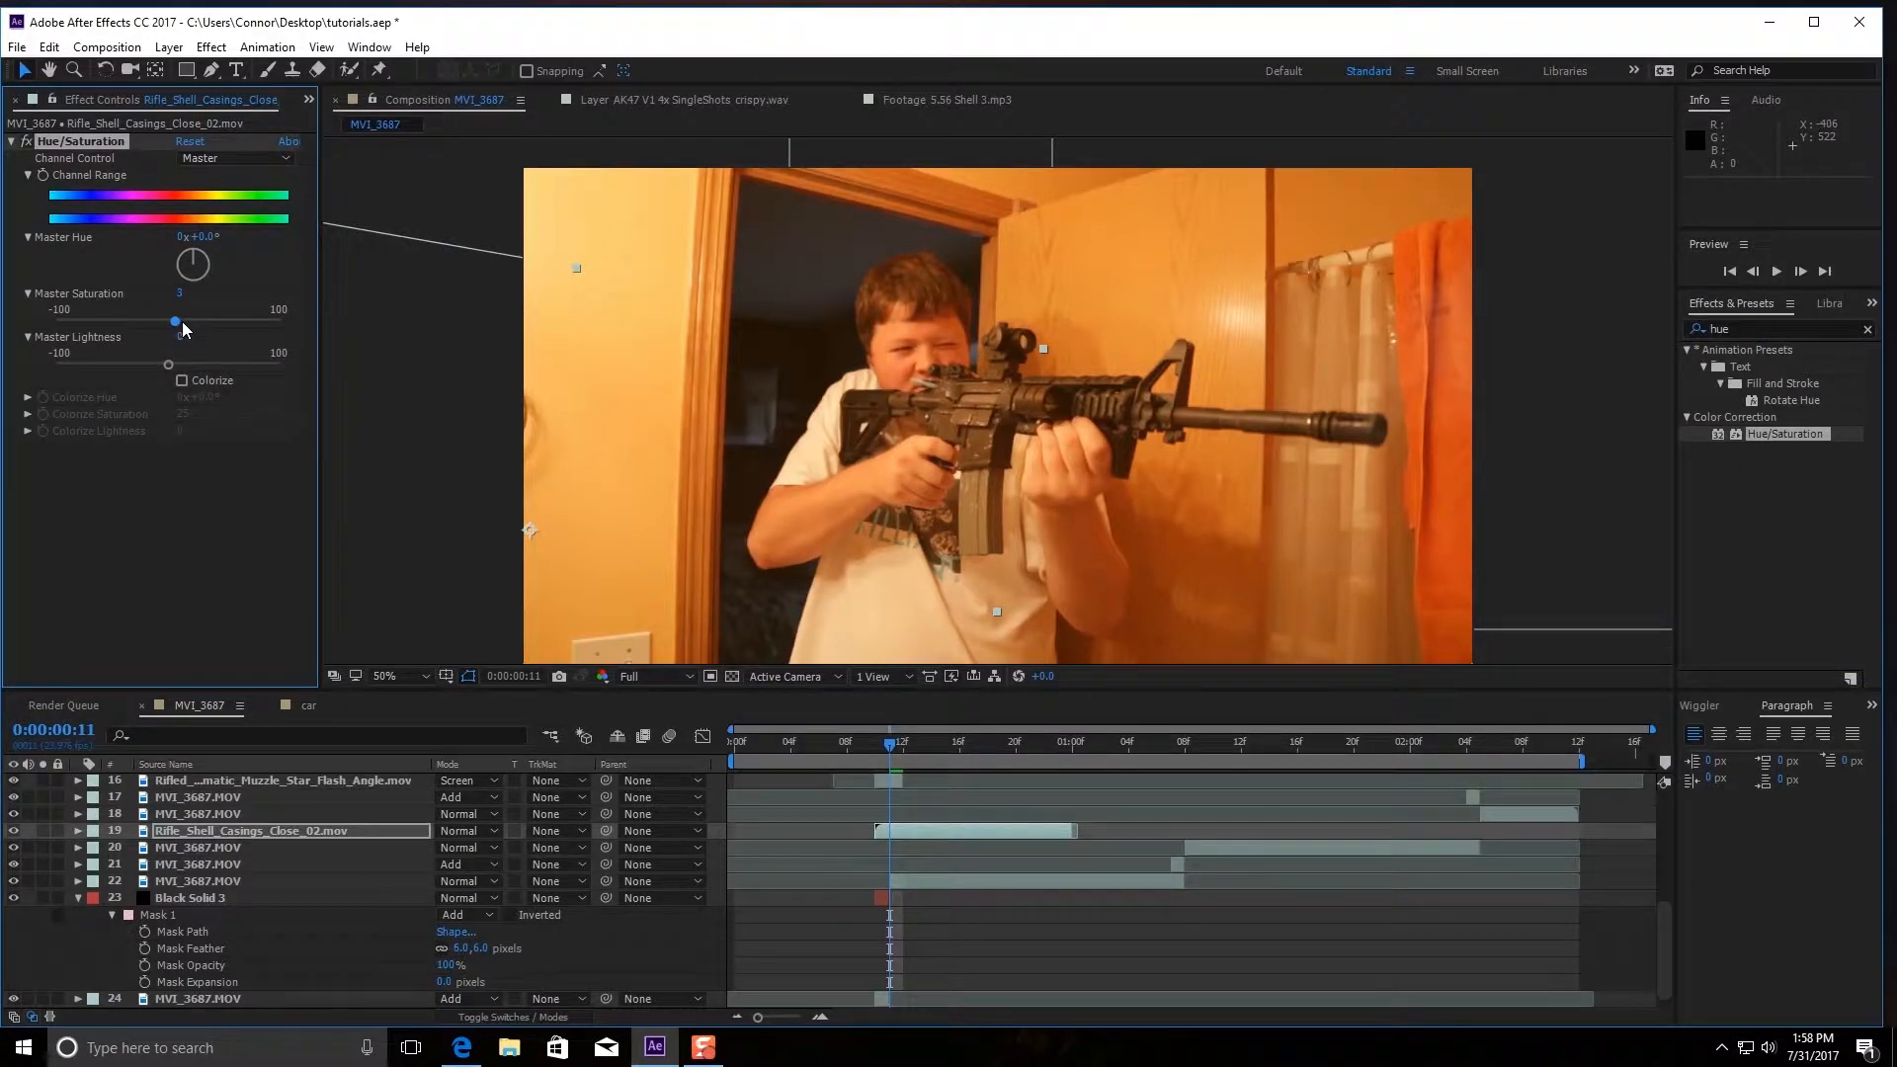
# Set the Hue/Saturation Master Saturation on the casings layer to about 75
pyautogui.moveTo(174, 322); pyautogui.dragTo(254, 323)
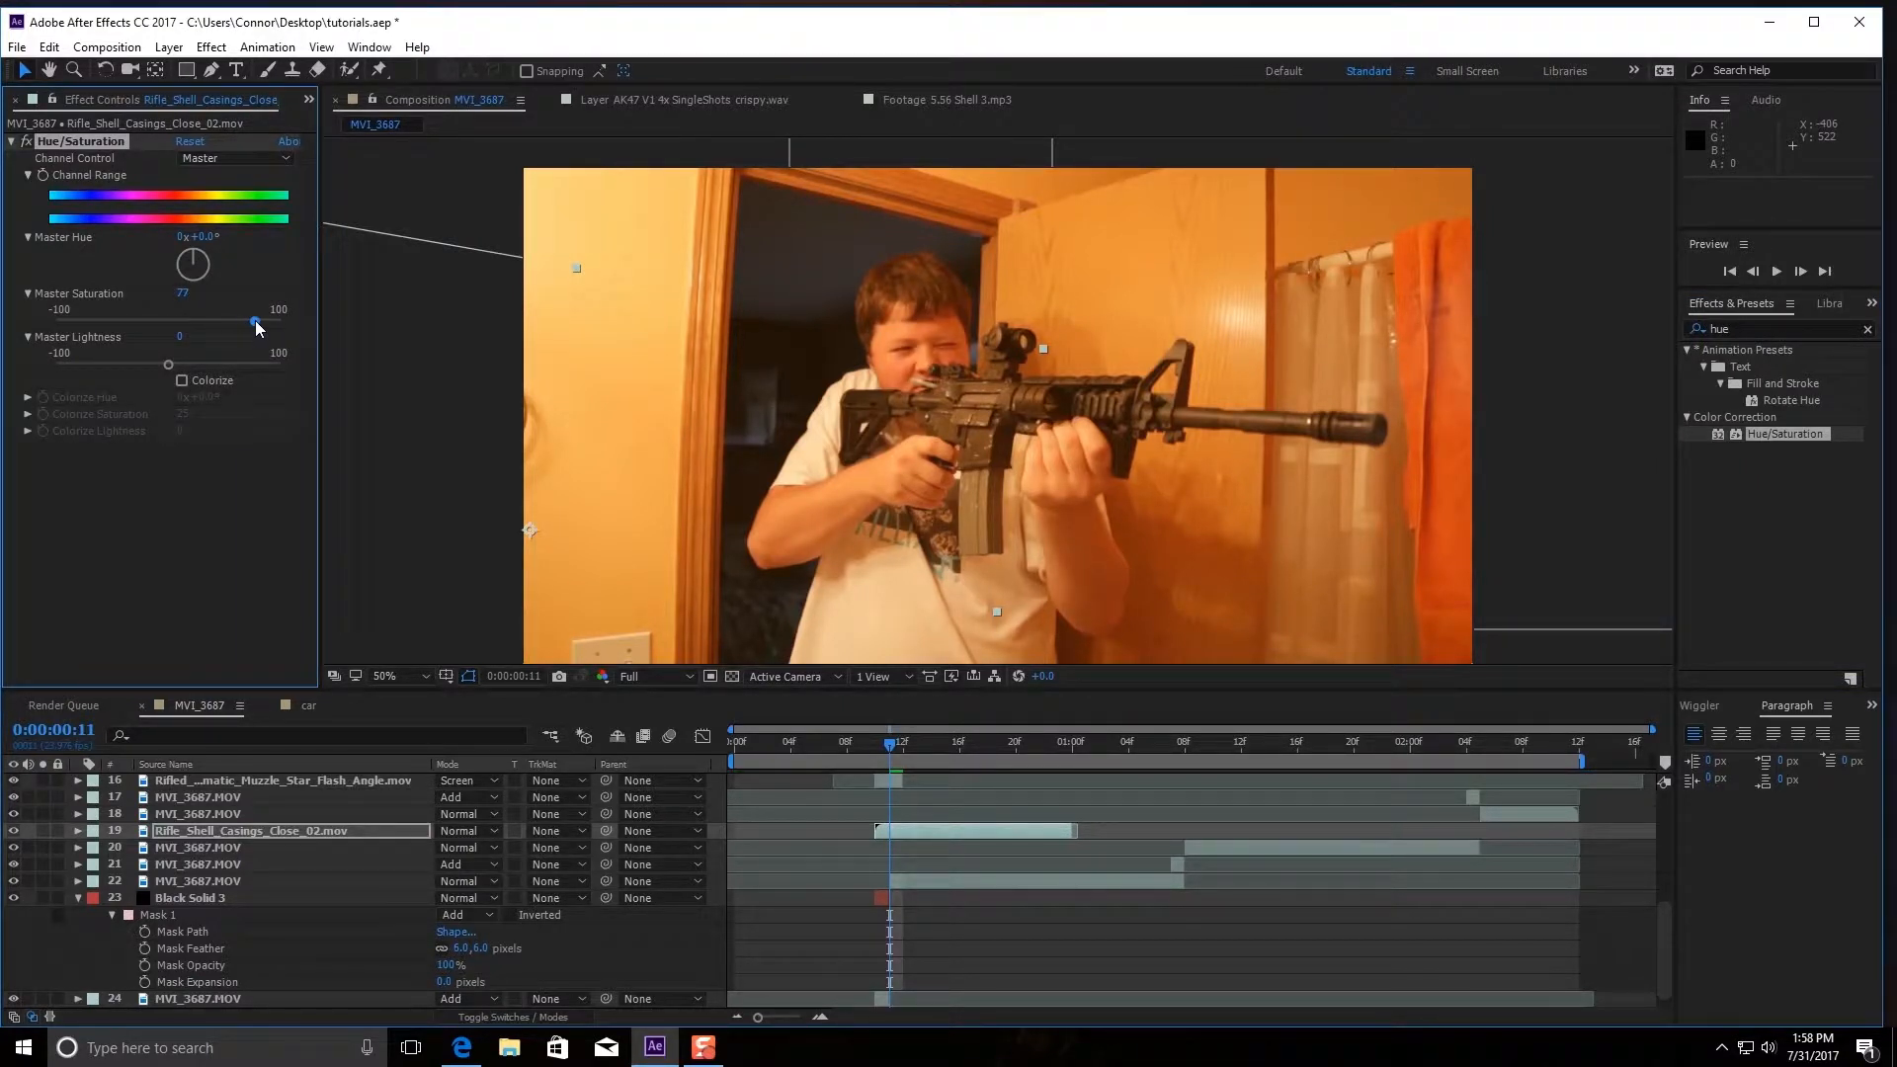
pyautogui.moveTo(255, 321); pyautogui.dragTo(248, 320)
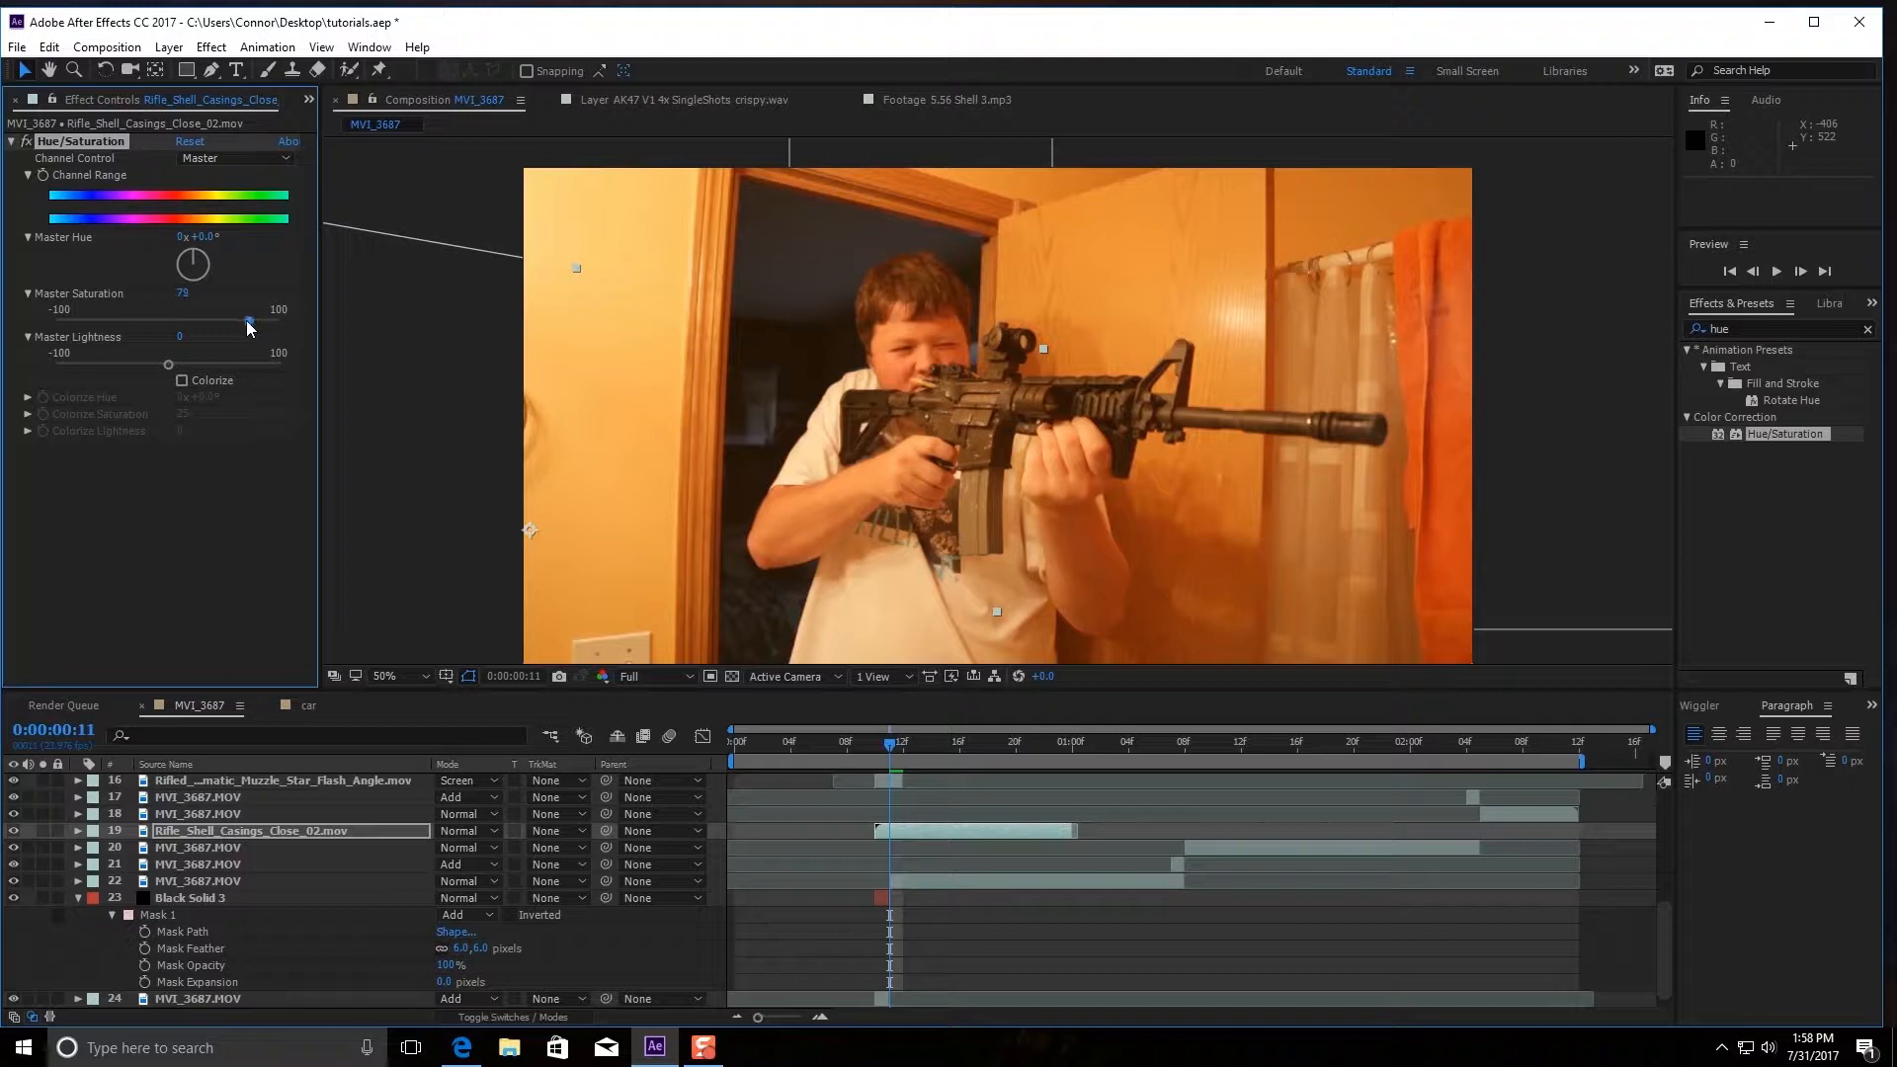
pyautogui.moveTo(254, 323); pyautogui.dragTo(248, 324)
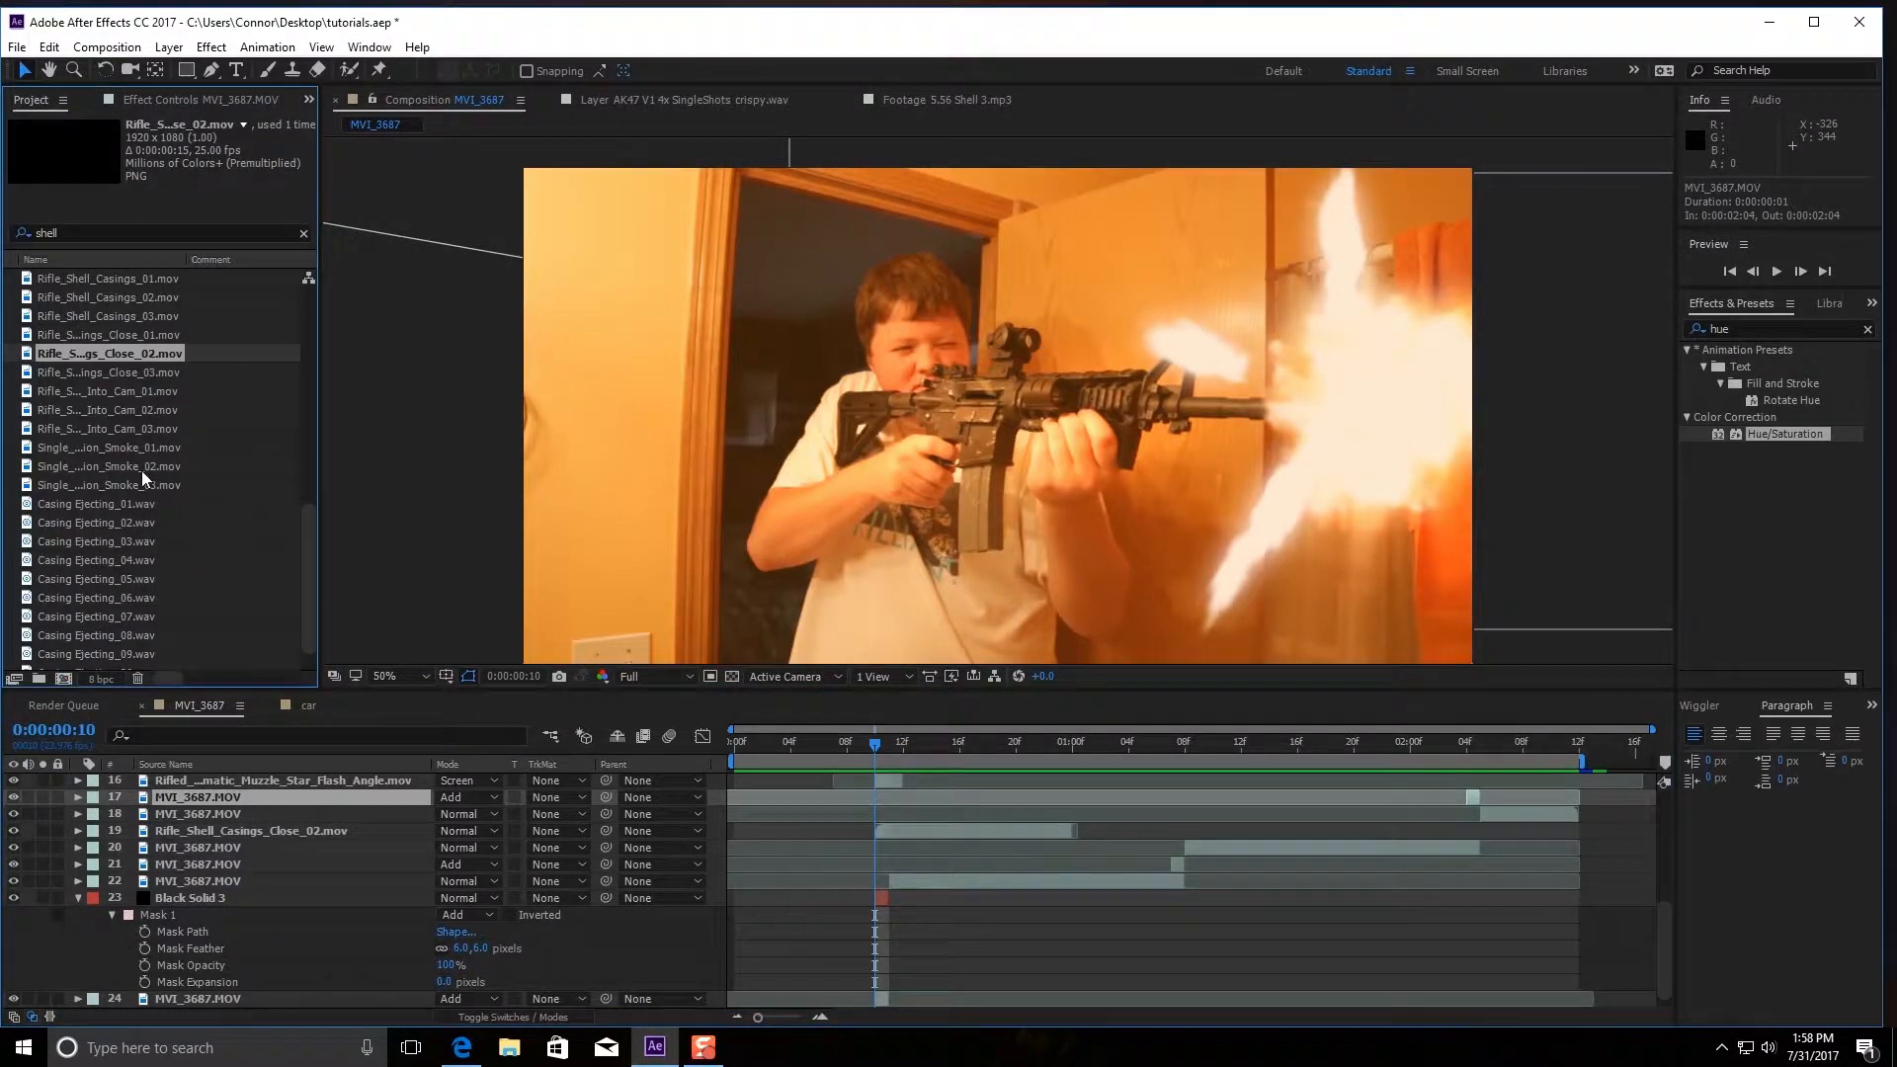
# Preview Single_Shell_Casing_Ejection_Smoke clips and return the playhead to the composition start
pyautogui.doubleClick(109, 447)
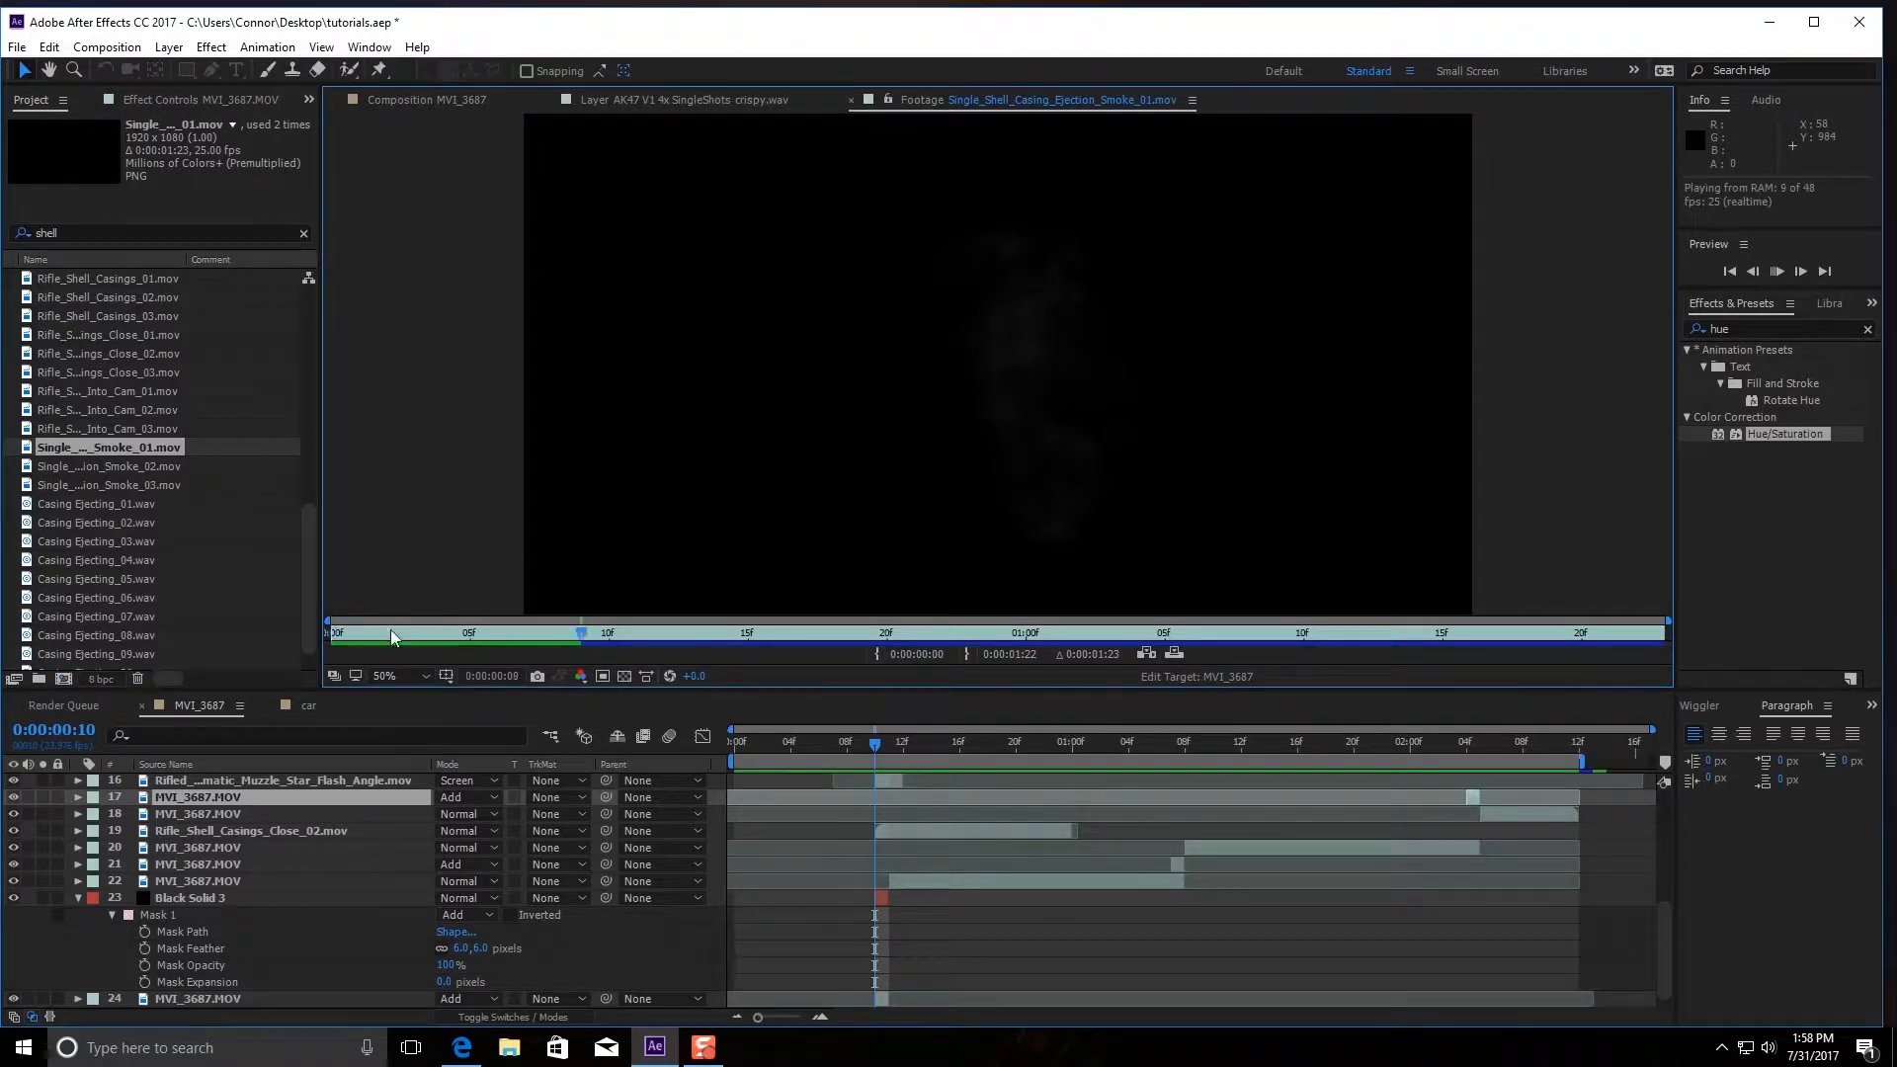
pyautogui.click(108, 484)
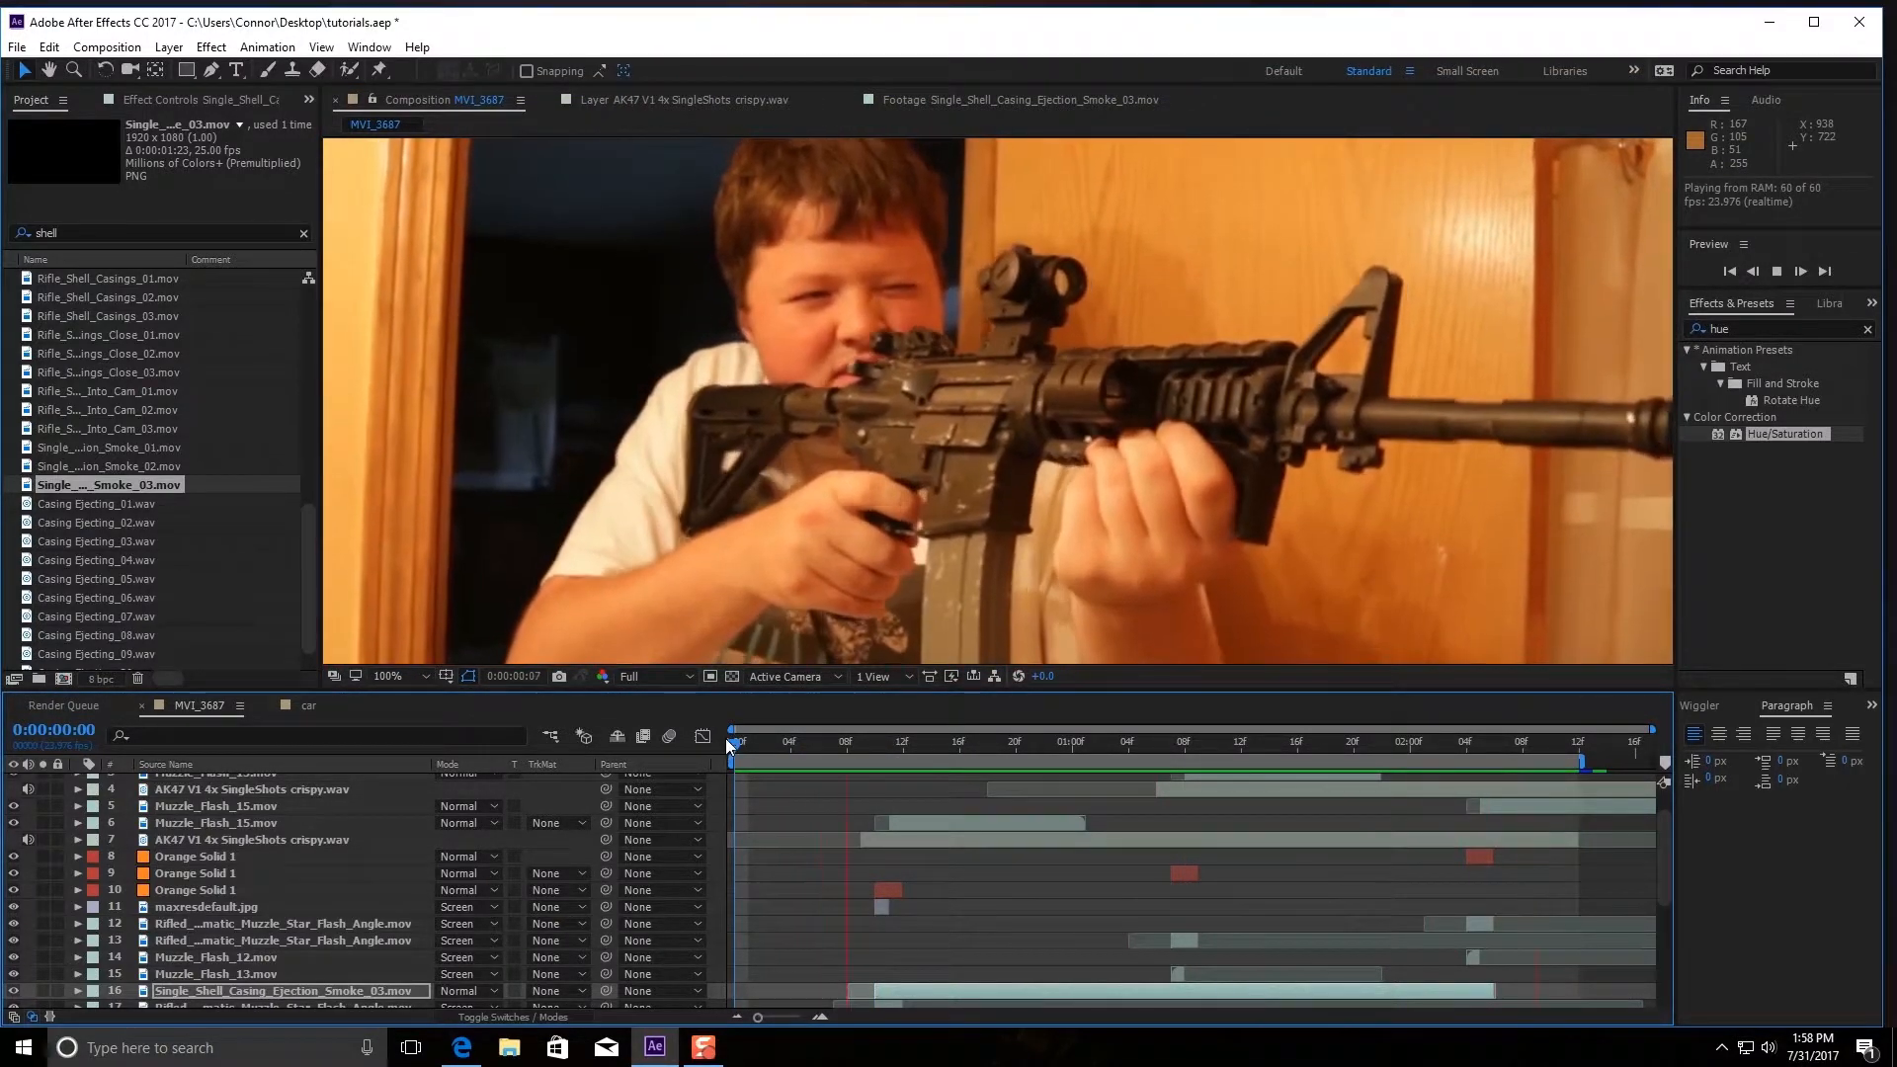
pyautogui.click(874, 740)
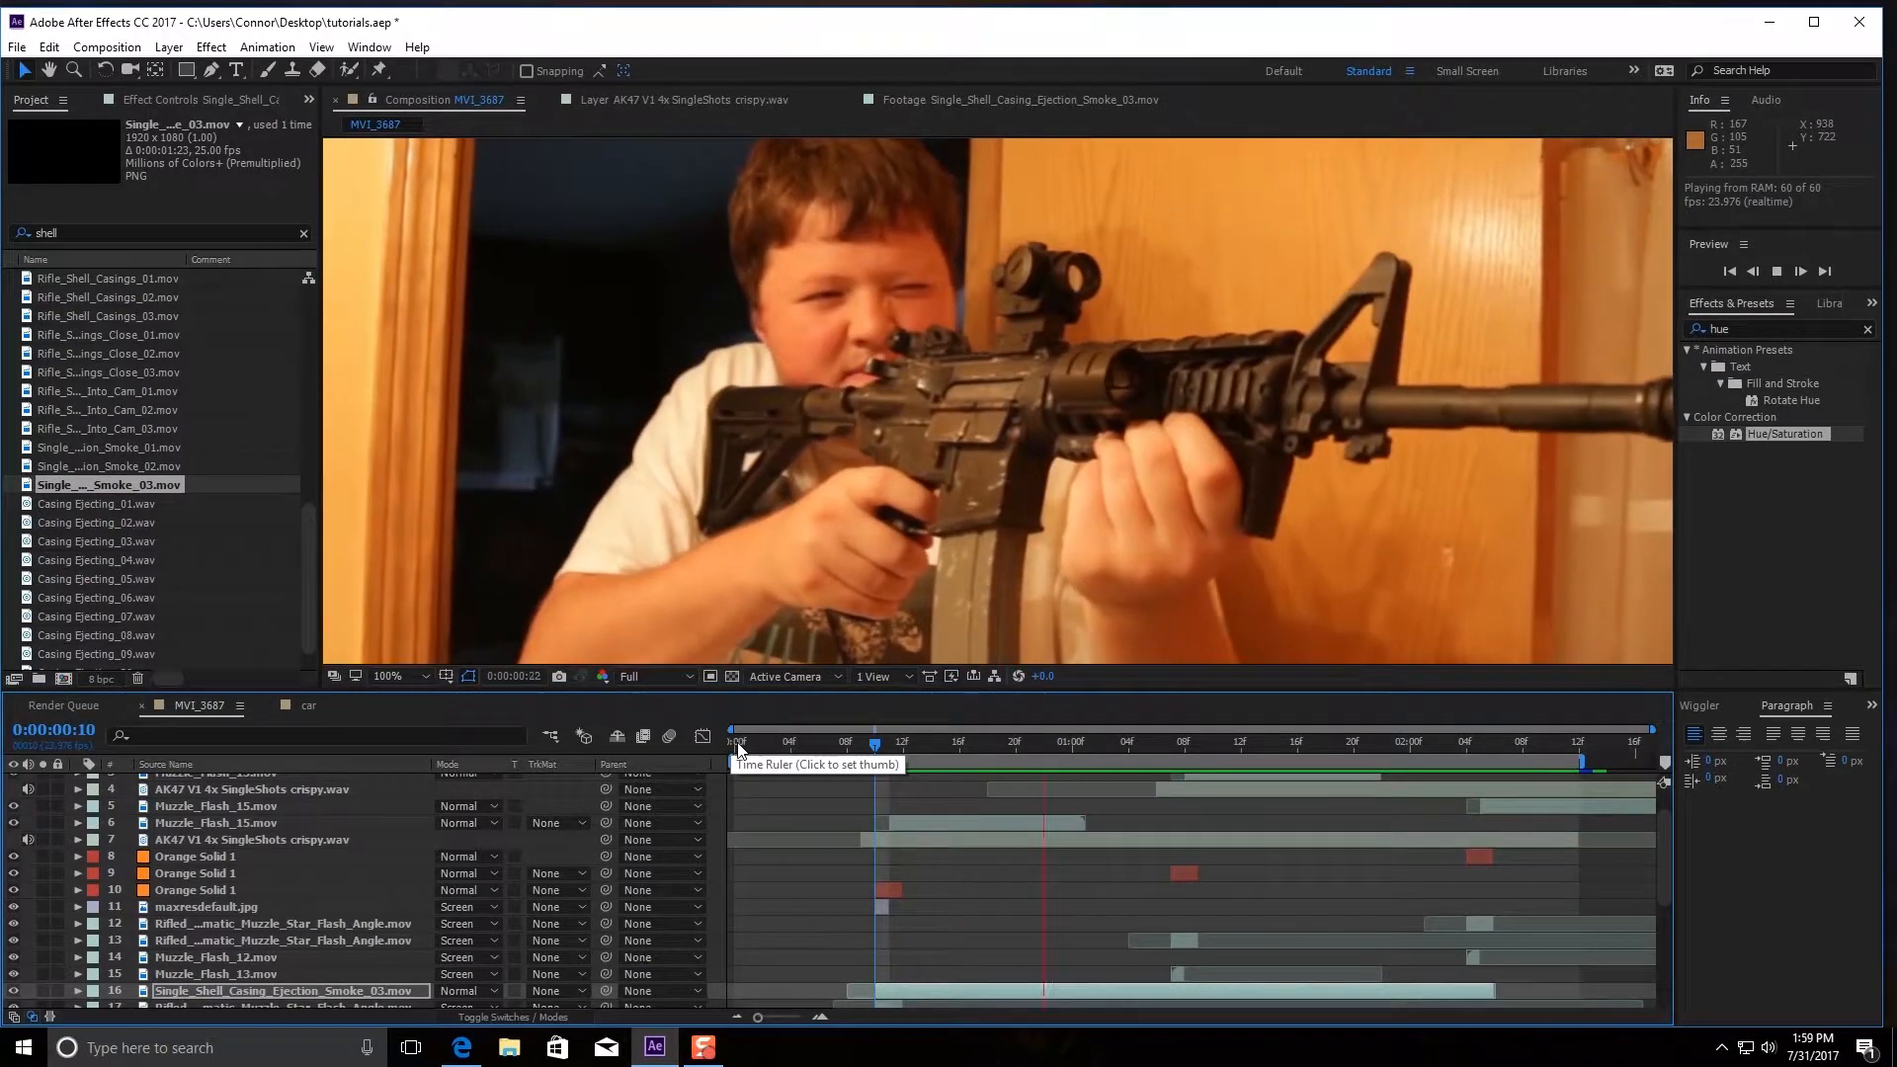
pyautogui.click(16, 48)
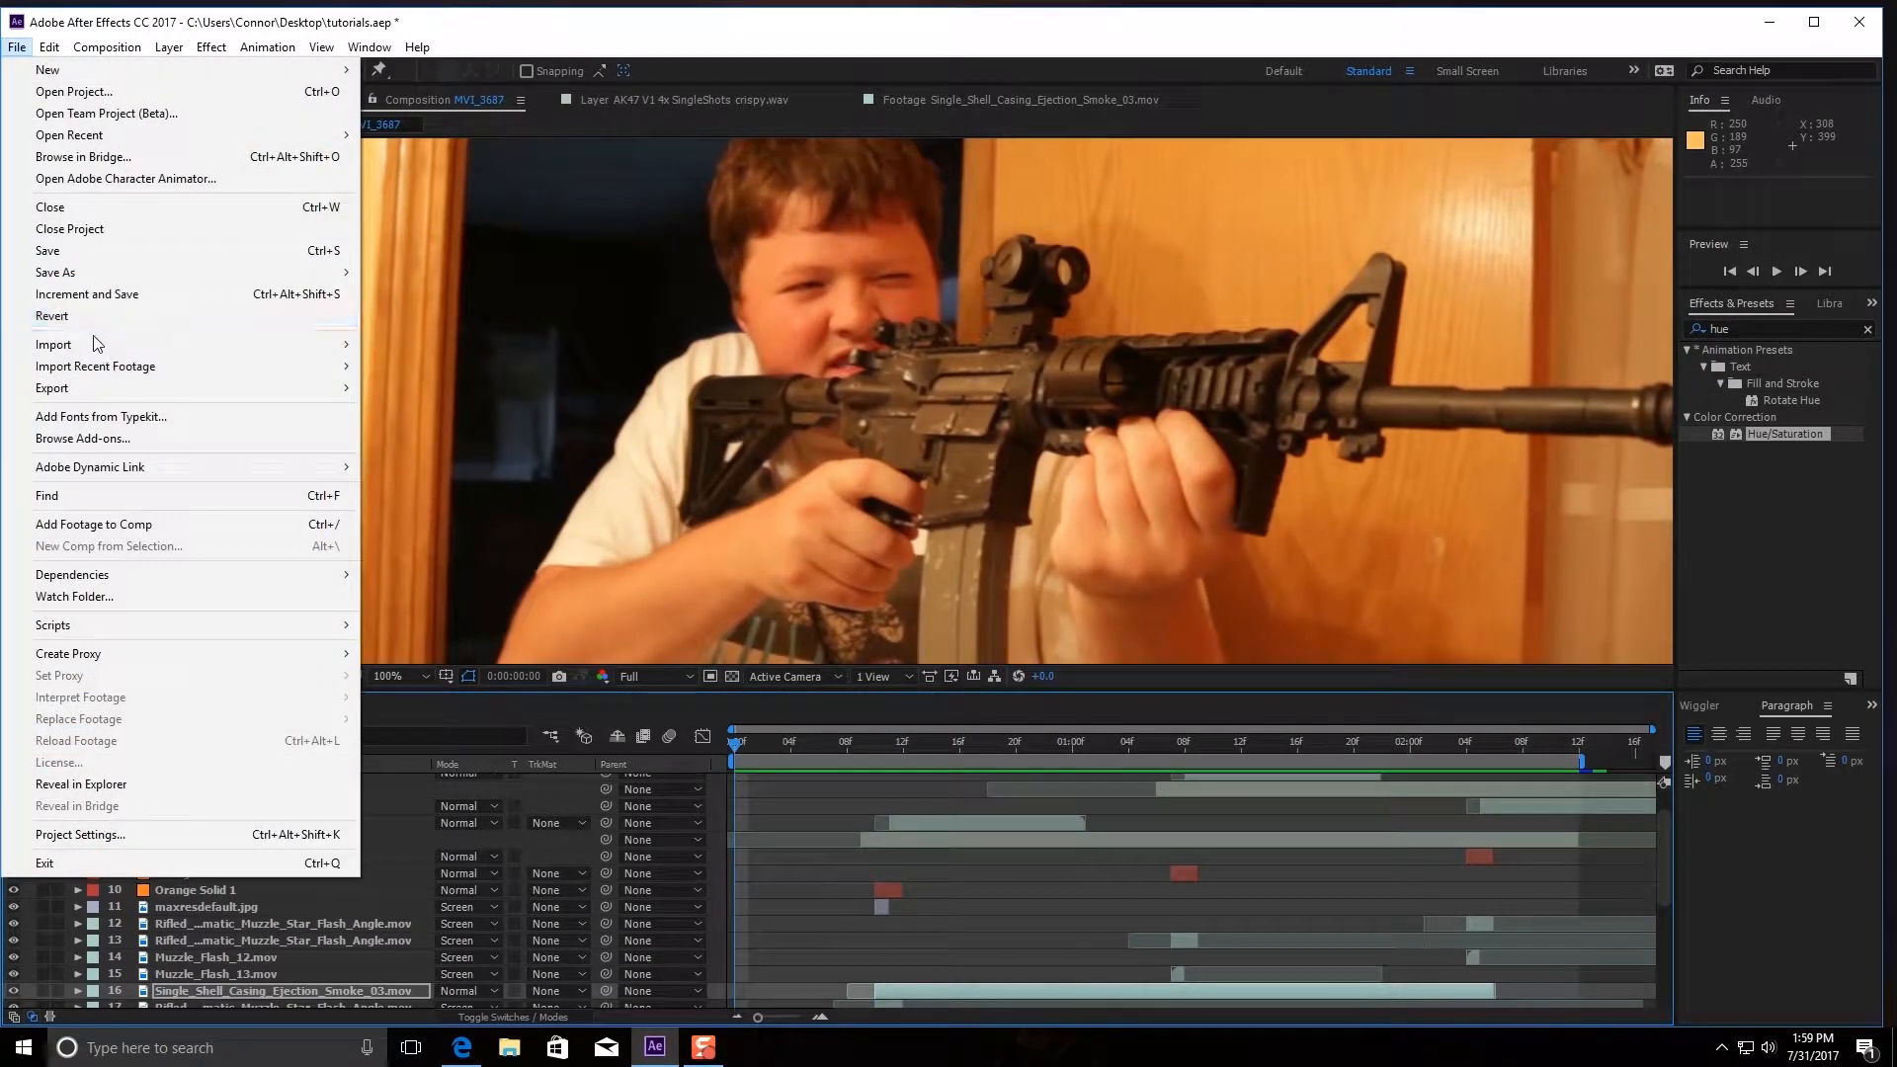
# Import Automatic_Fire_04 and Automatic_Fire_05 from Action Essentials 2K's Muzzle_Flashes folder
pyautogui.click(54, 343)
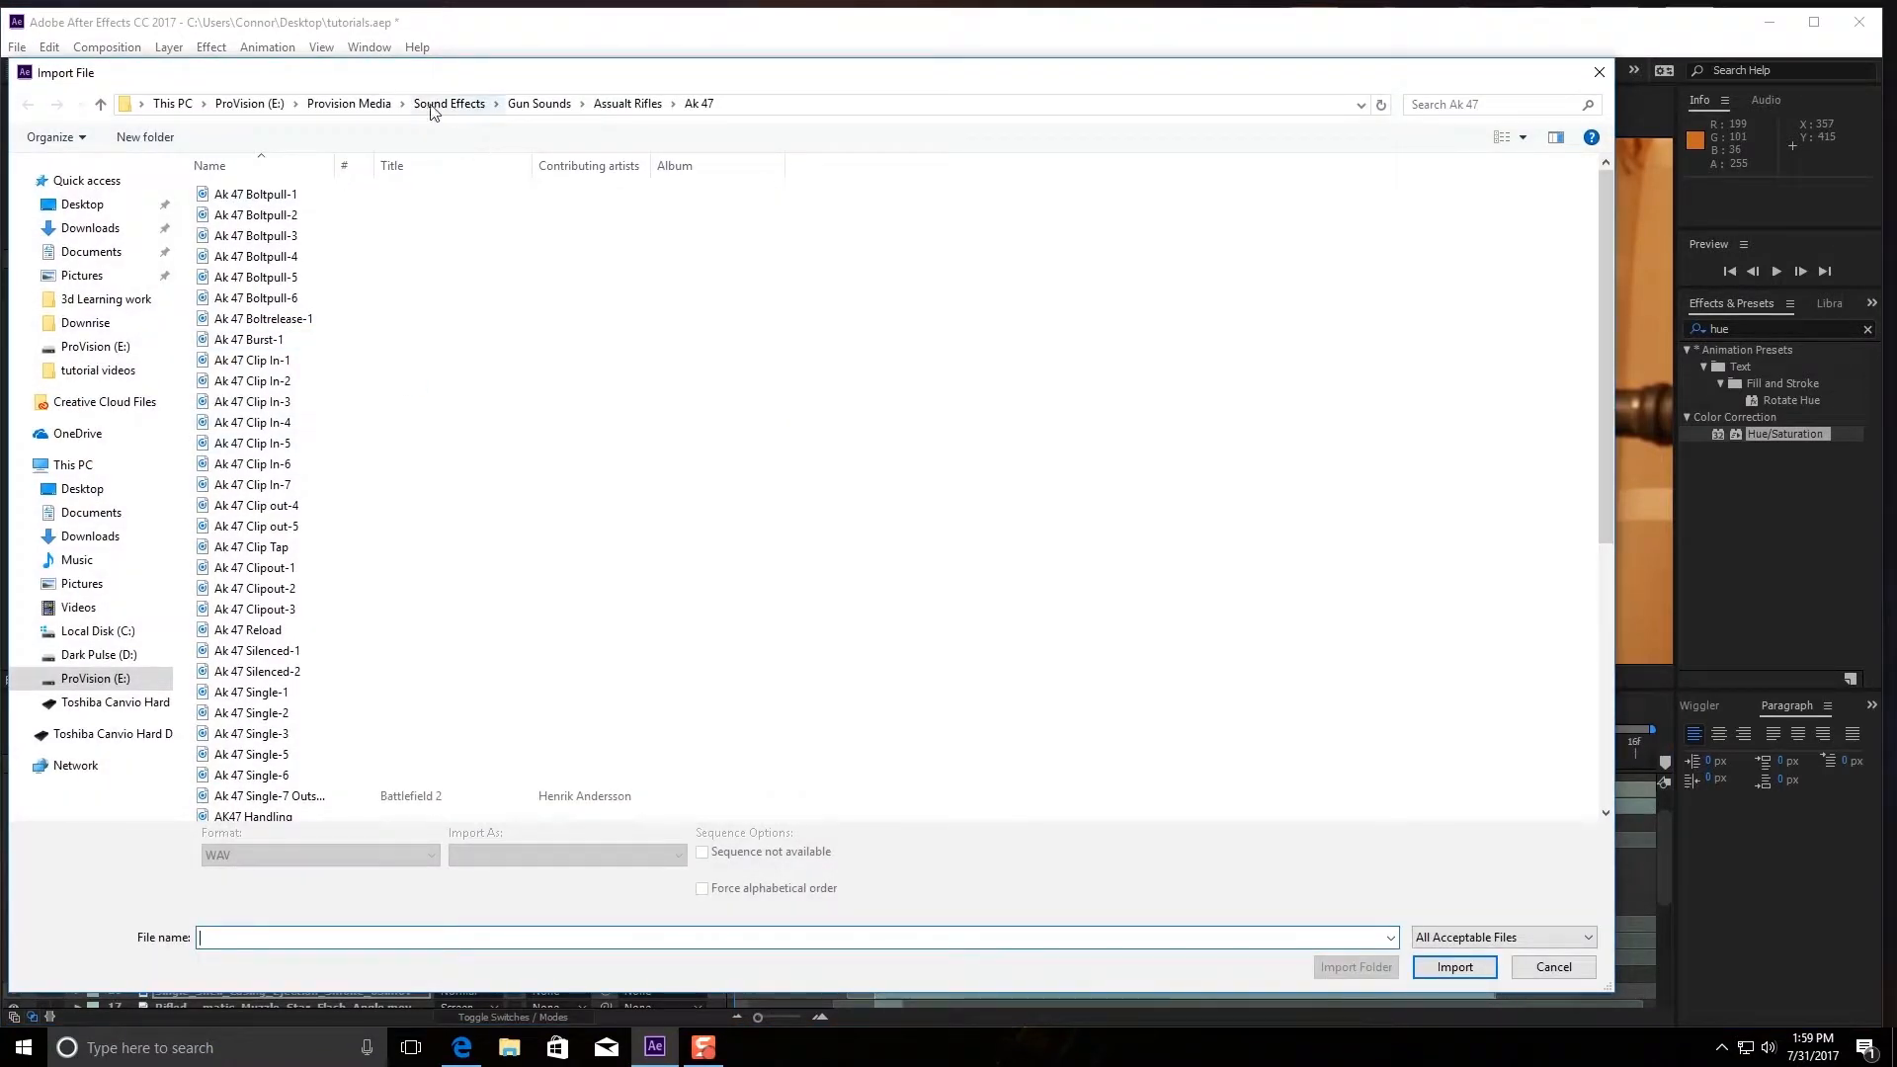
pyautogui.click(348, 103)
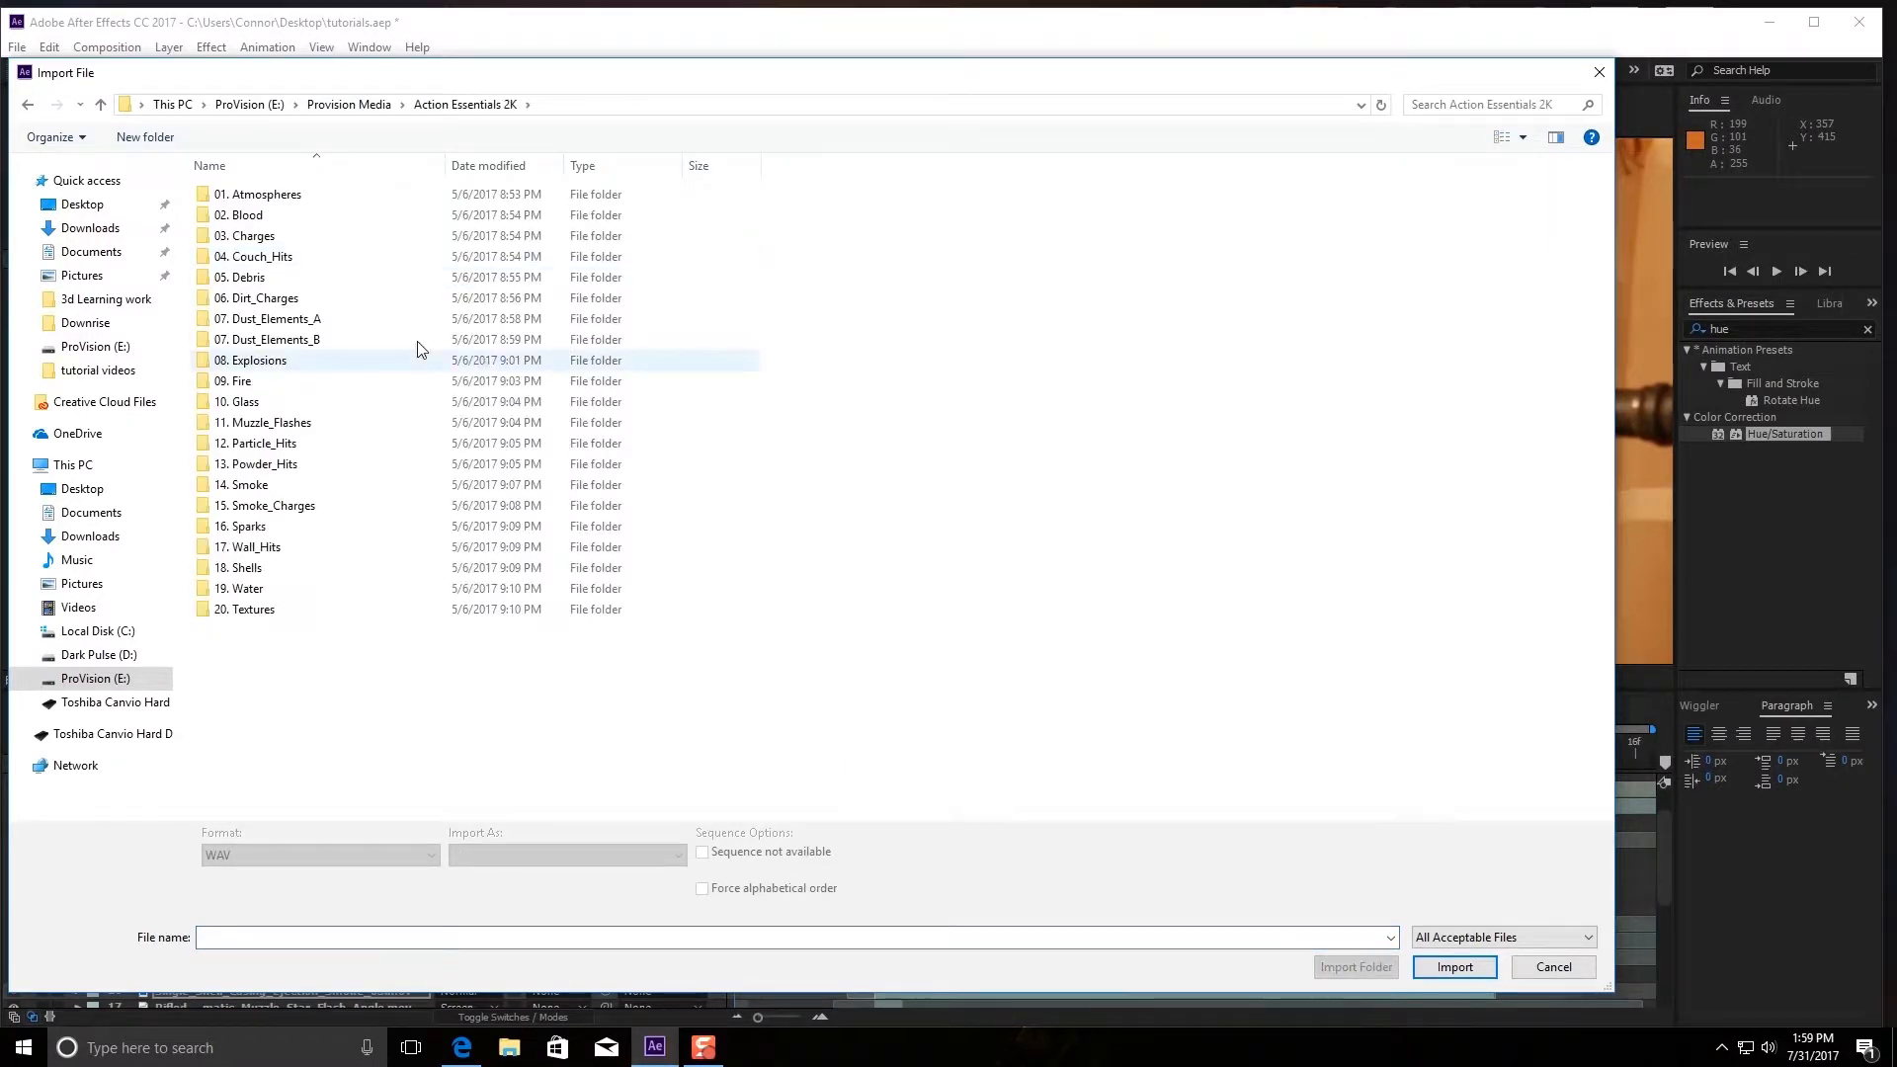
pyautogui.doubleClick(264, 422)
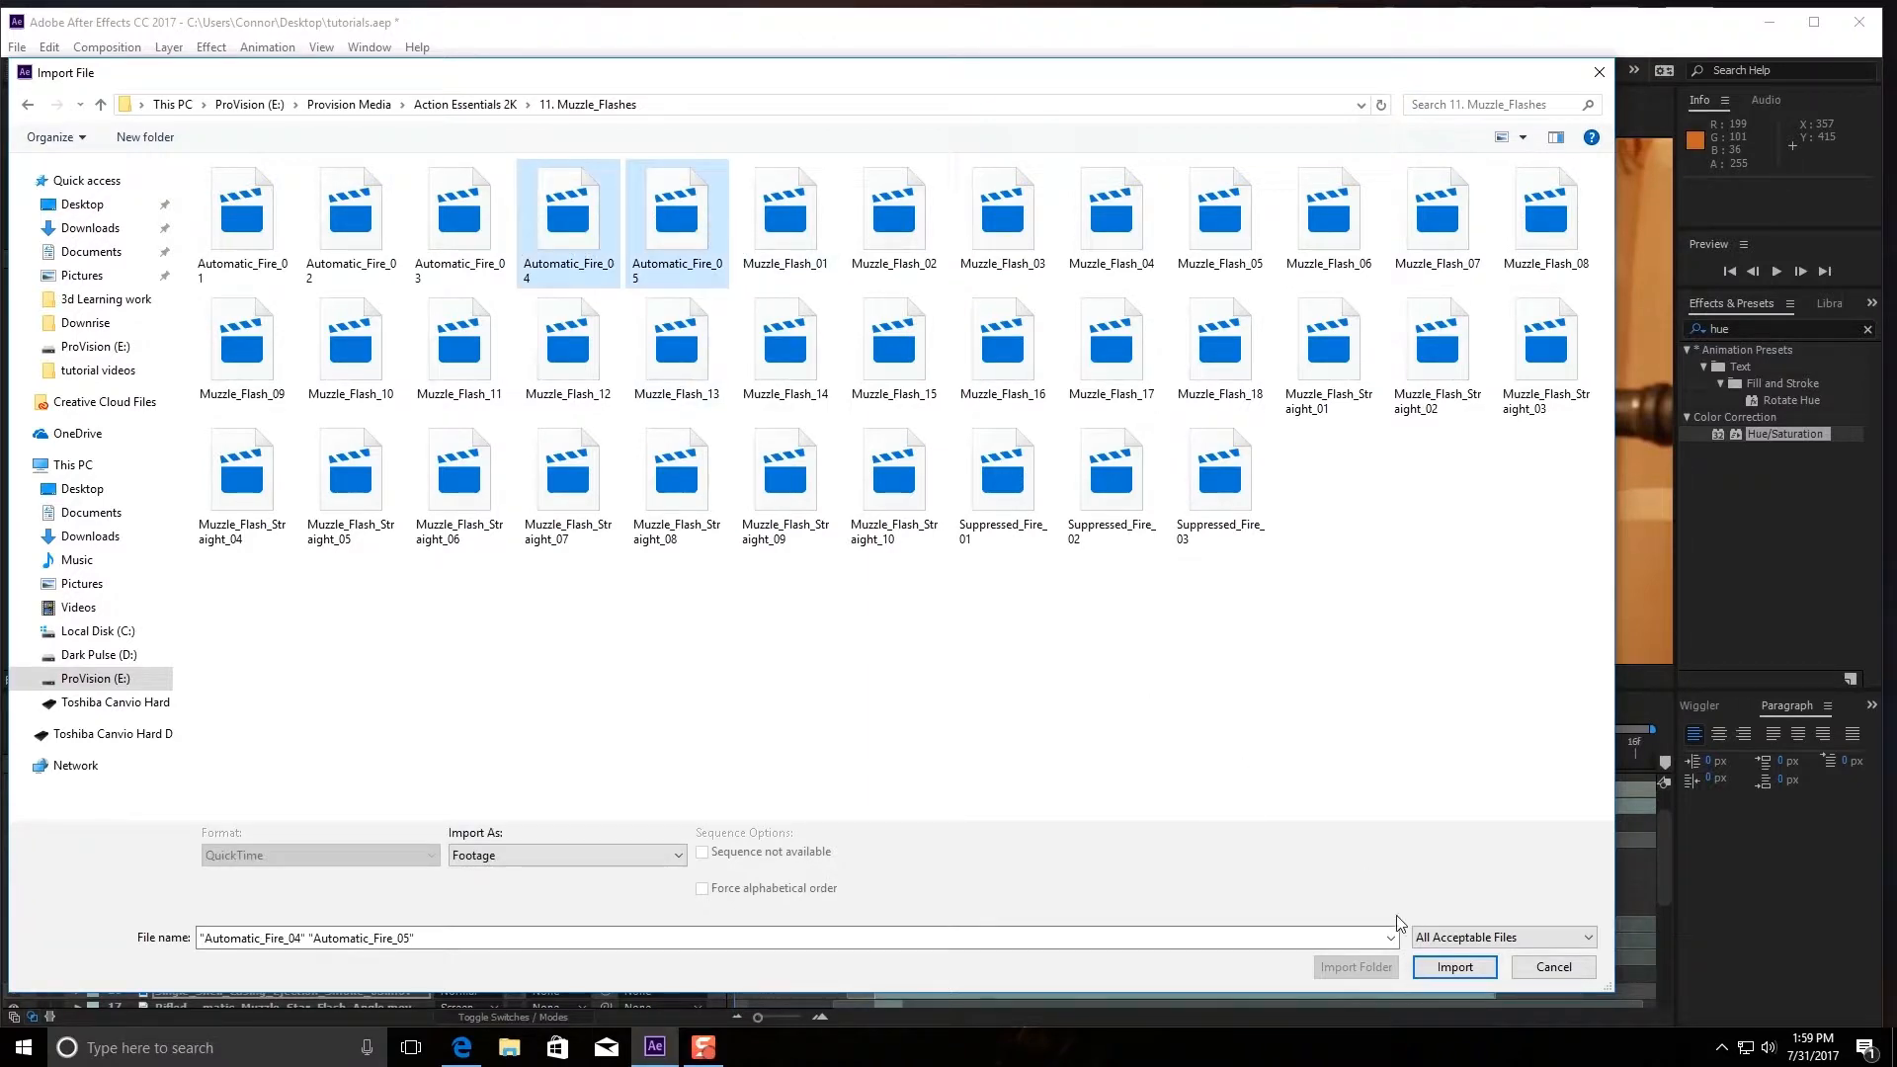
pyautogui.click(1454, 966)
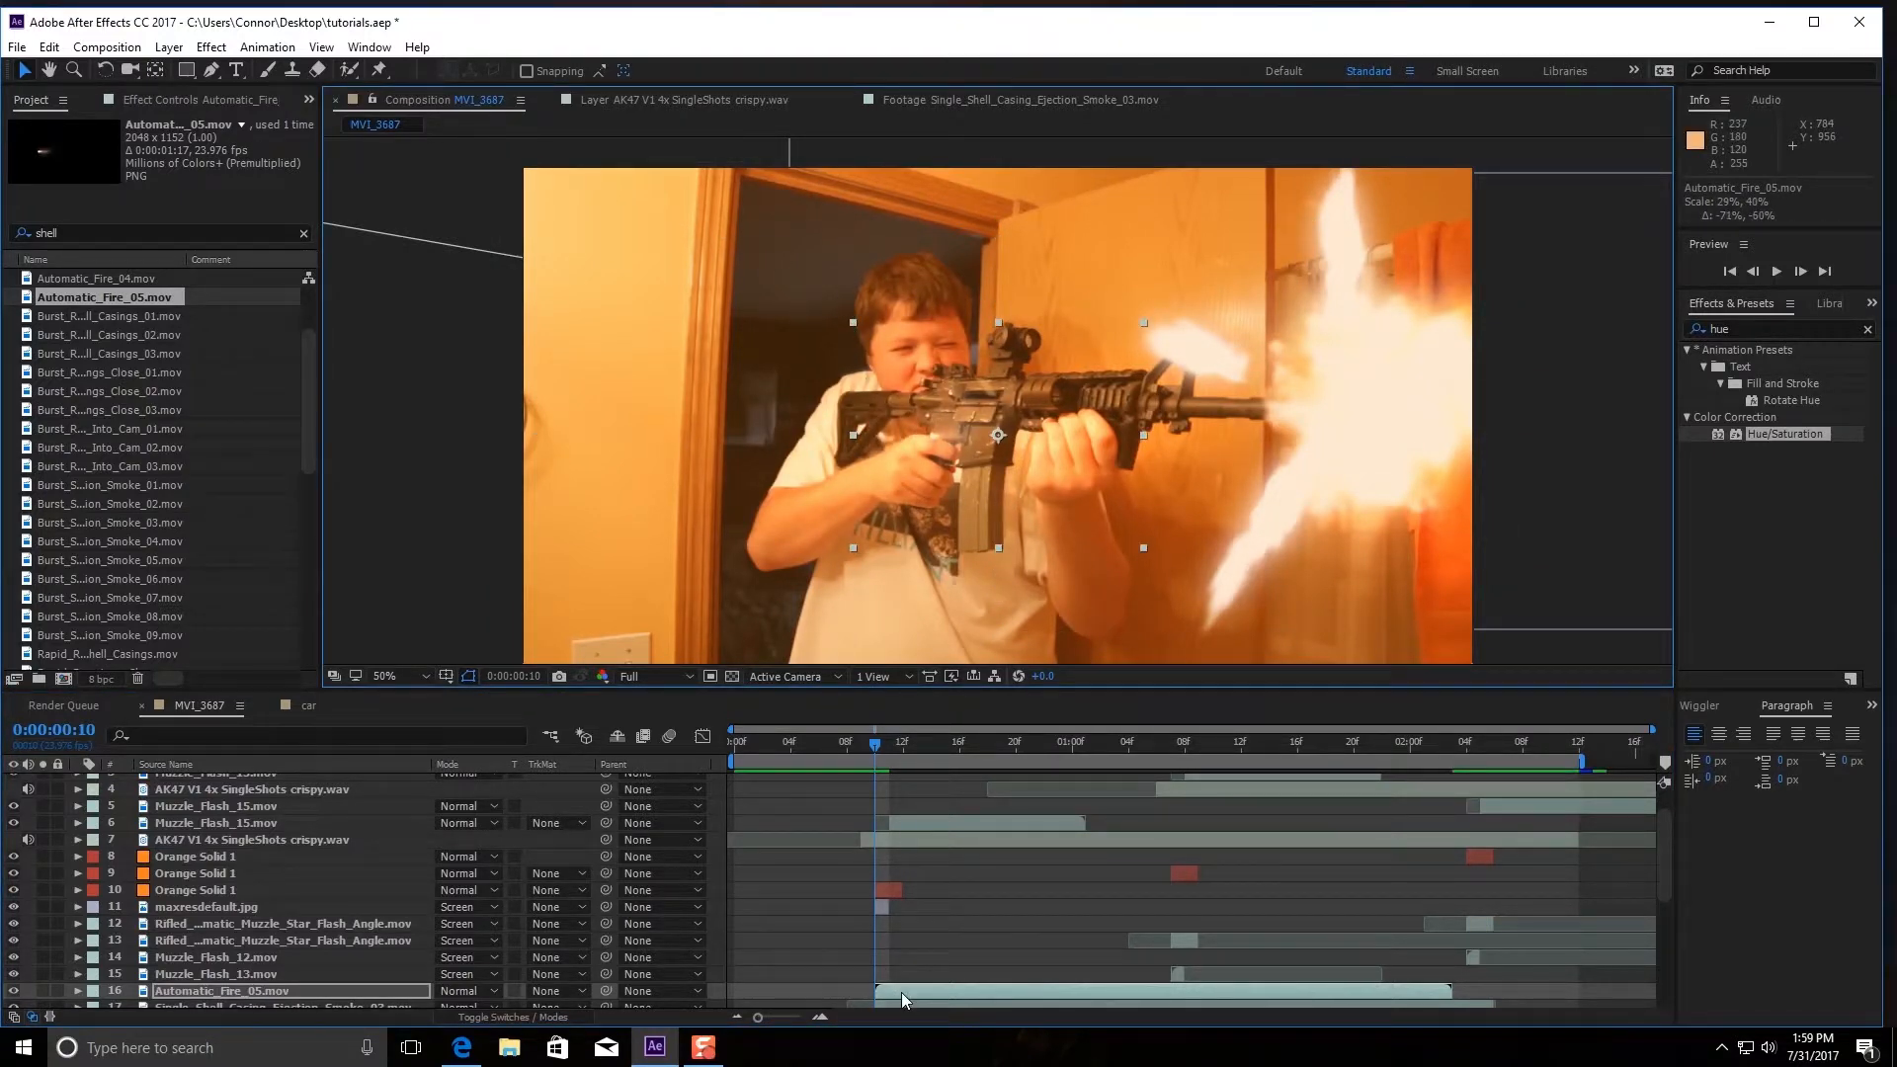
# Place Automatic_Fire_05 at the rifle barrel, set Screen blend mode, and adjust its opacity
pyautogui.rightClick(902, 998)
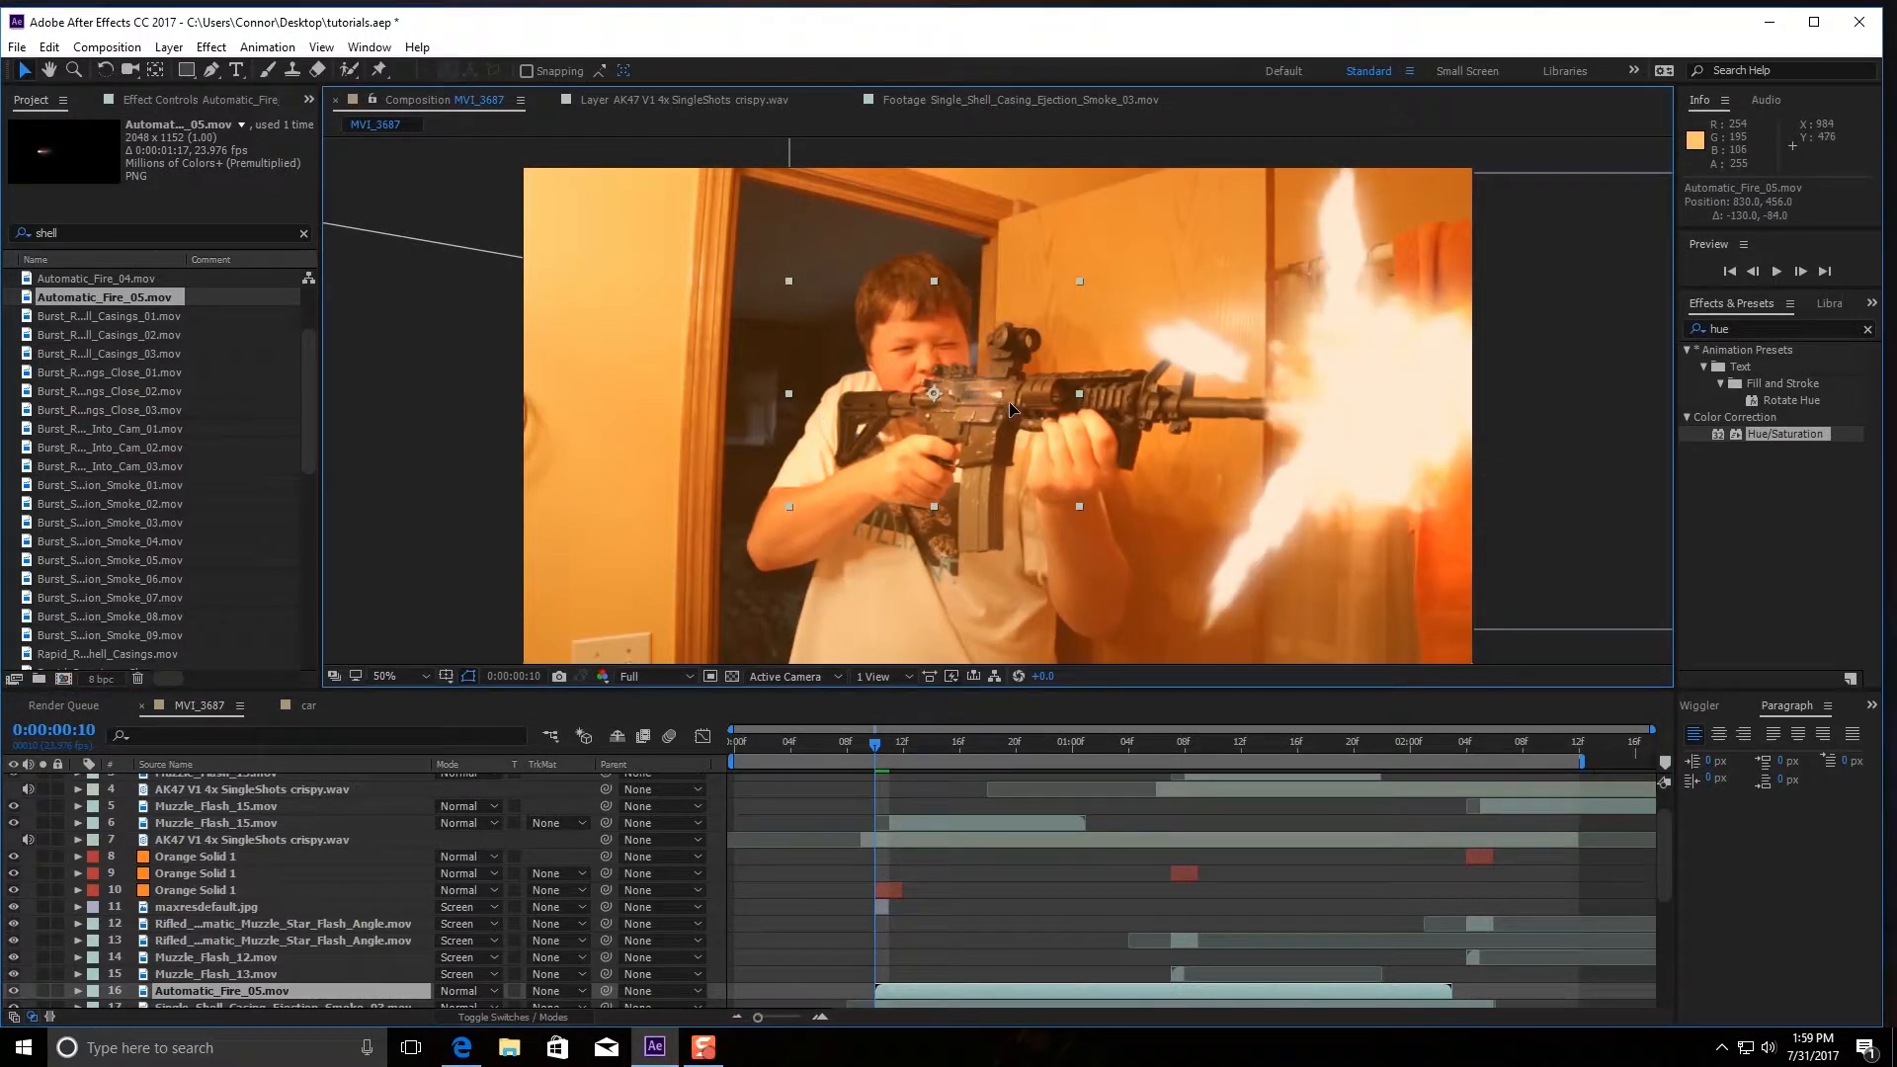
pyautogui.click(466, 990)
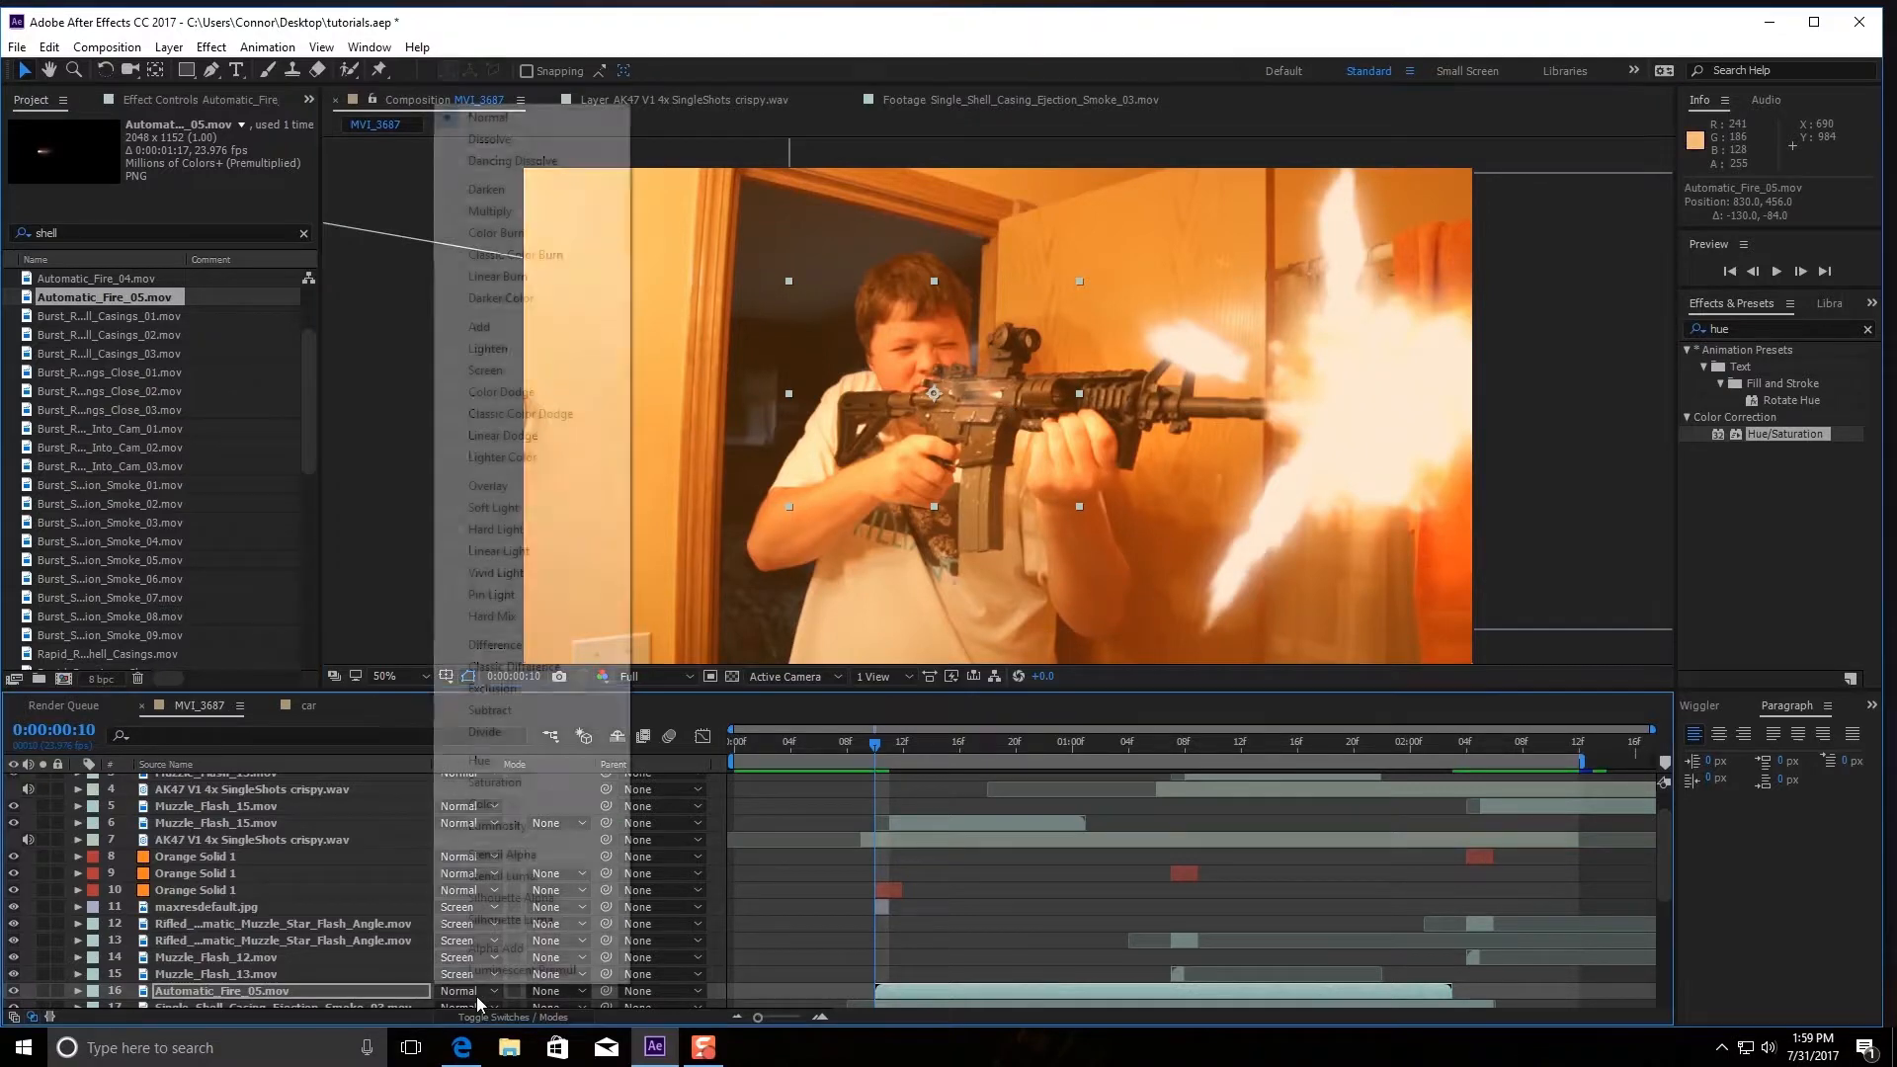
pyautogui.click(485, 370)
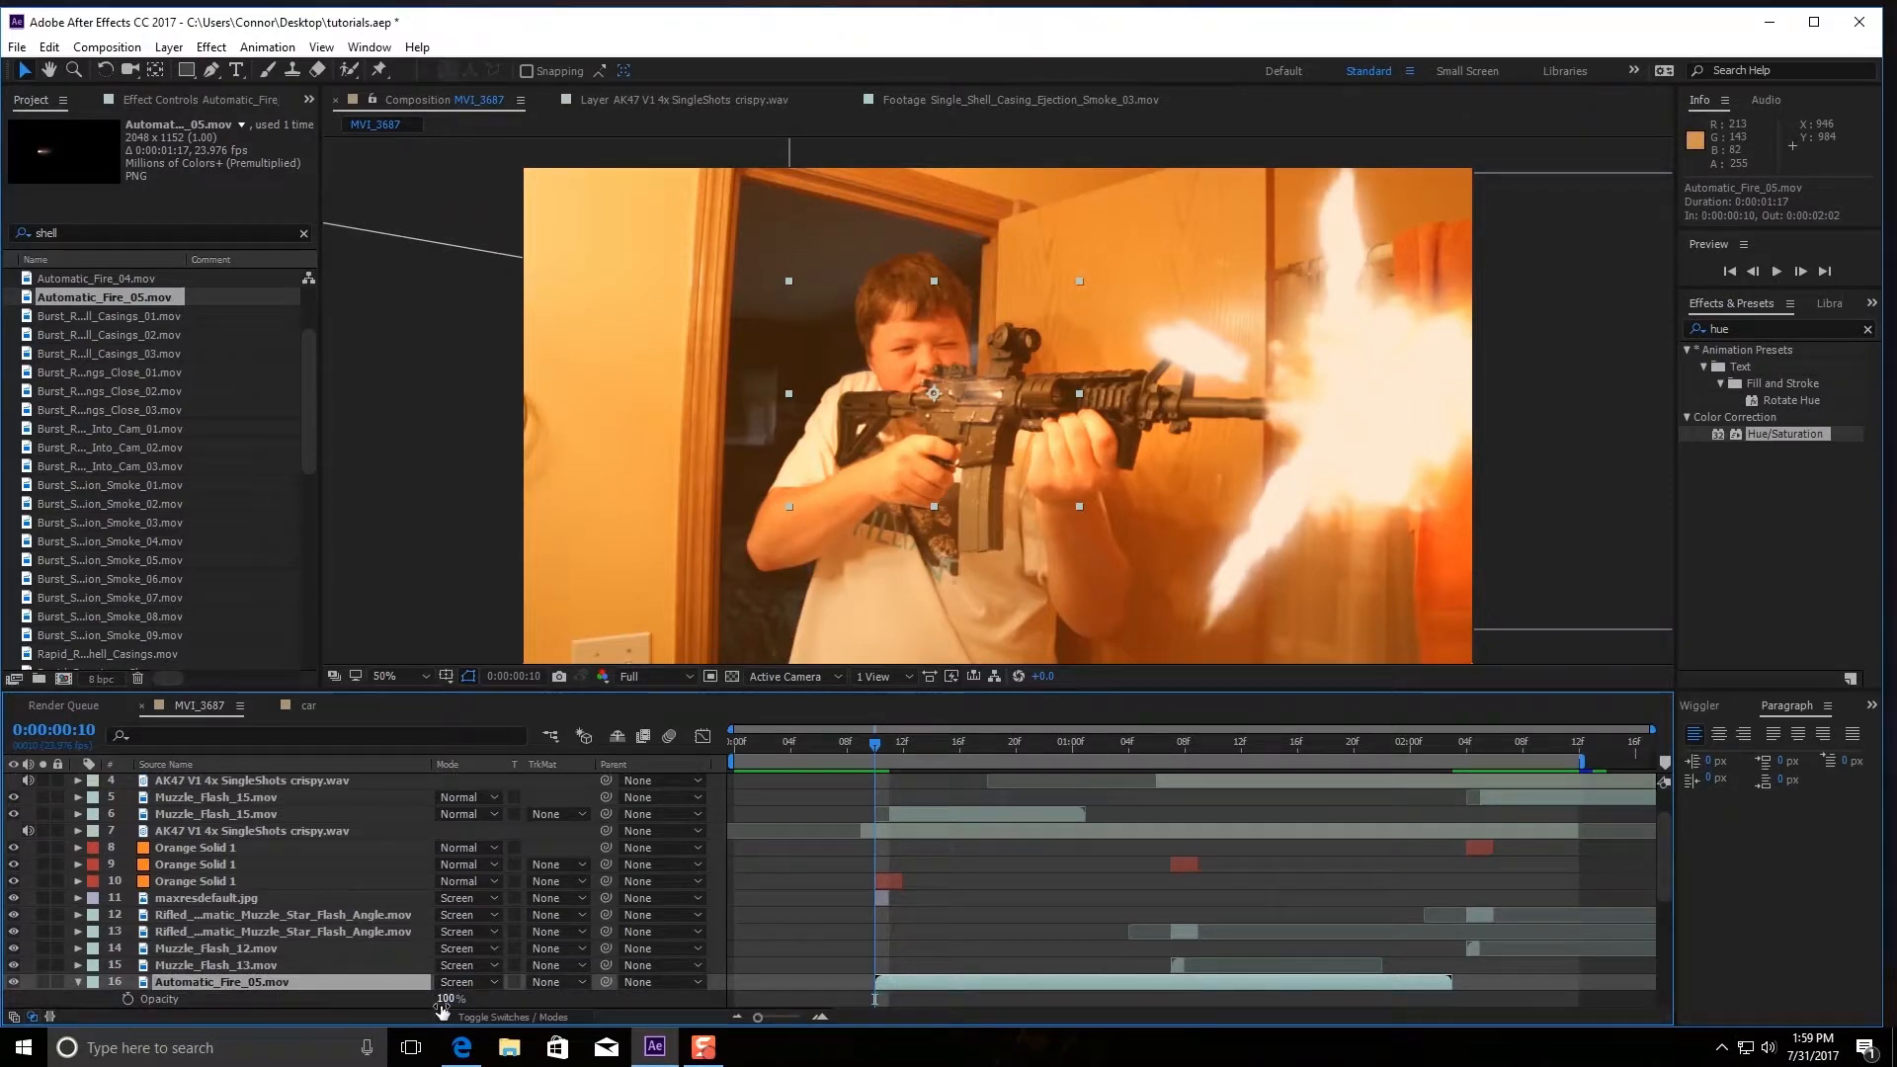
pyautogui.moveTo(450, 997); pyautogui.dragTo(435, 997)
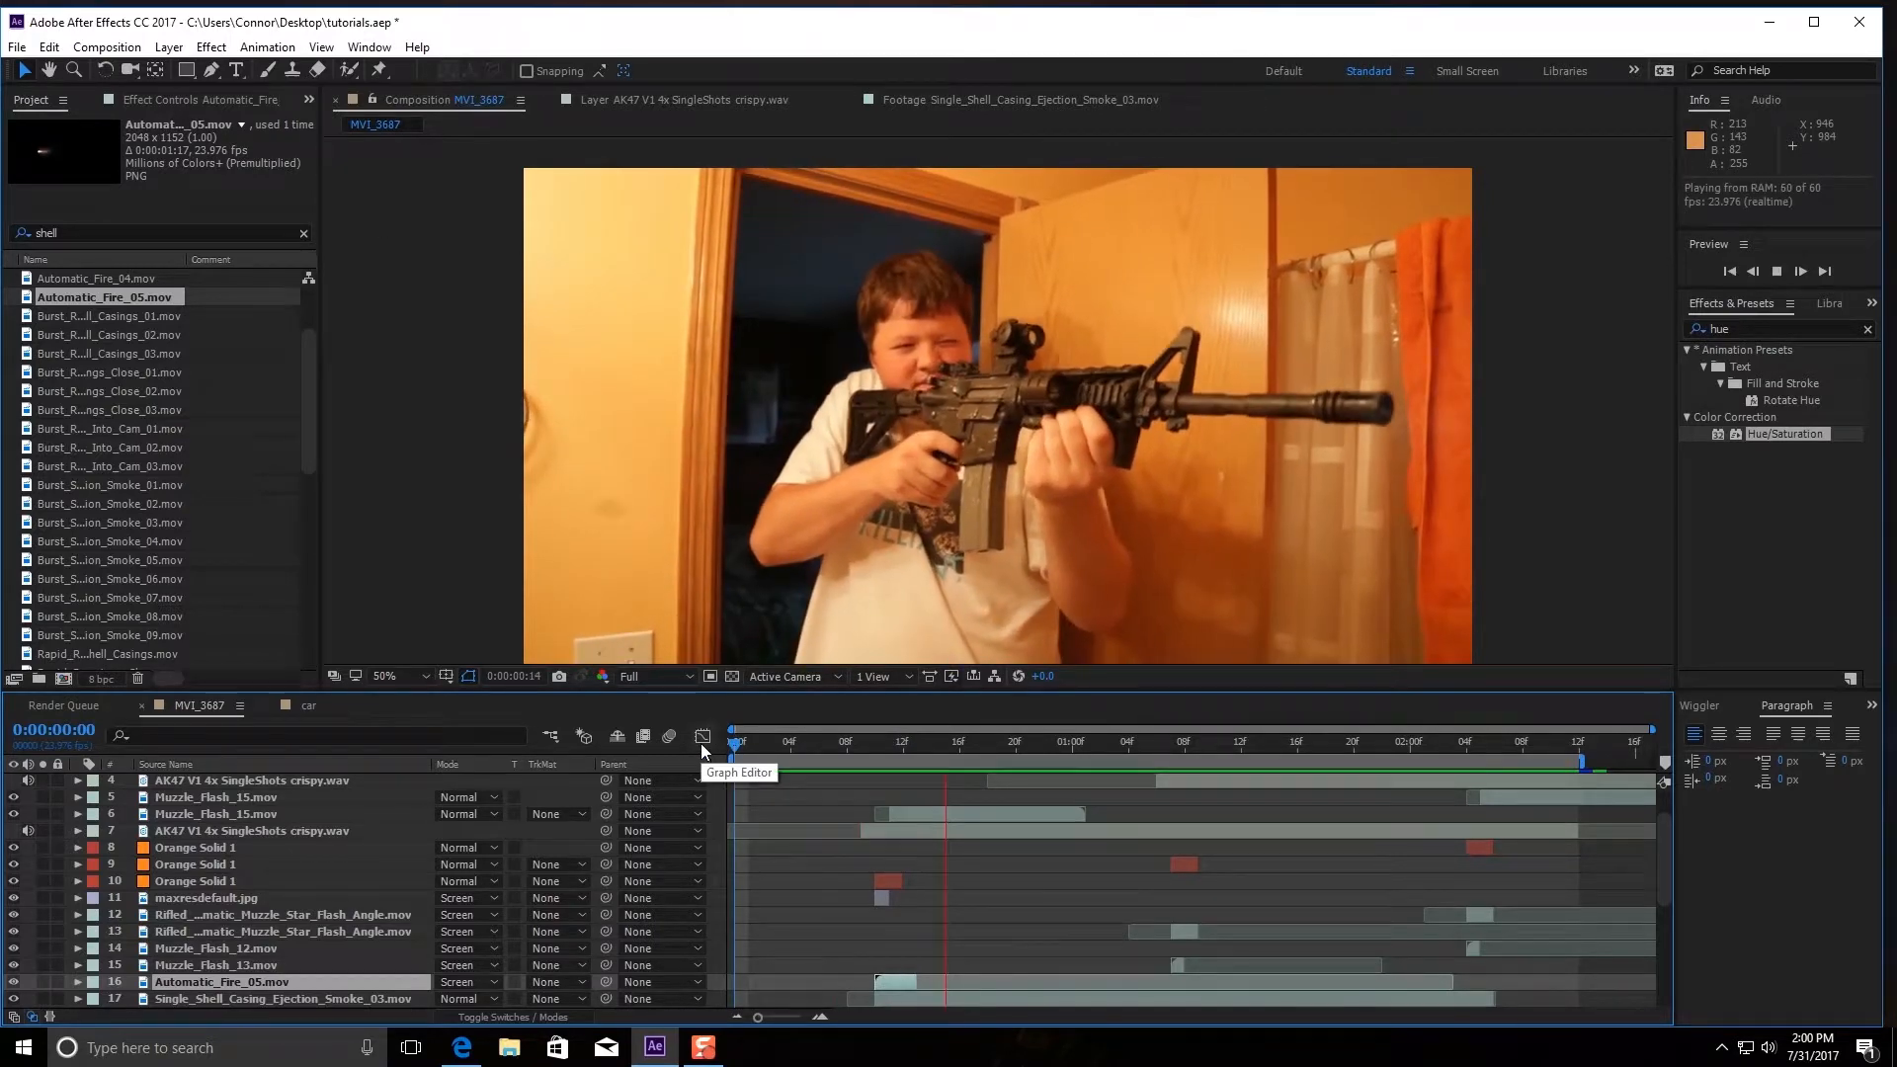
# Play the letterboxed muzzle-flash shot back from the first frame several times
pyautogui.click(891, 750)
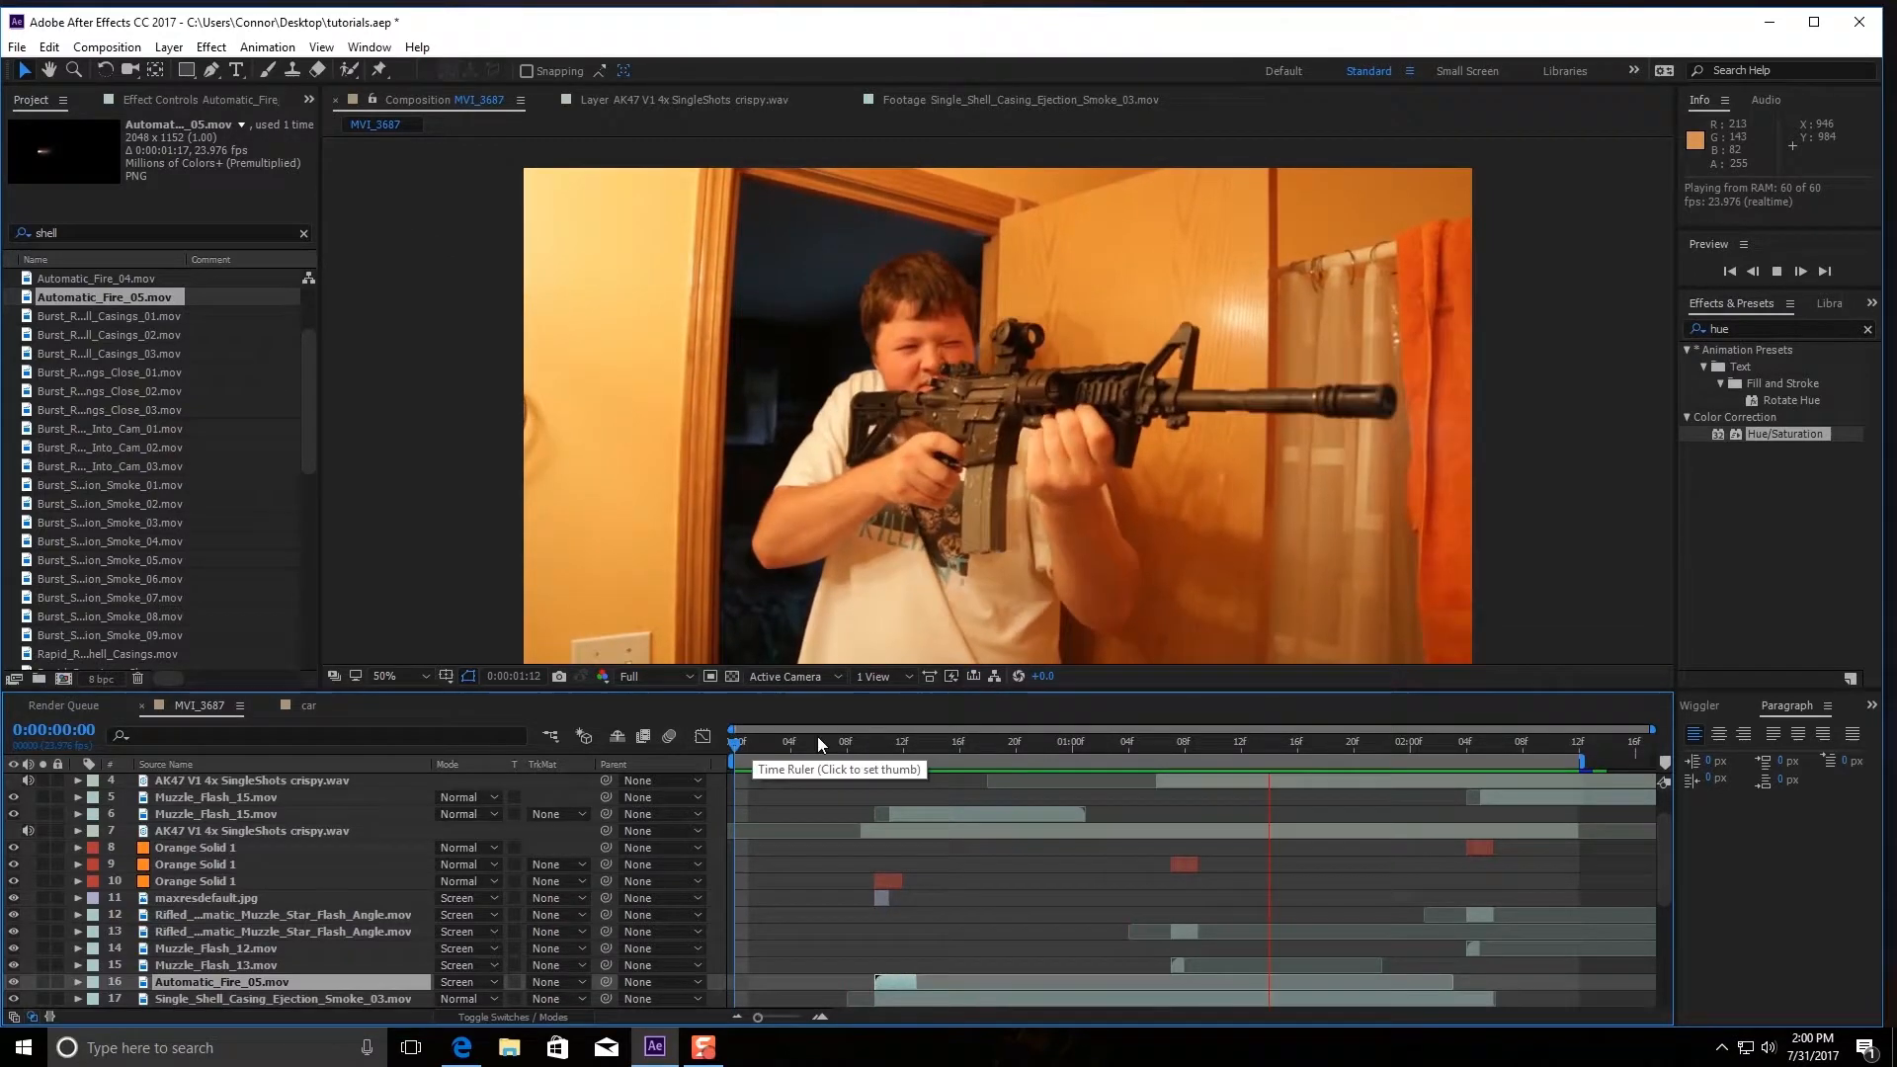
pyautogui.click(917, 742)
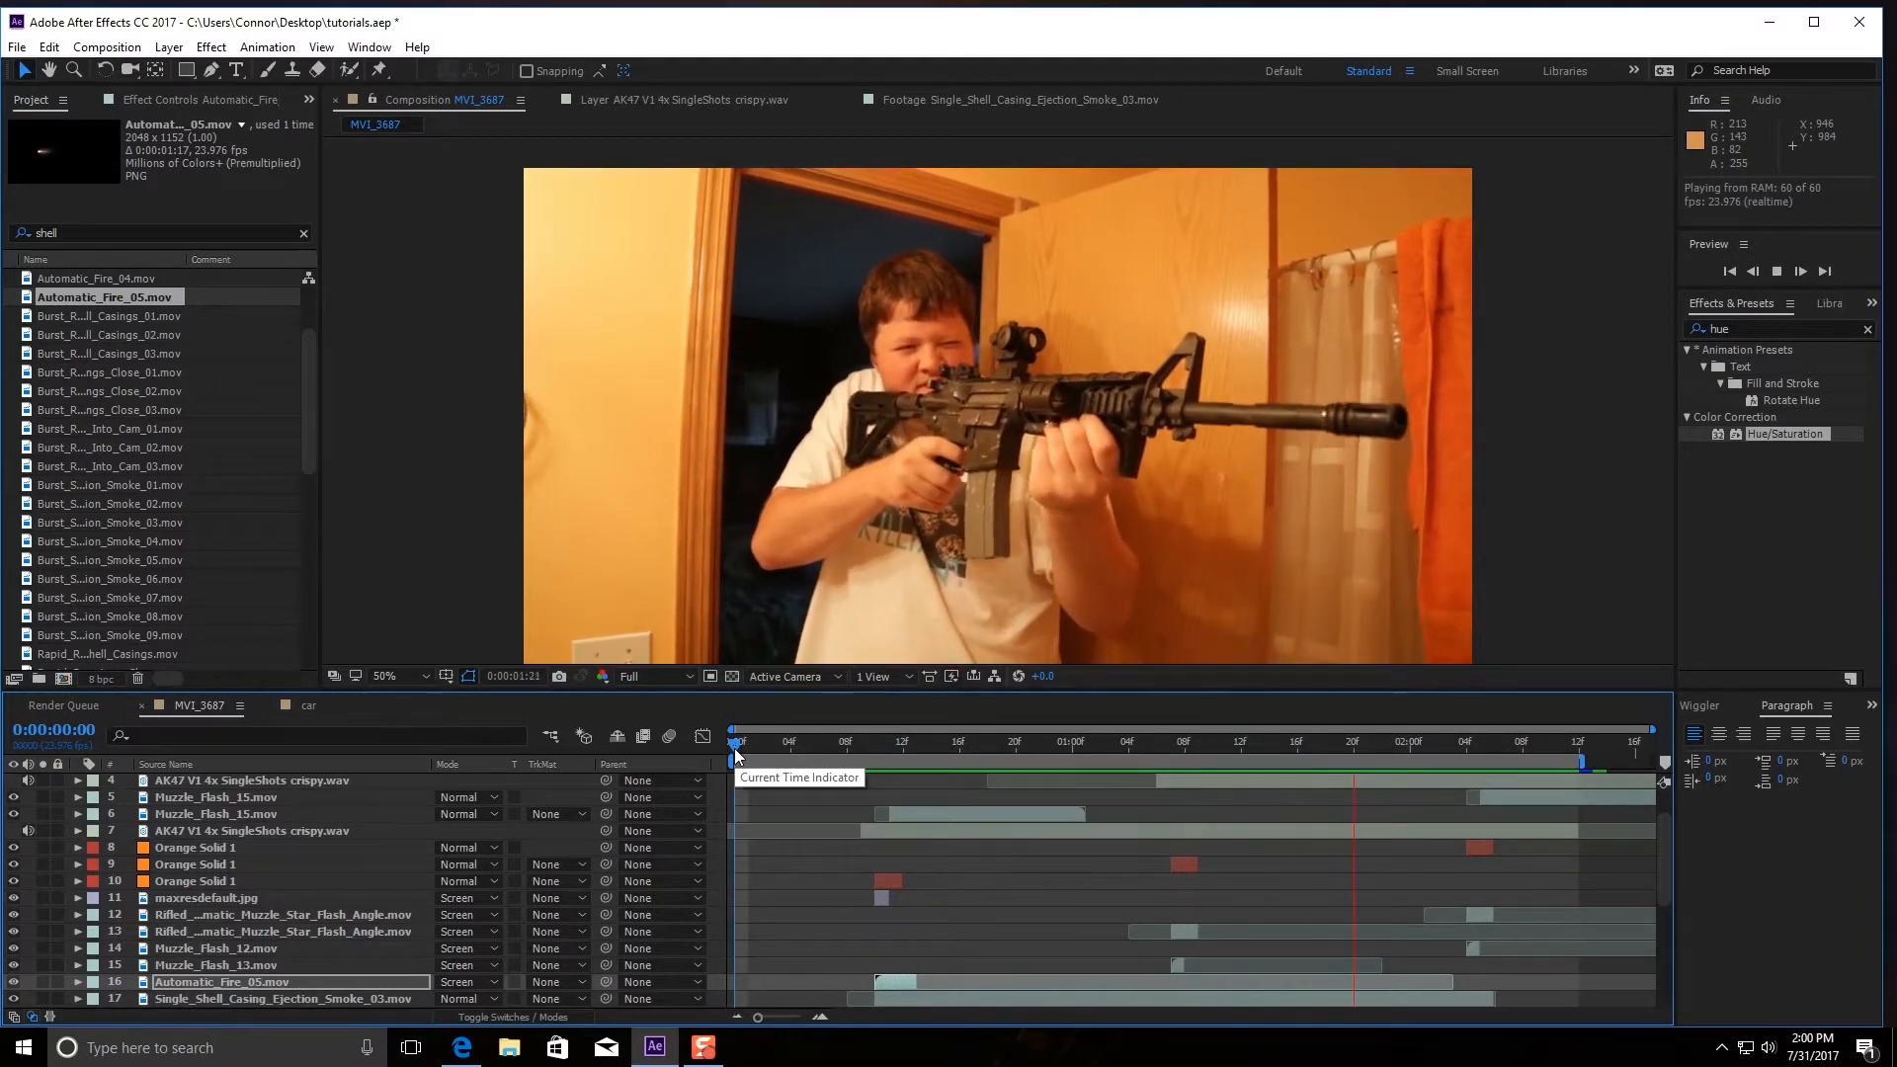
pyautogui.click(772, 740)
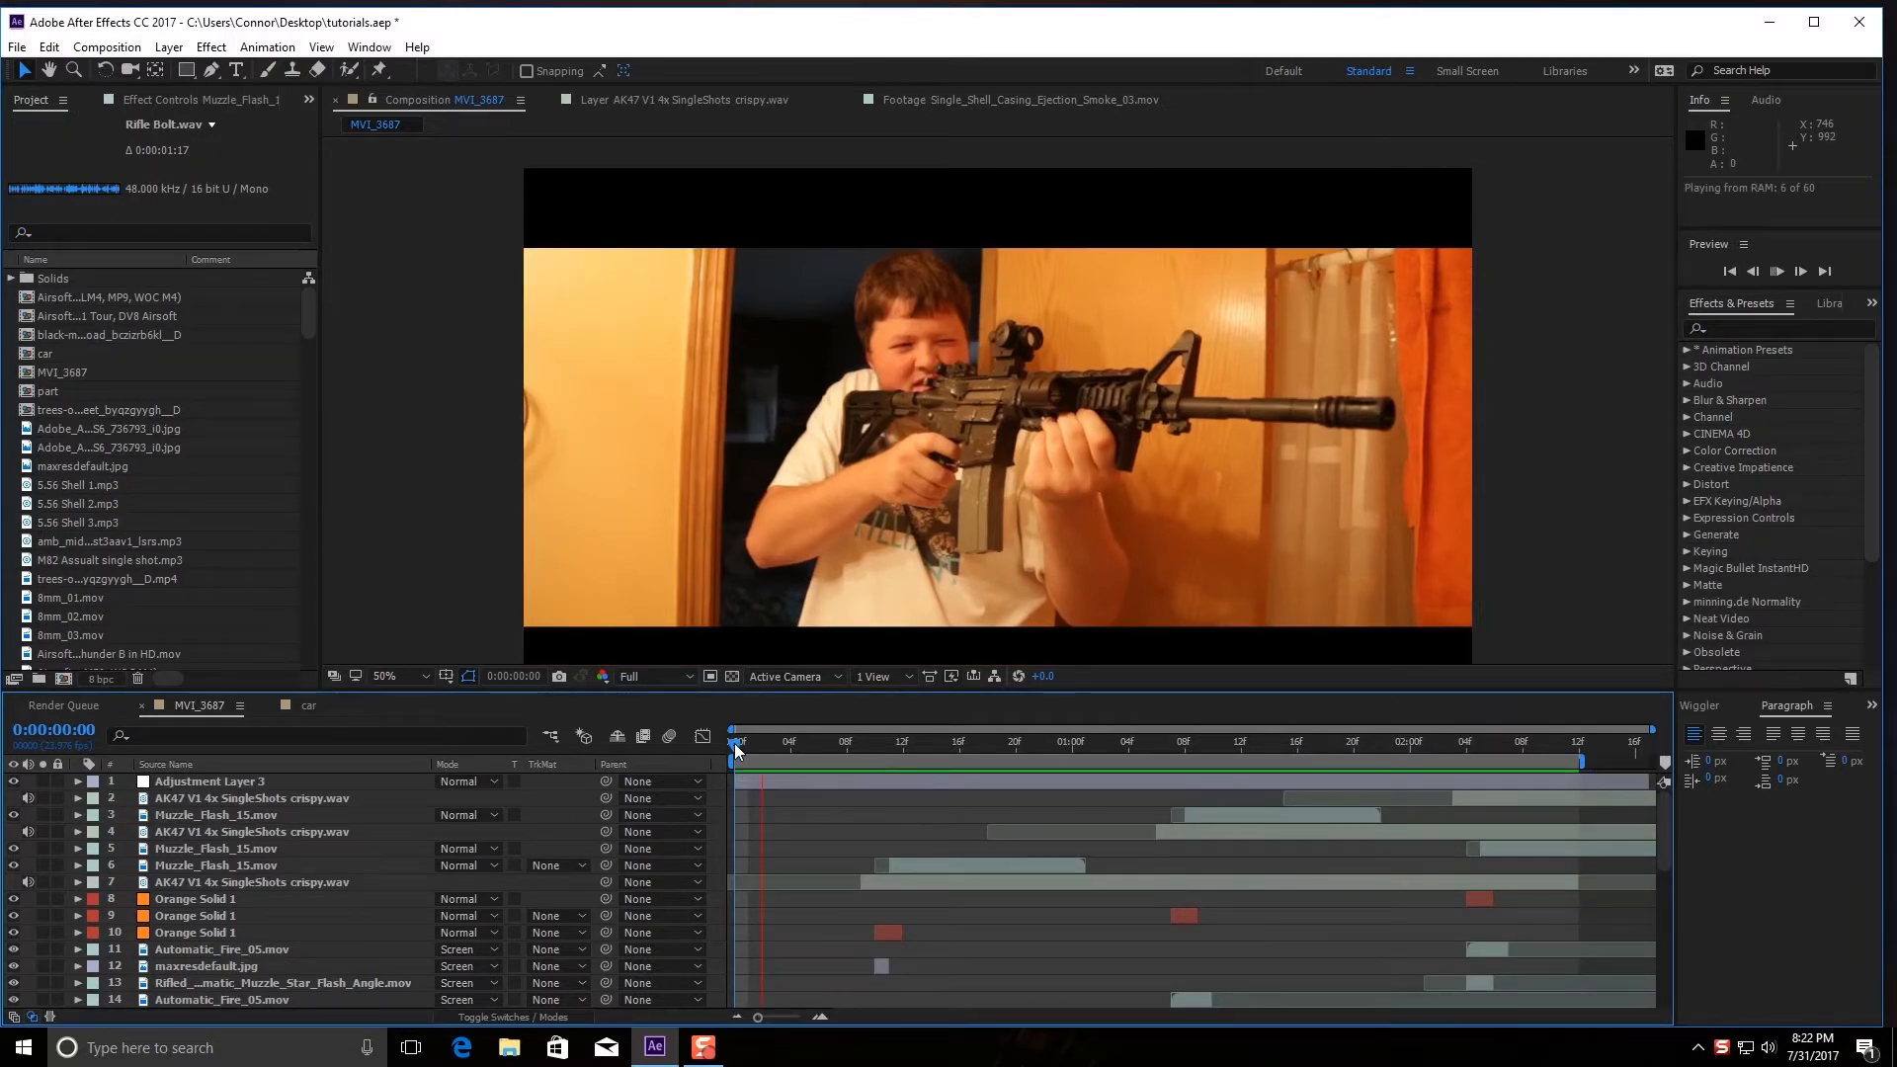
pyautogui.click(1777, 271)
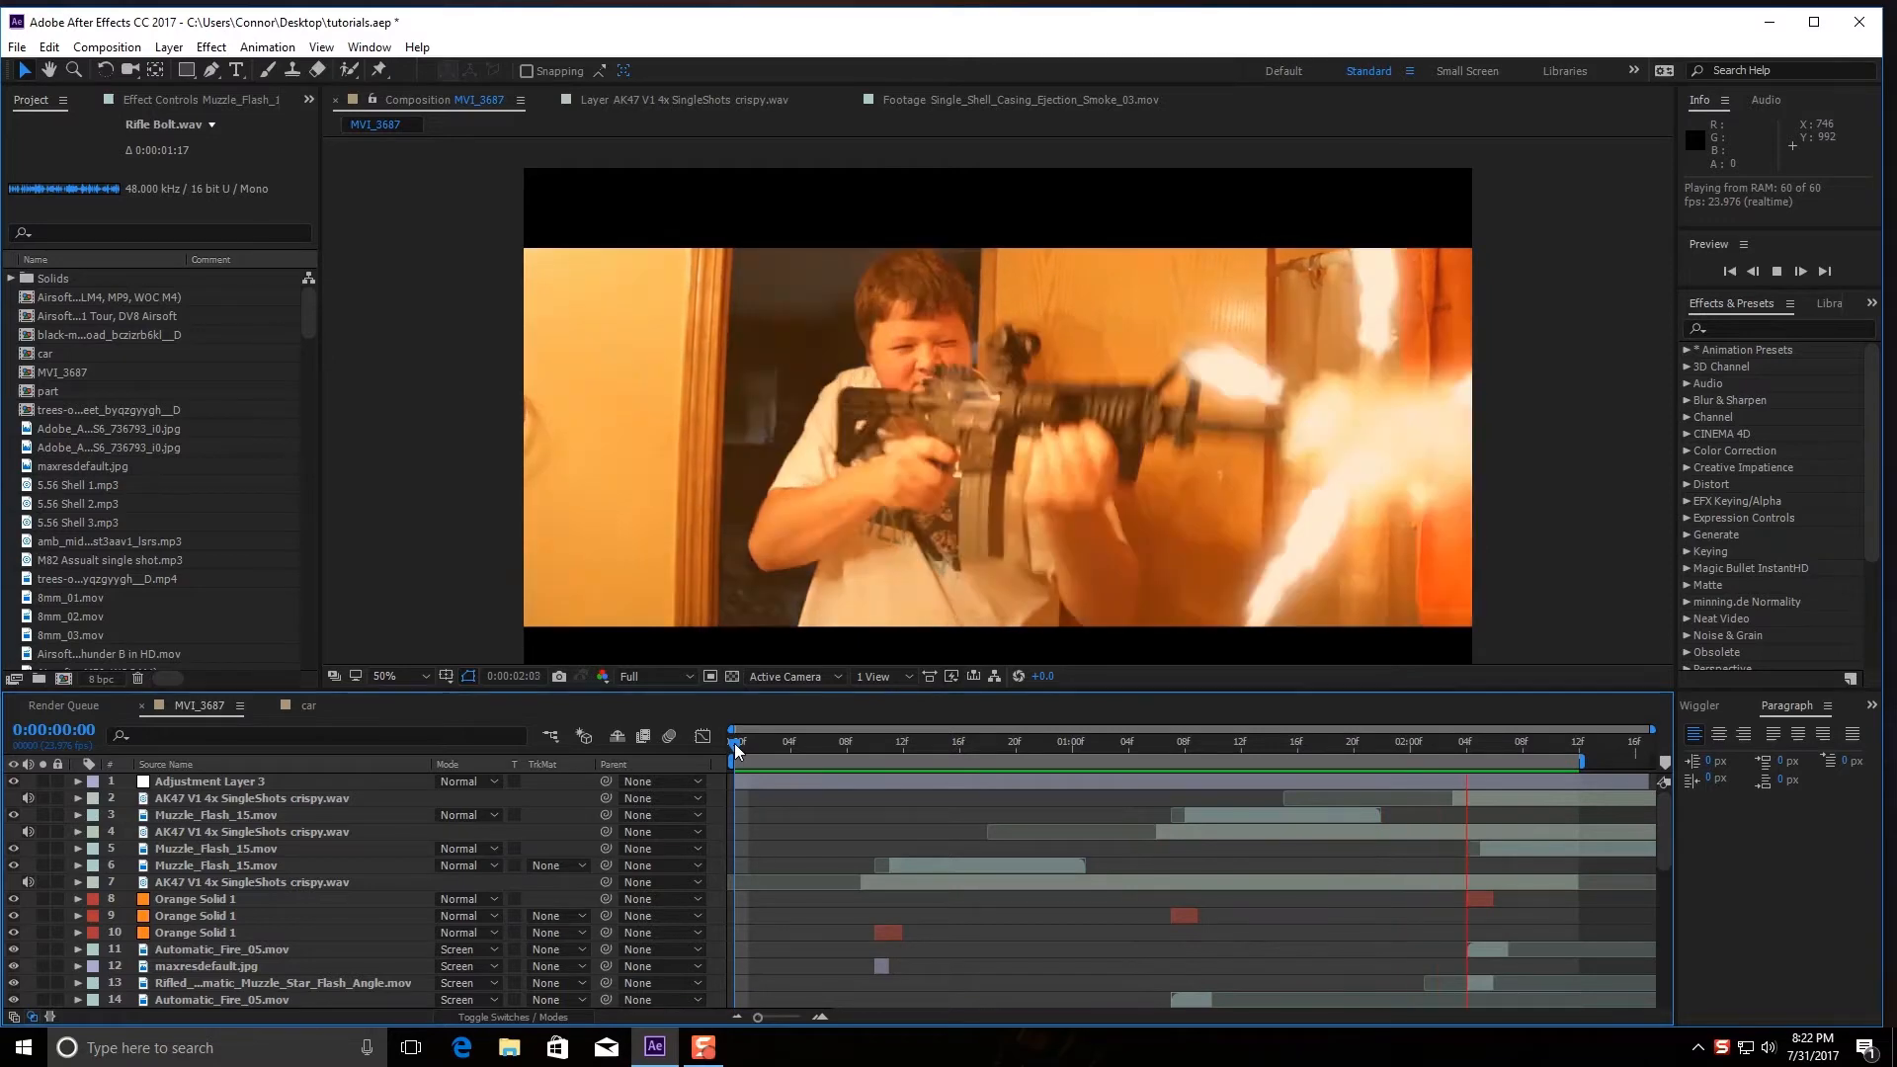